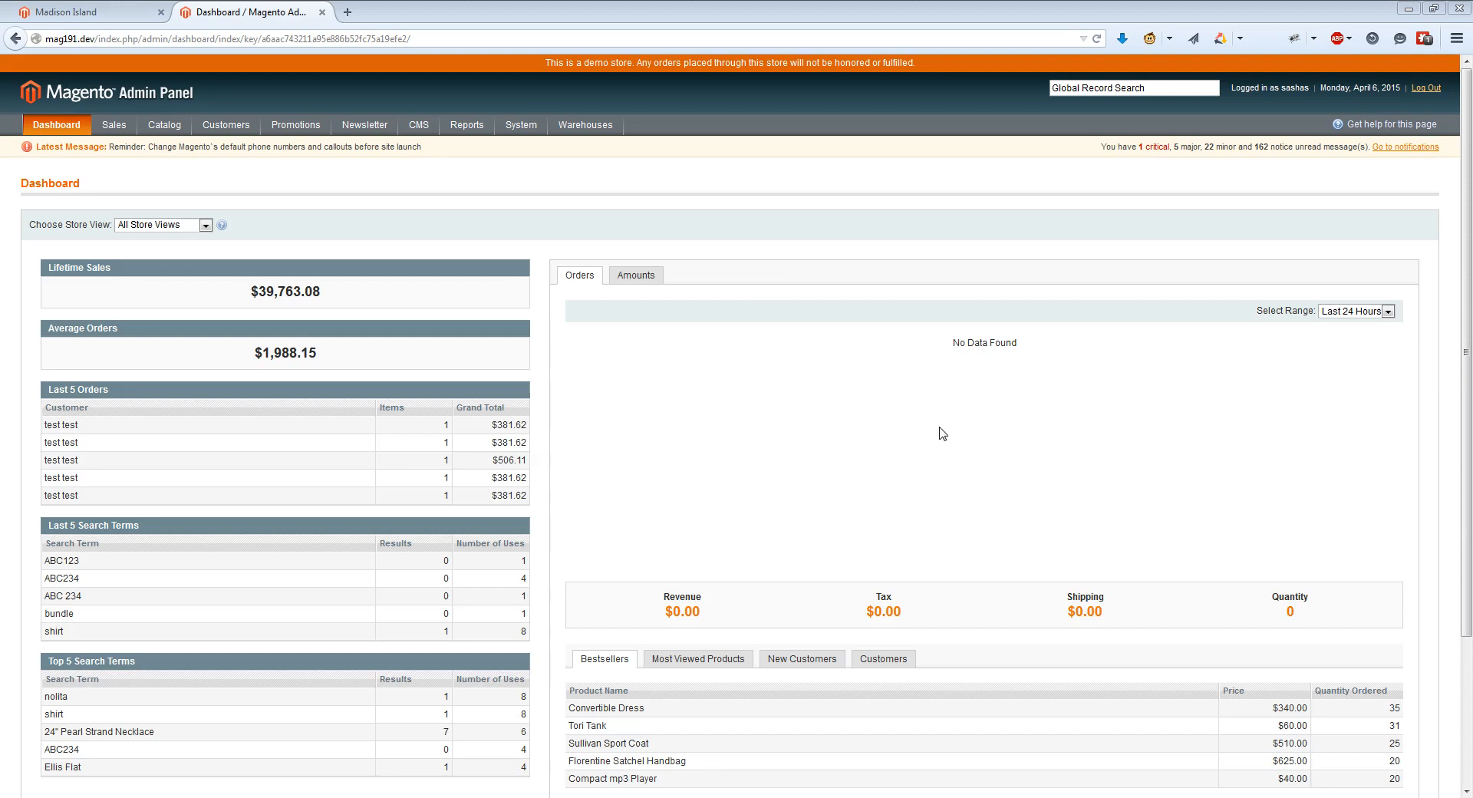
mouse_move(698, 365)
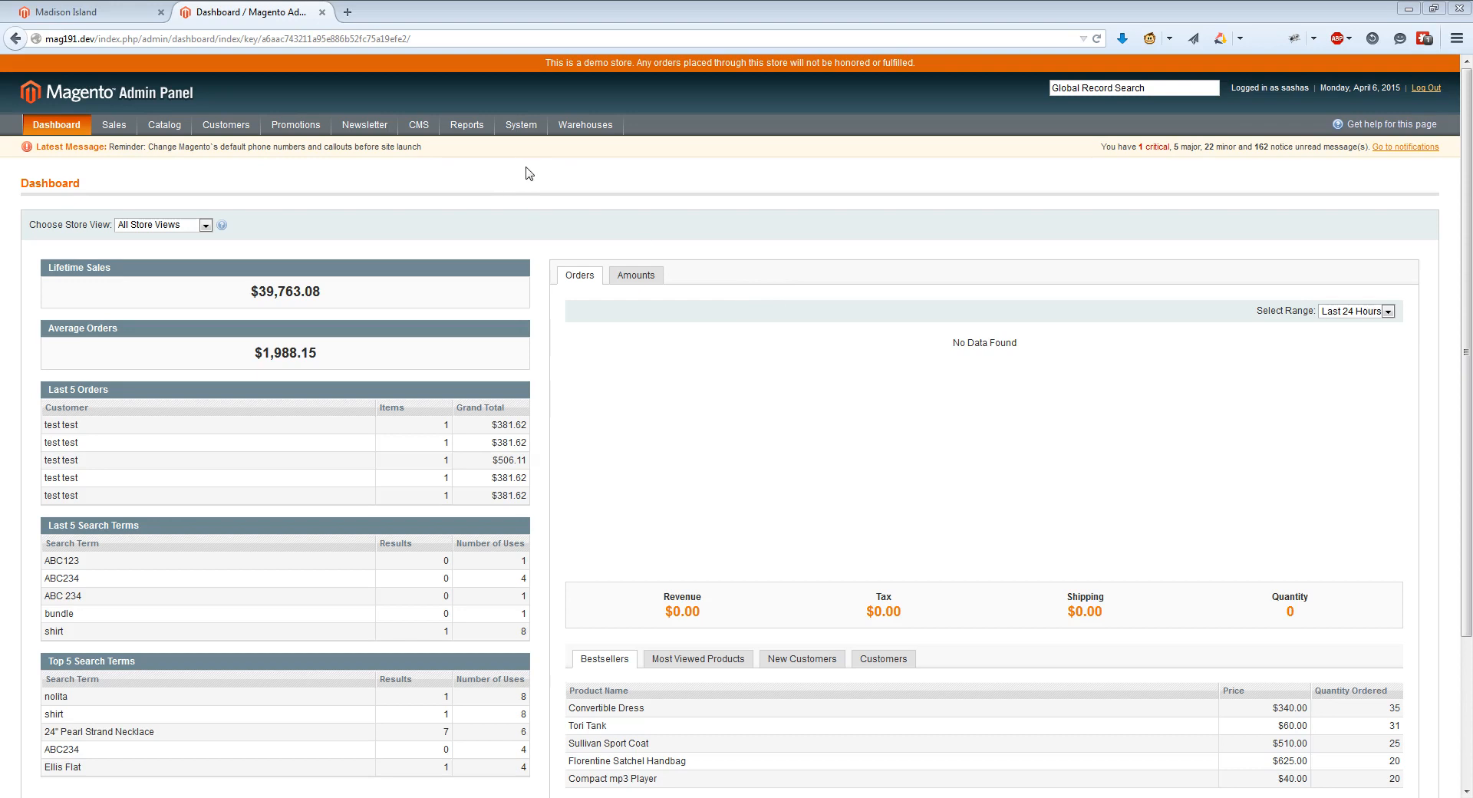
mouse_move(541, 198)
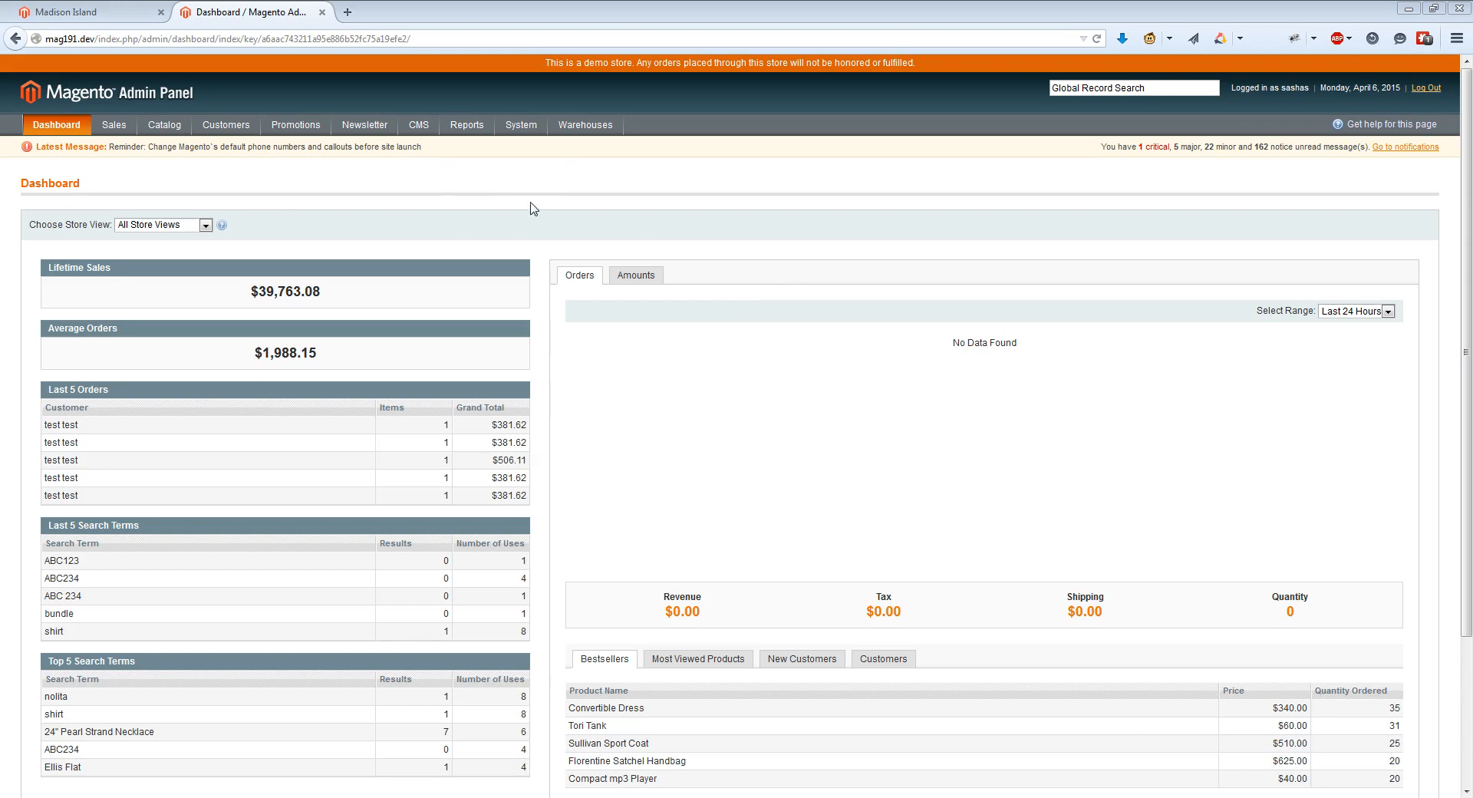
mouse_move(530, 206)
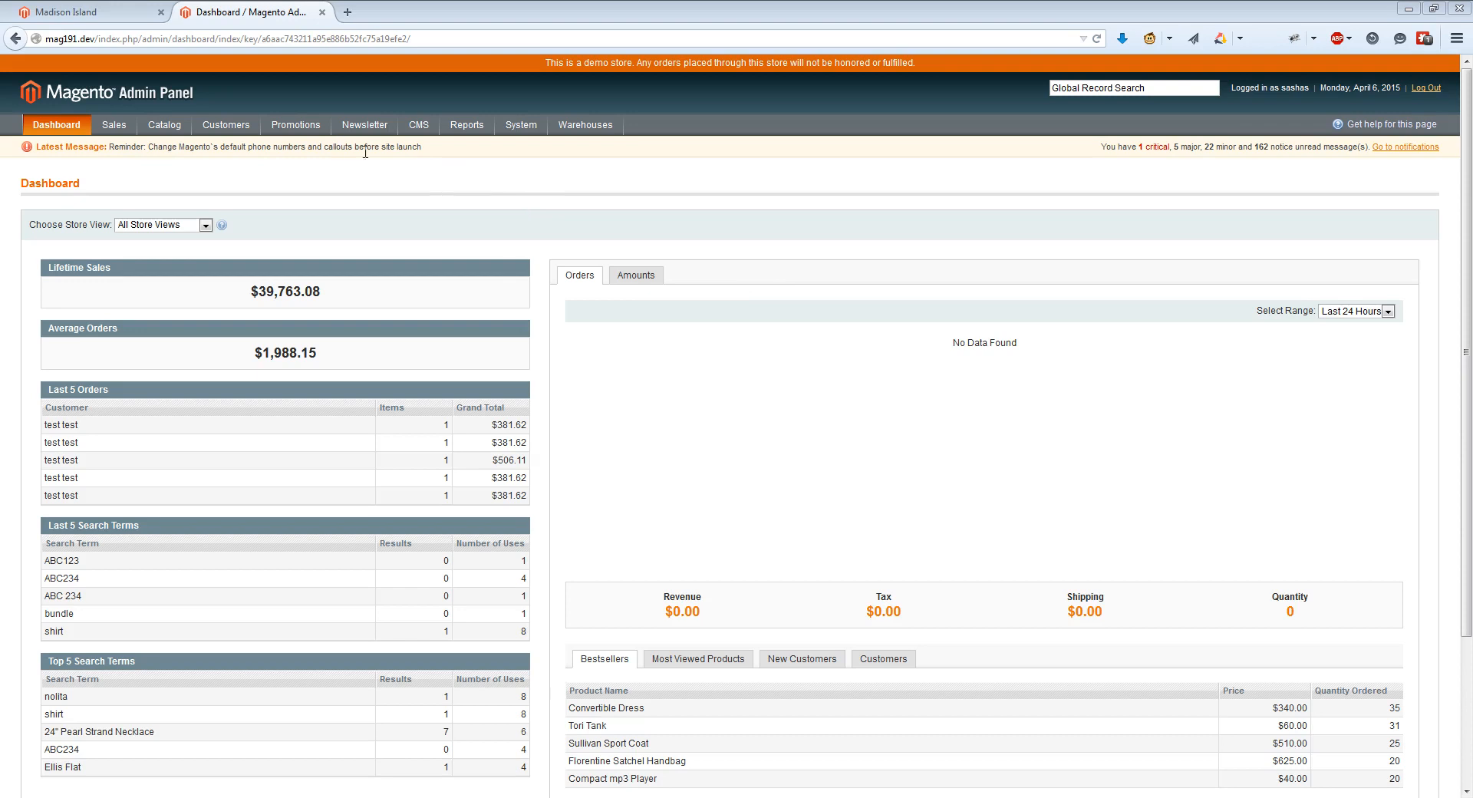
mouse_move(510, 198)
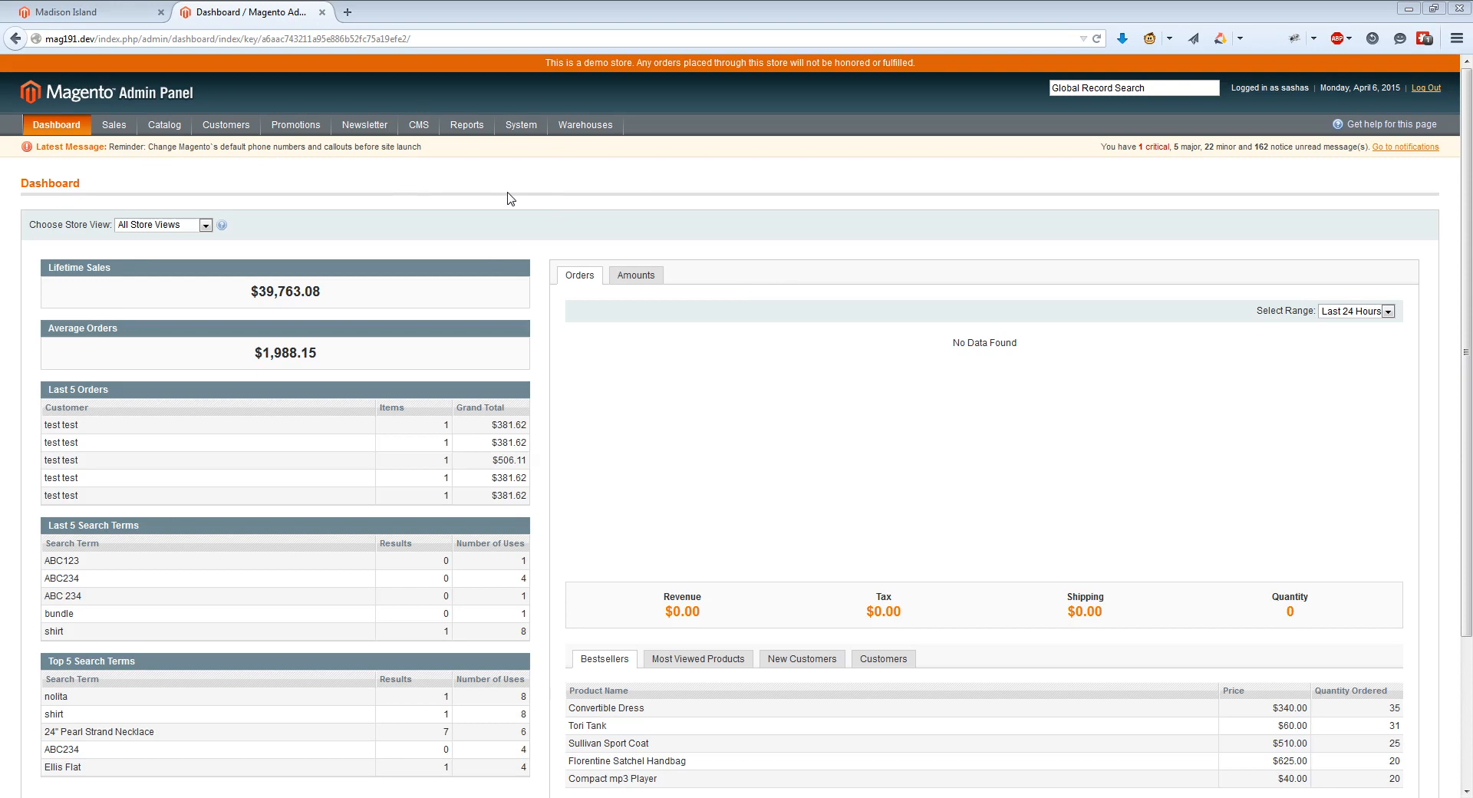
mouse_move(530, 195)
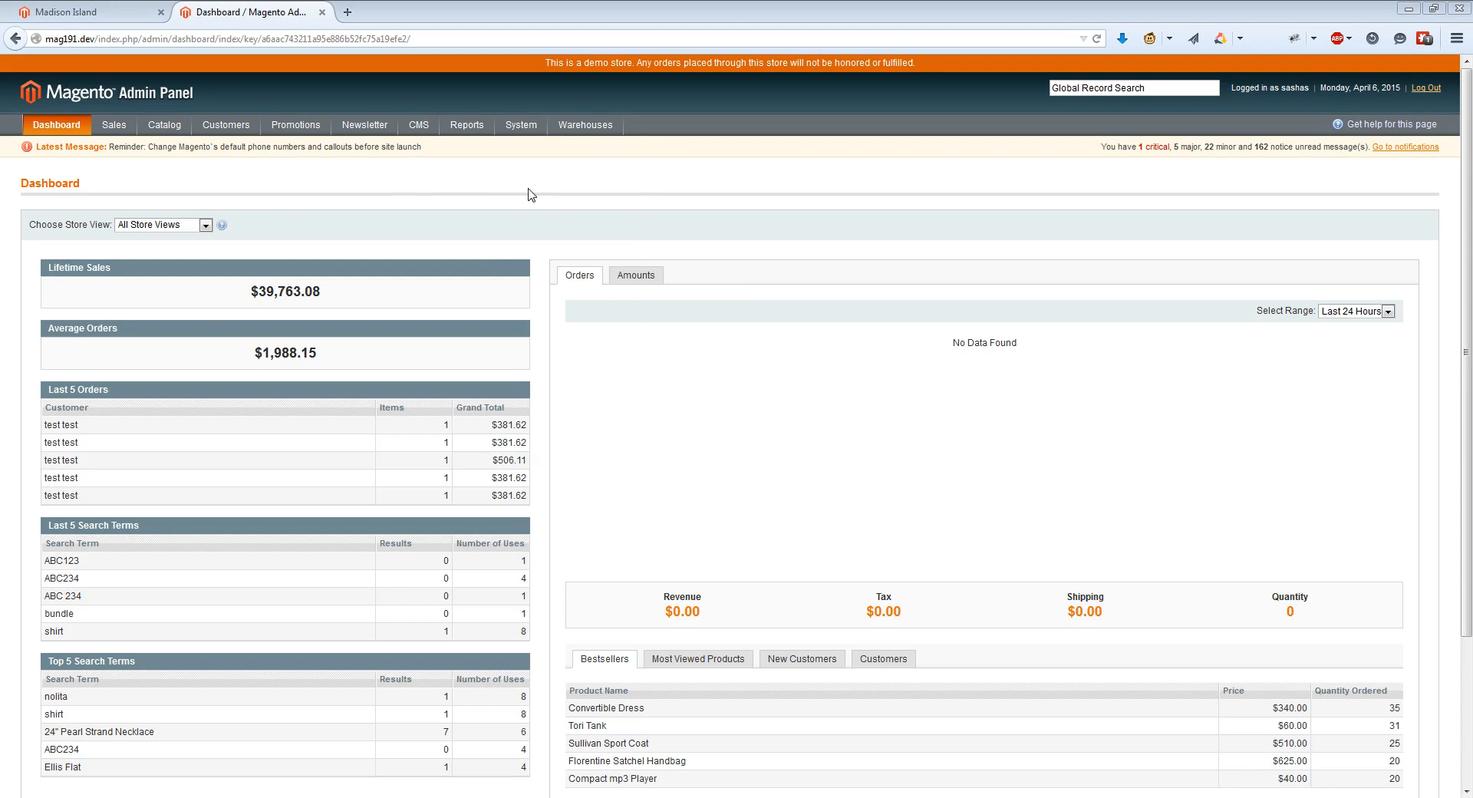
Step: Navigate to System > Configuration and open the Developer section under Advanced
click(520, 124)
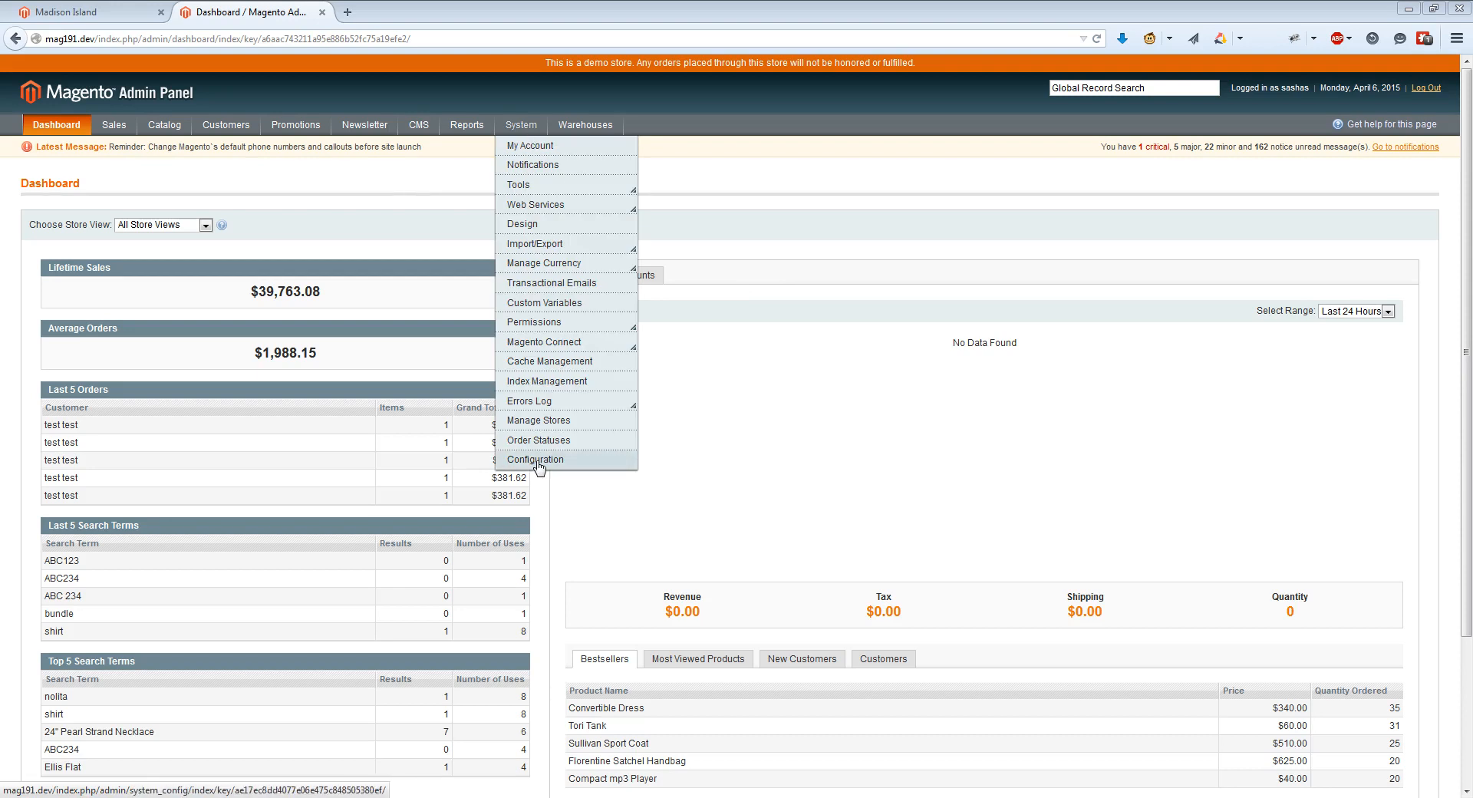
click(536, 460)
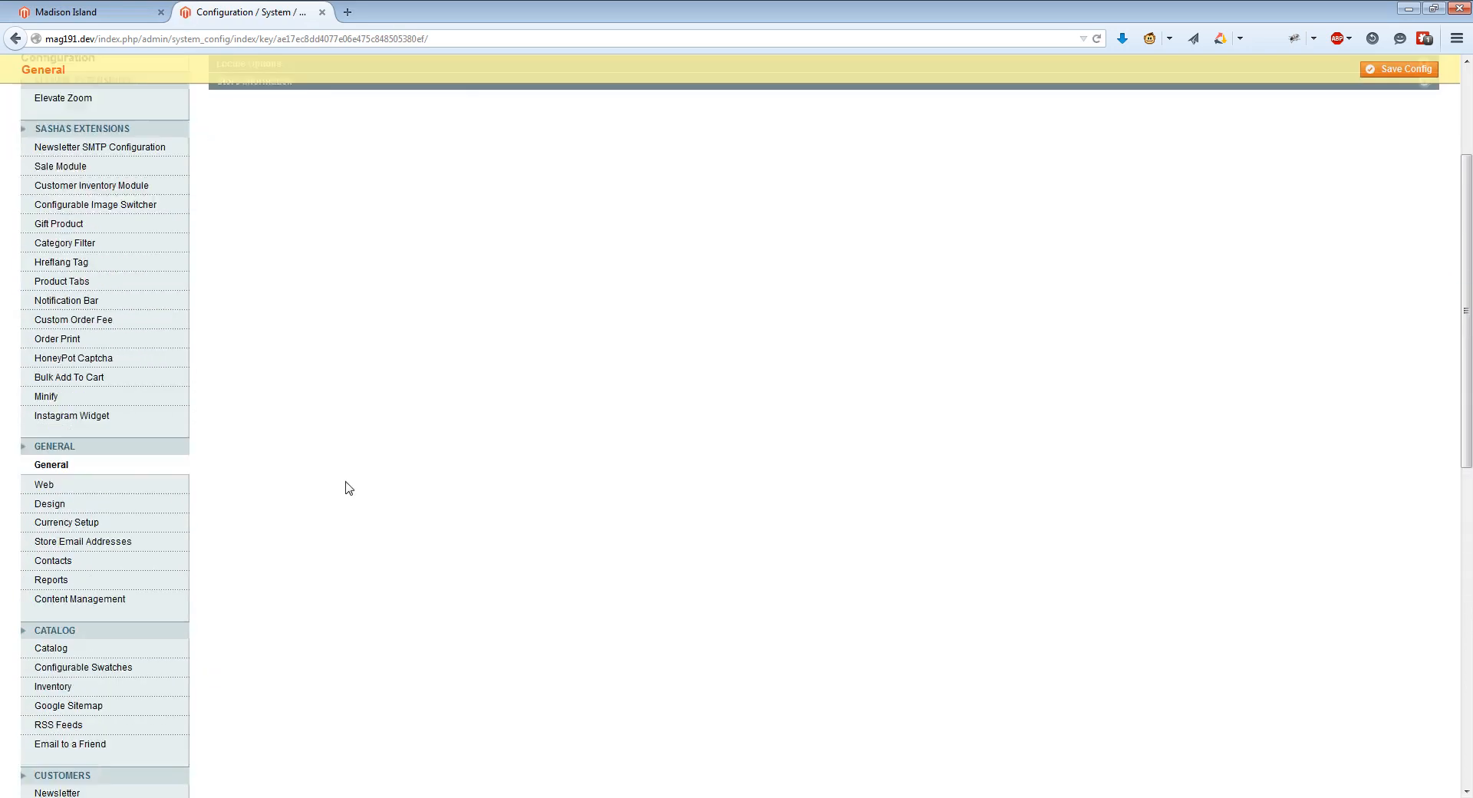
scroll(down, 3)
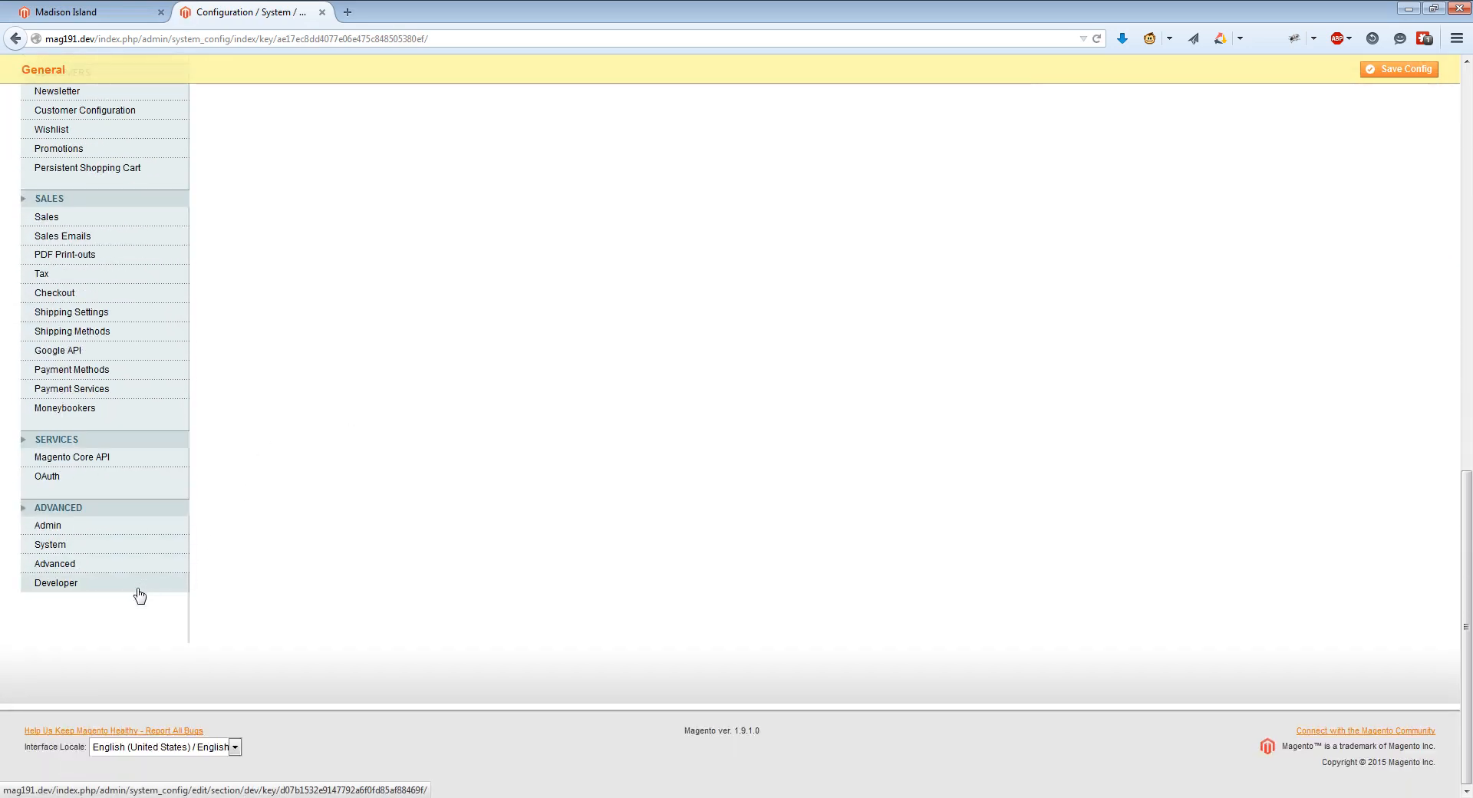
click(55, 583)
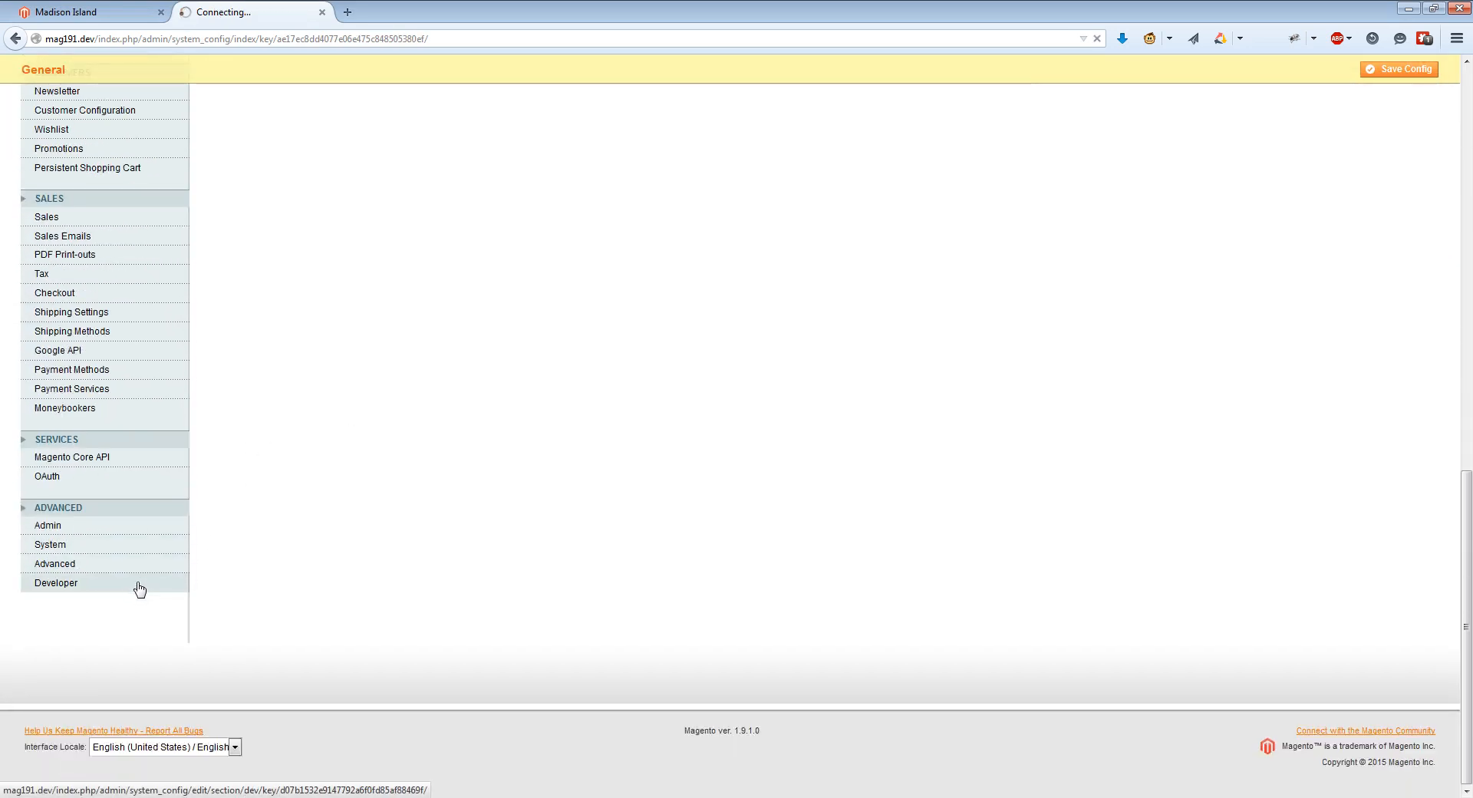
Step: Expand JavaScript Settings and set Merge JavaScript Files to Yes
click(55, 583)
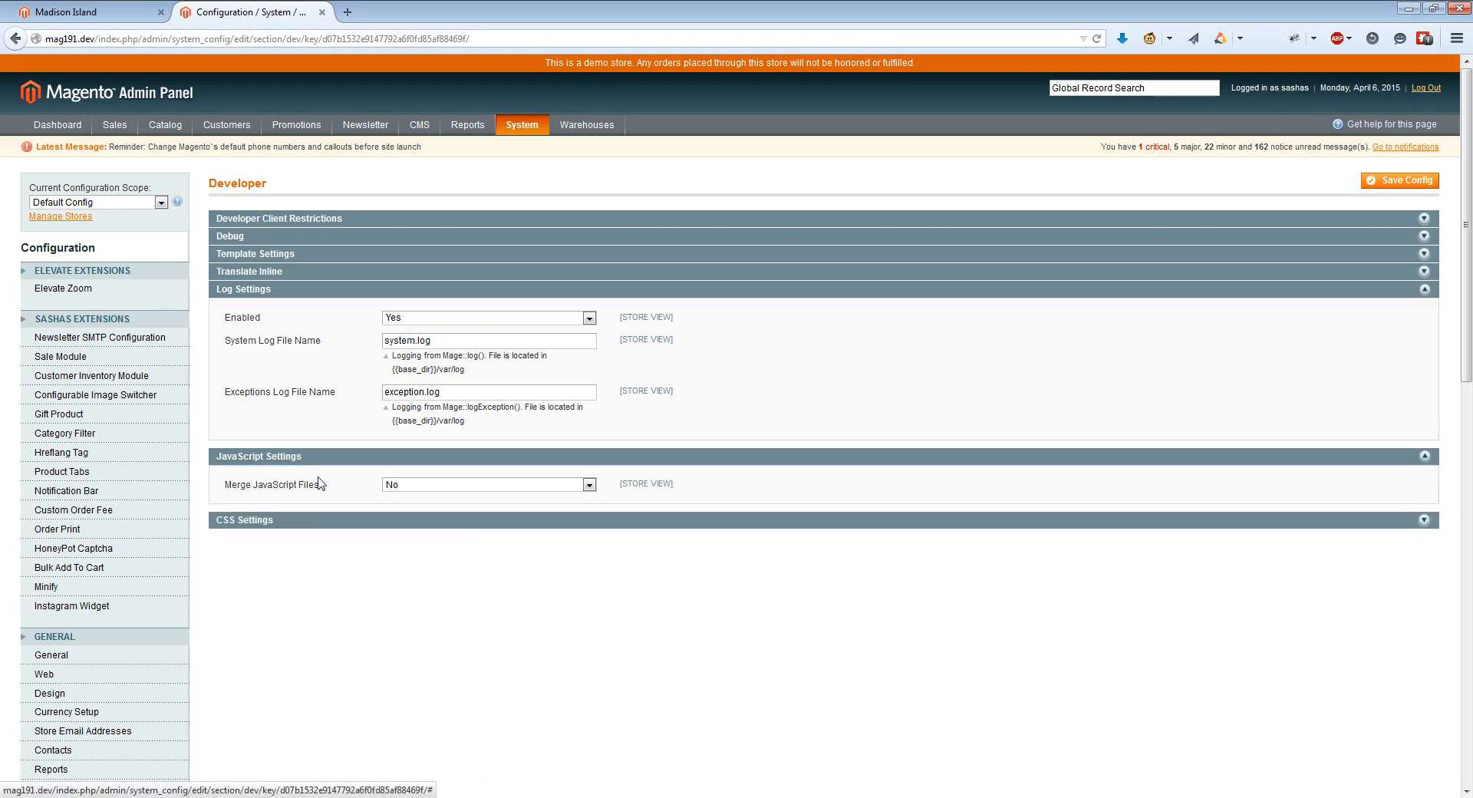
click(486, 483)
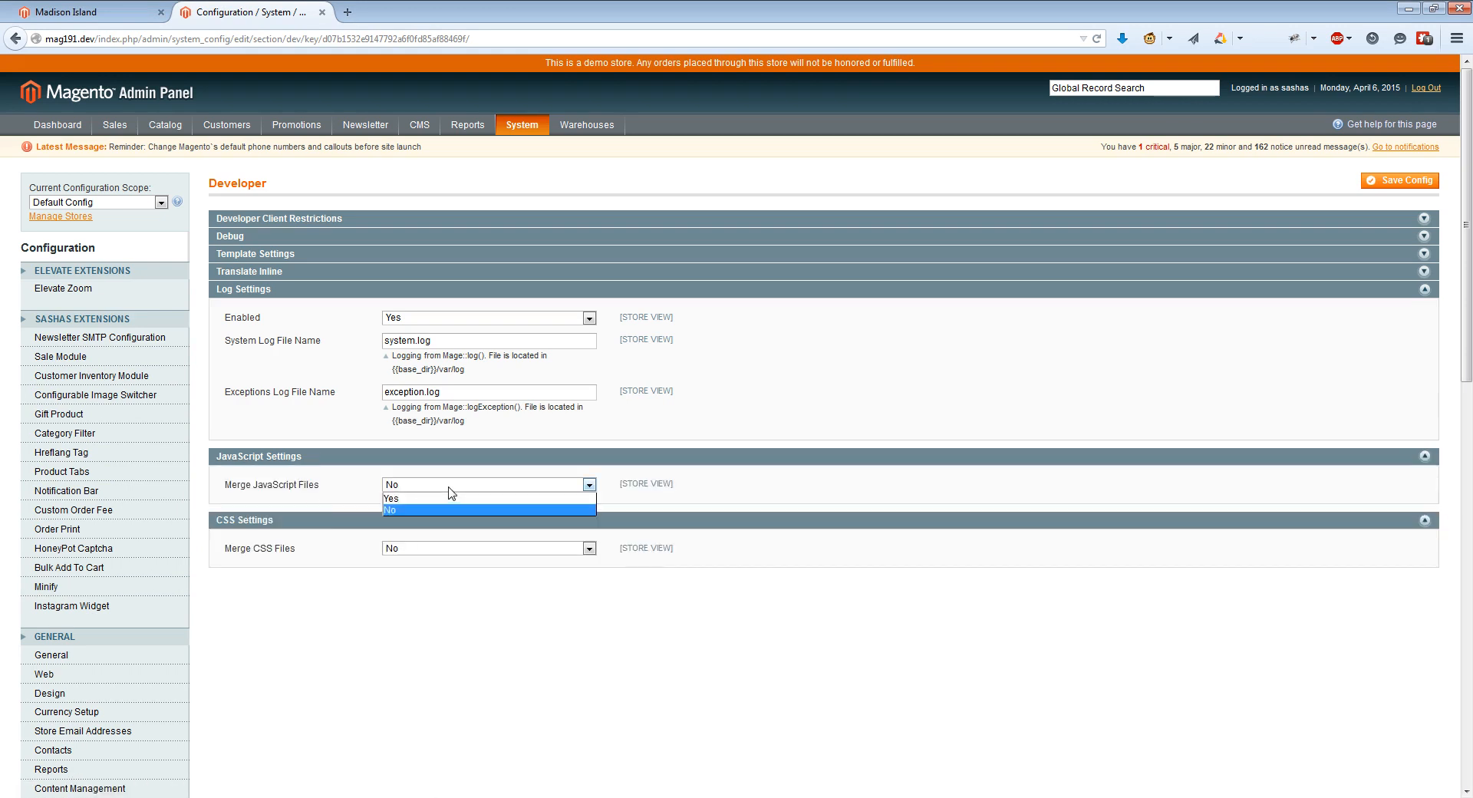
click(391, 497)
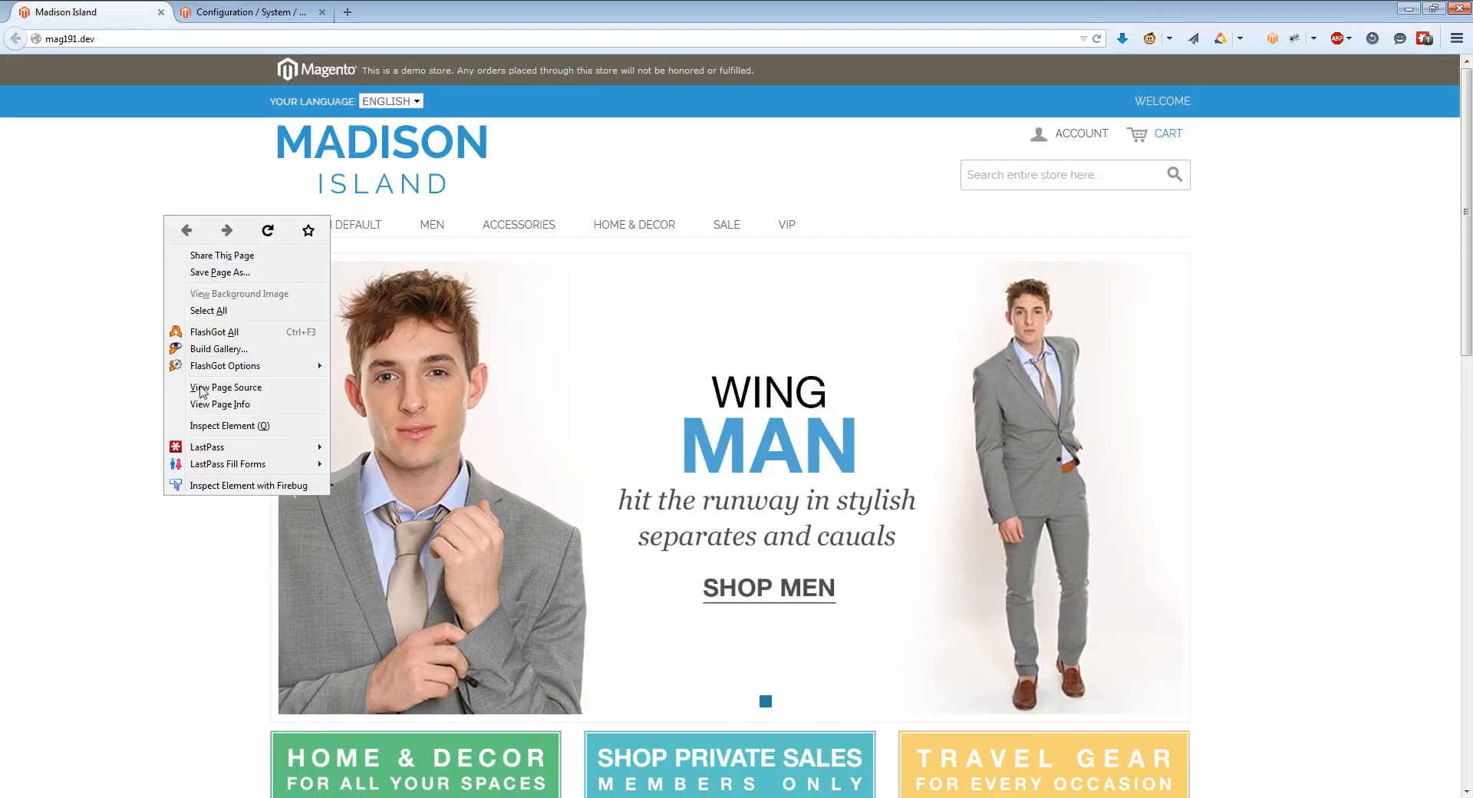
Step: View the Madison Island home page source and inspect its merged stylesheet and script files
click(226, 387)
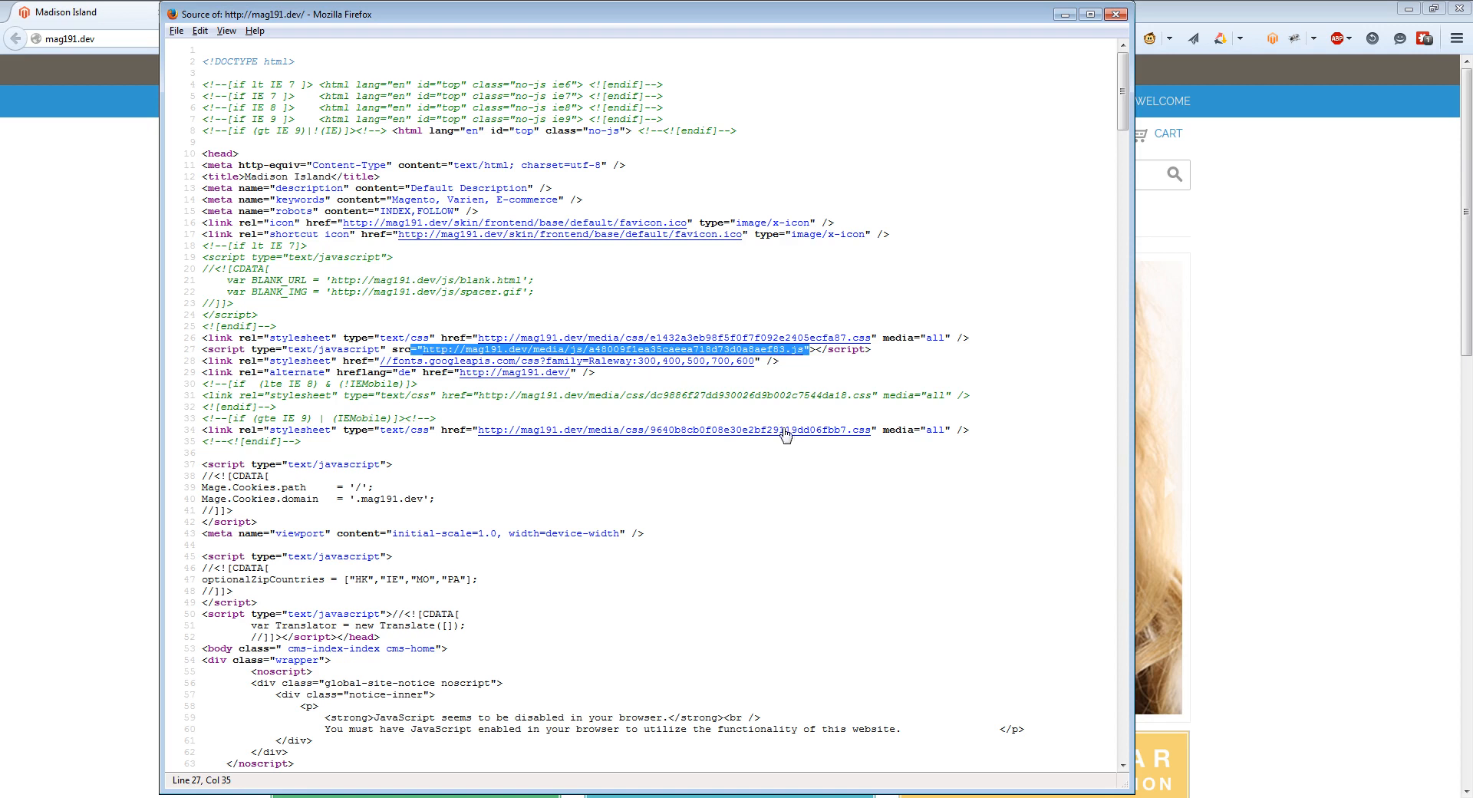
mouse_move(855, 441)
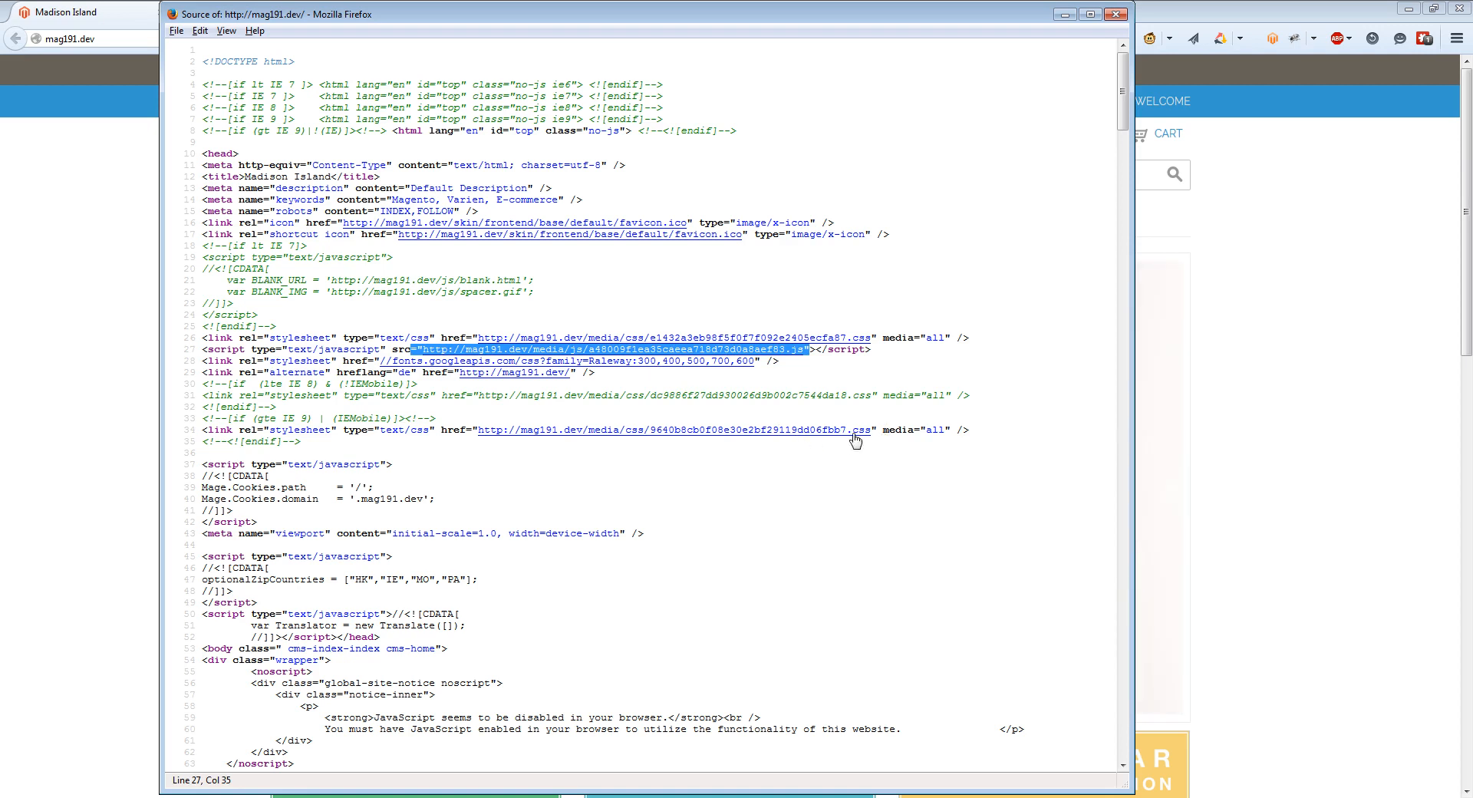
click(667, 430)
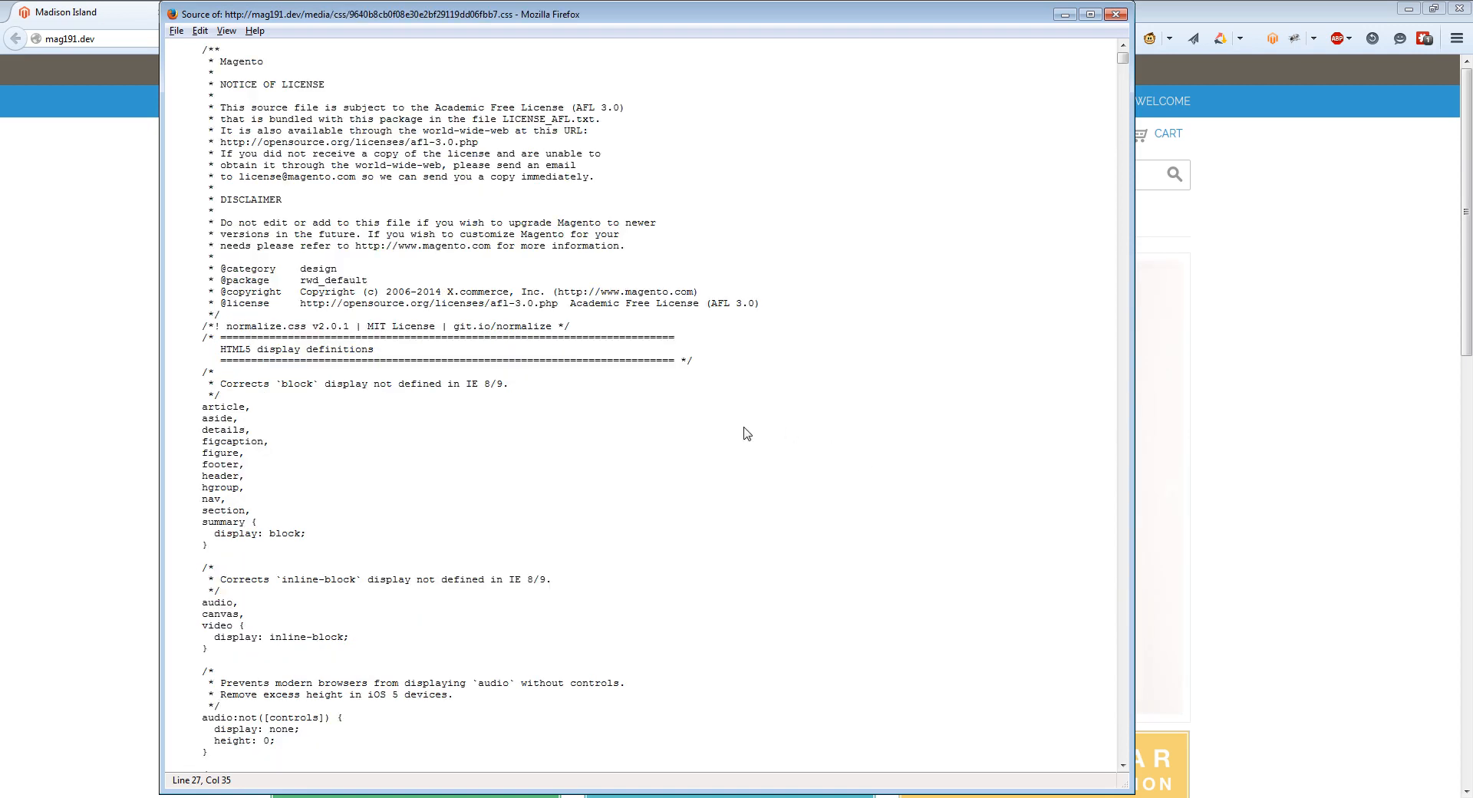
scroll(down, 3)
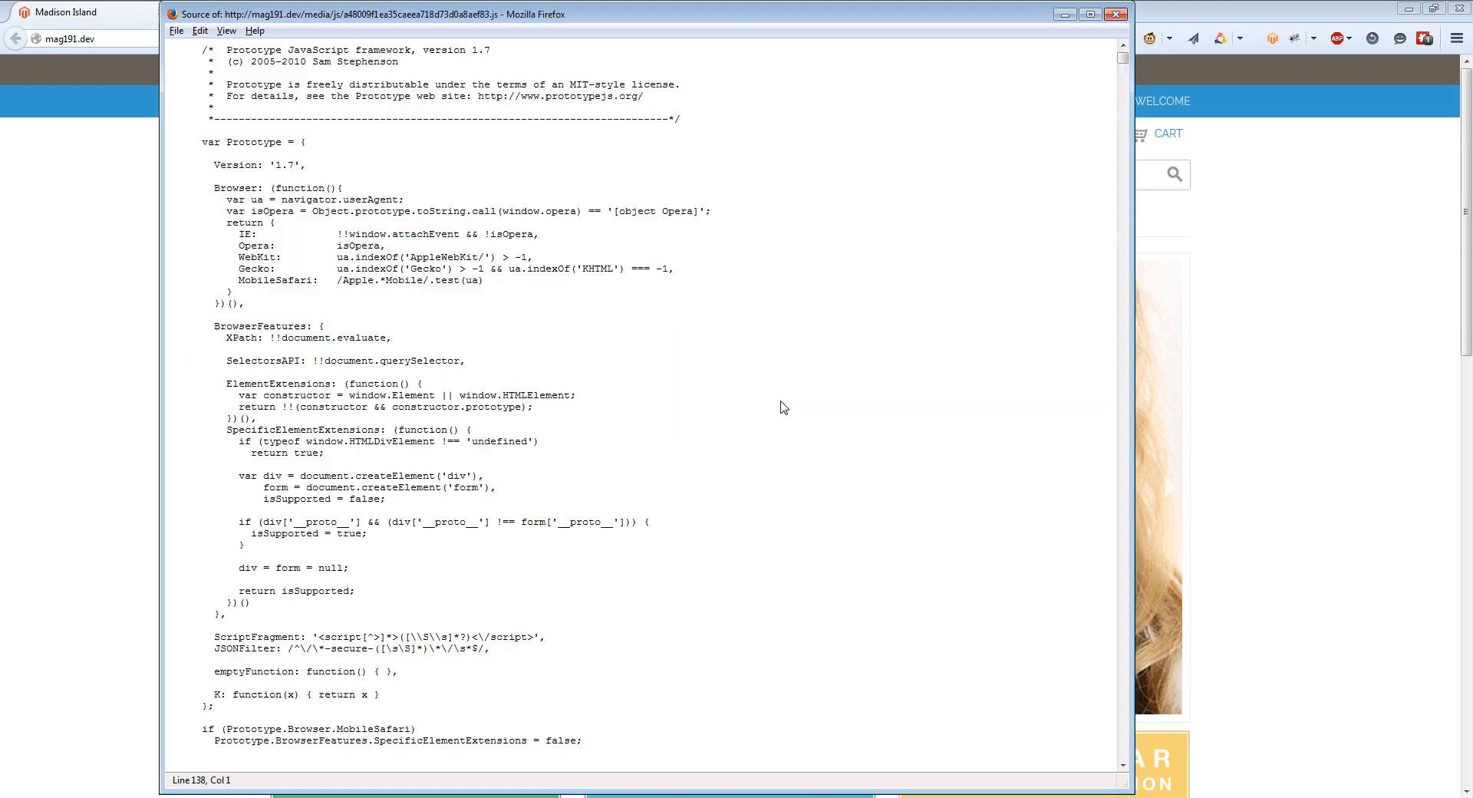
scroll(down, 3)
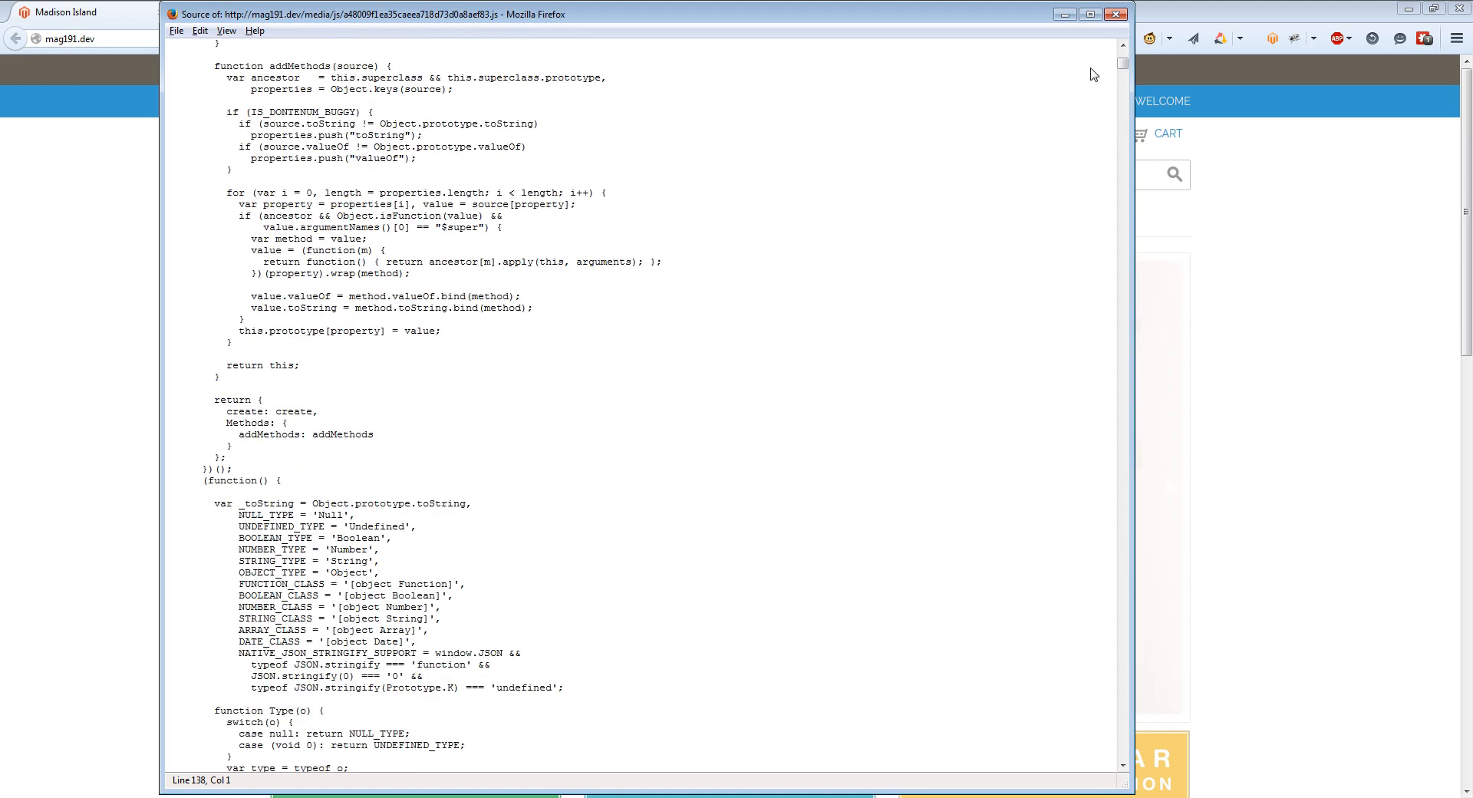
click(249, 11)
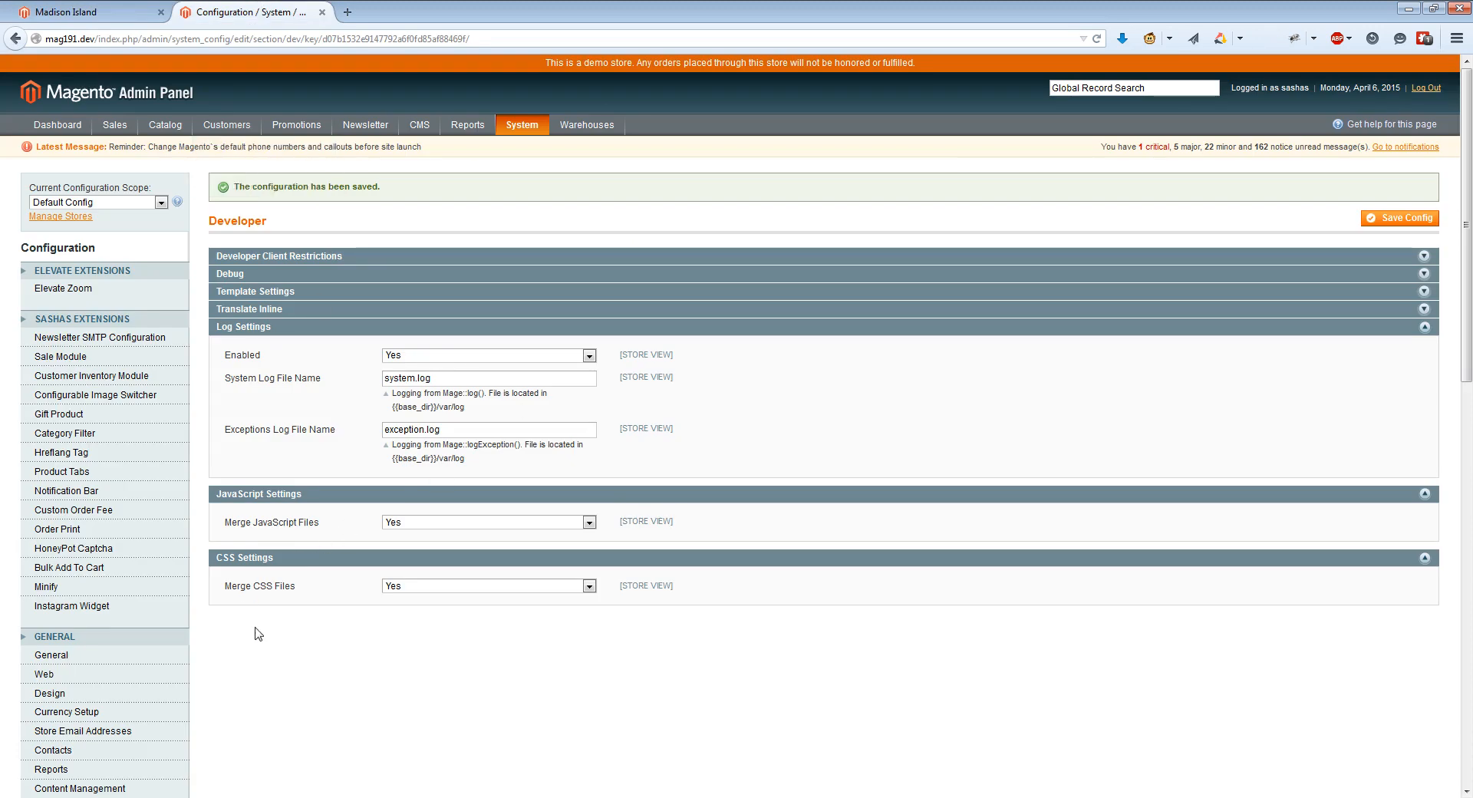
mouse_move(44, 586)
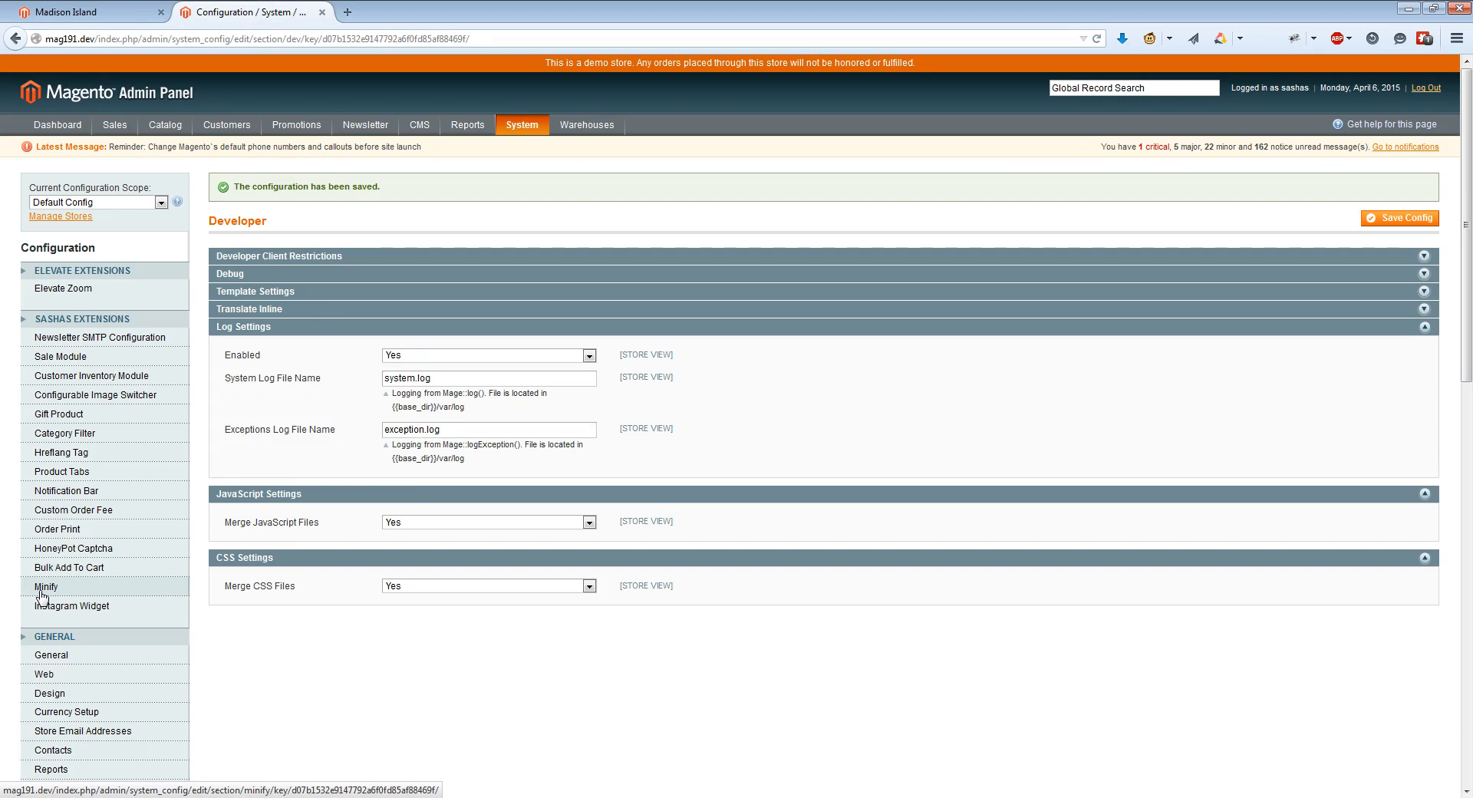
Step: Open the Minify extension under SASHAS EXTENSIONS and expand its CSS/JS/HTML/Images group
click(60, 453)
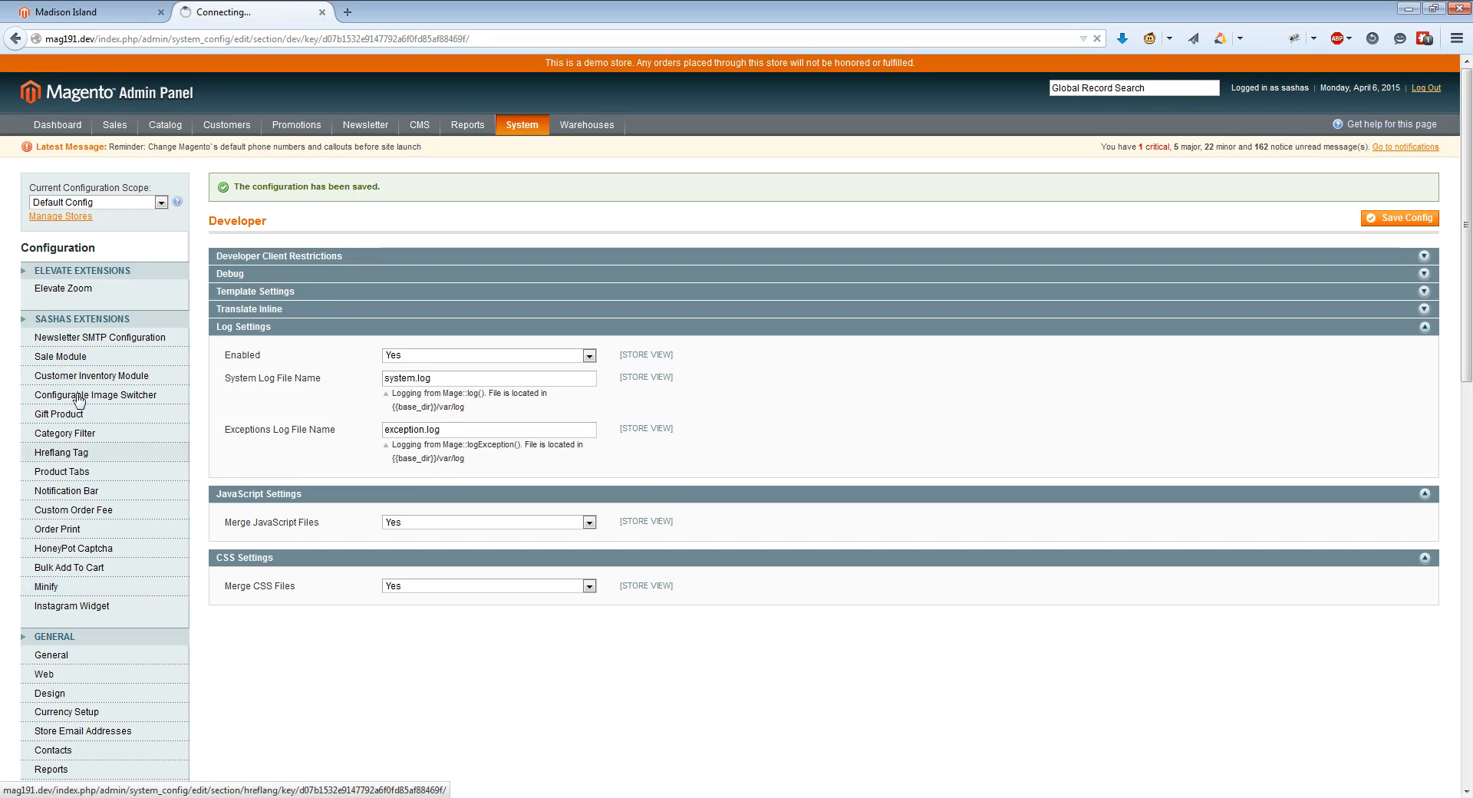
click(46, 586)
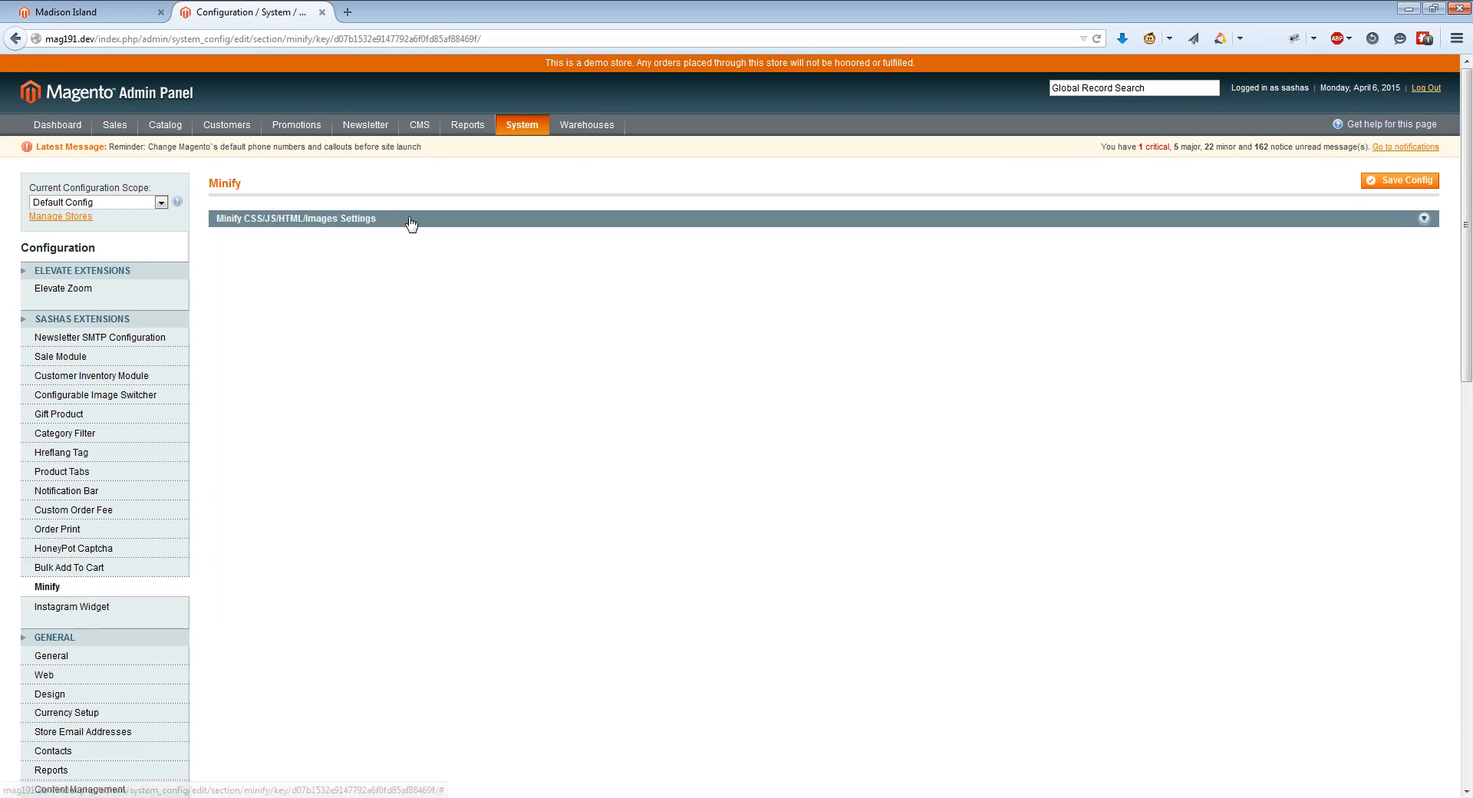
click(295, 218)
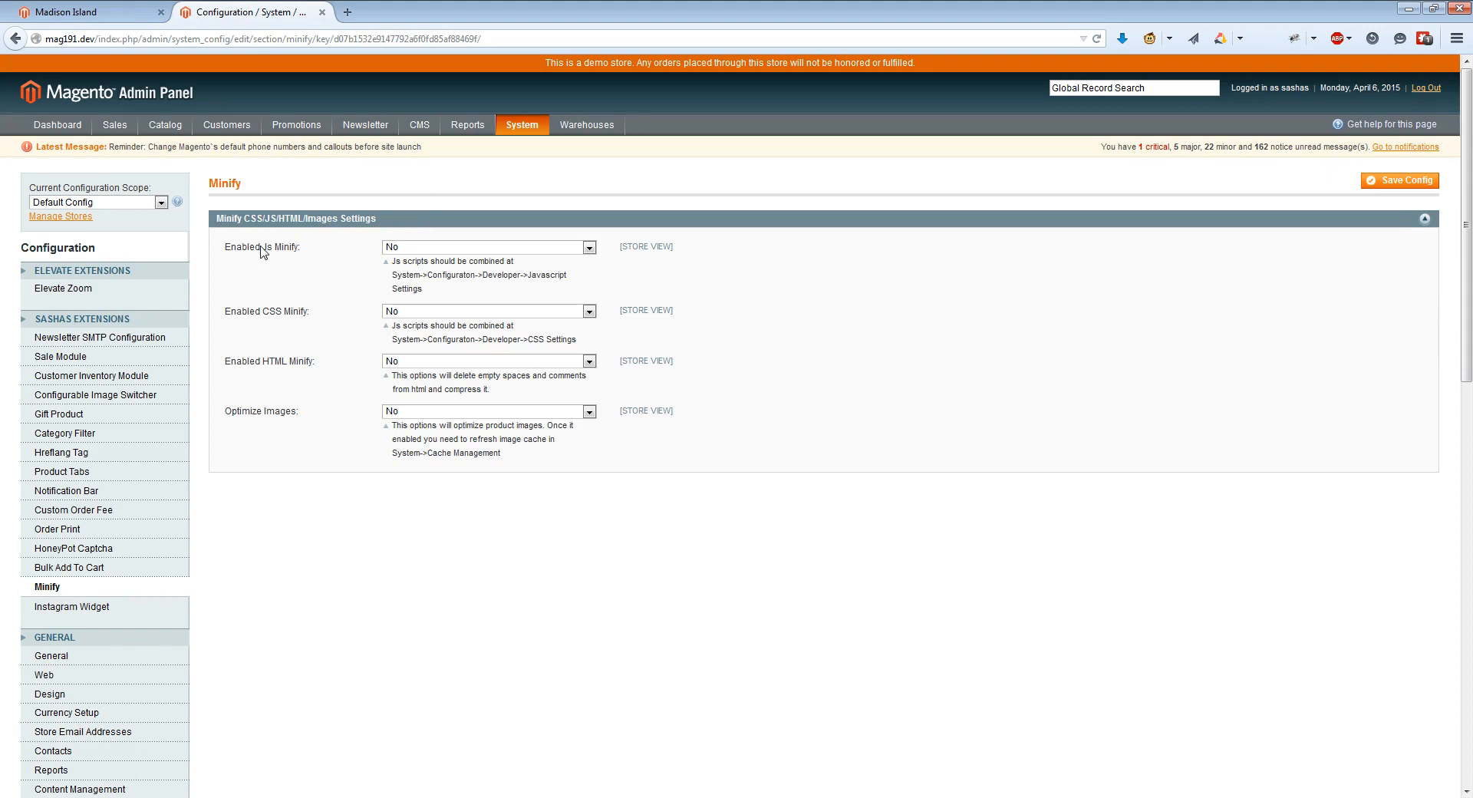
double_click(256, 245)
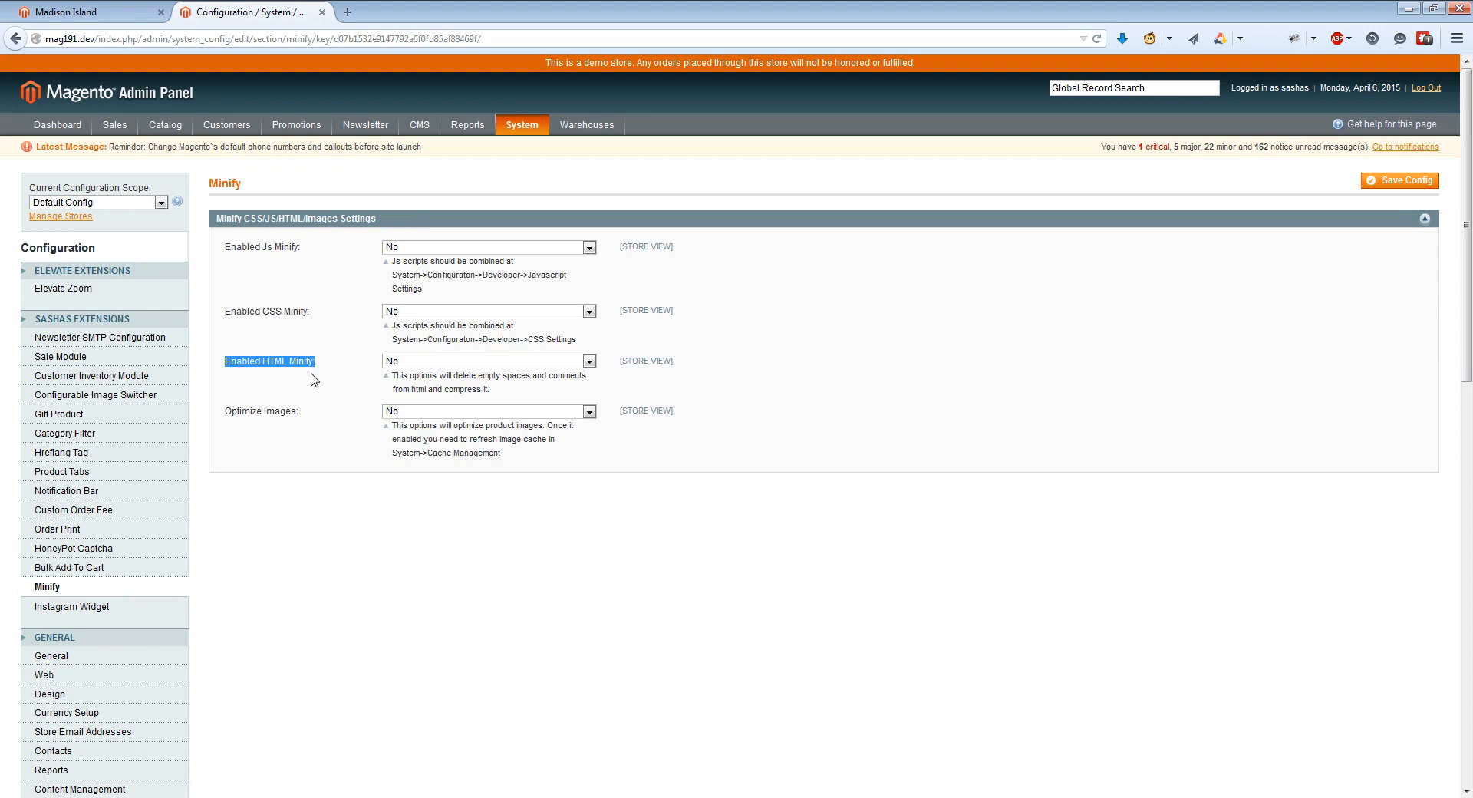
Step: Set Optimize Images to Yes, revealing Image Quality 50
click(488, 412)
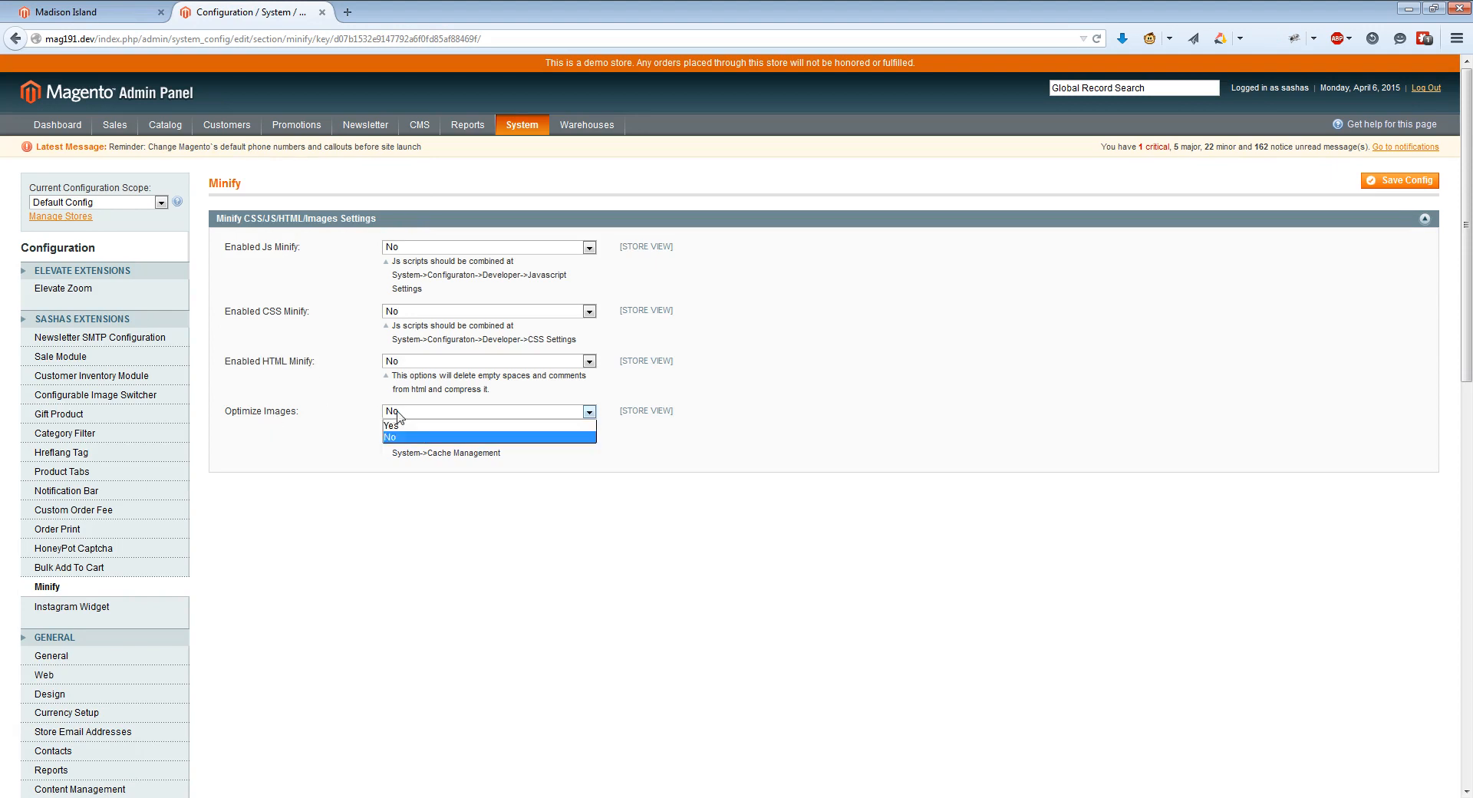
click(389, 425)
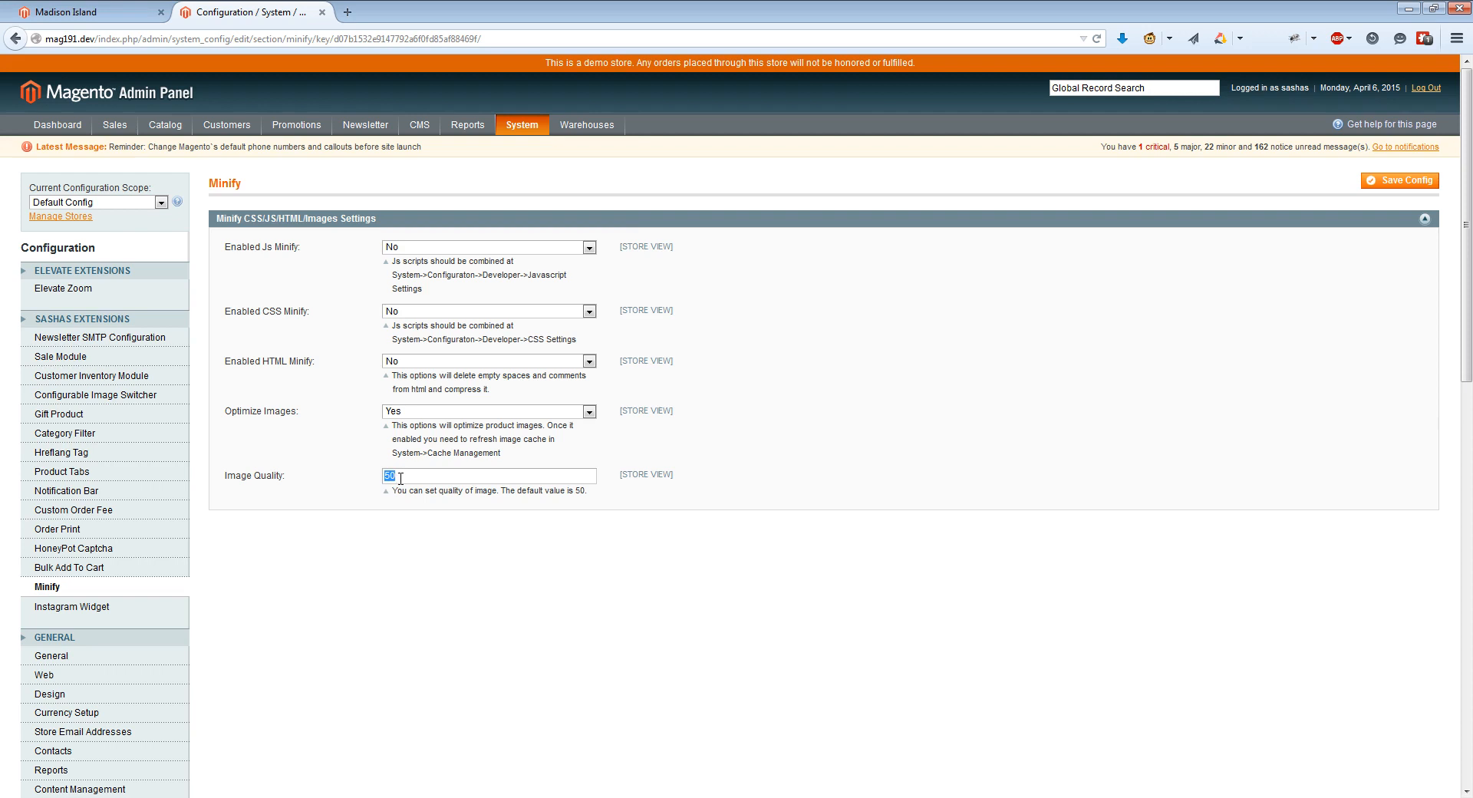
click(522, 124)
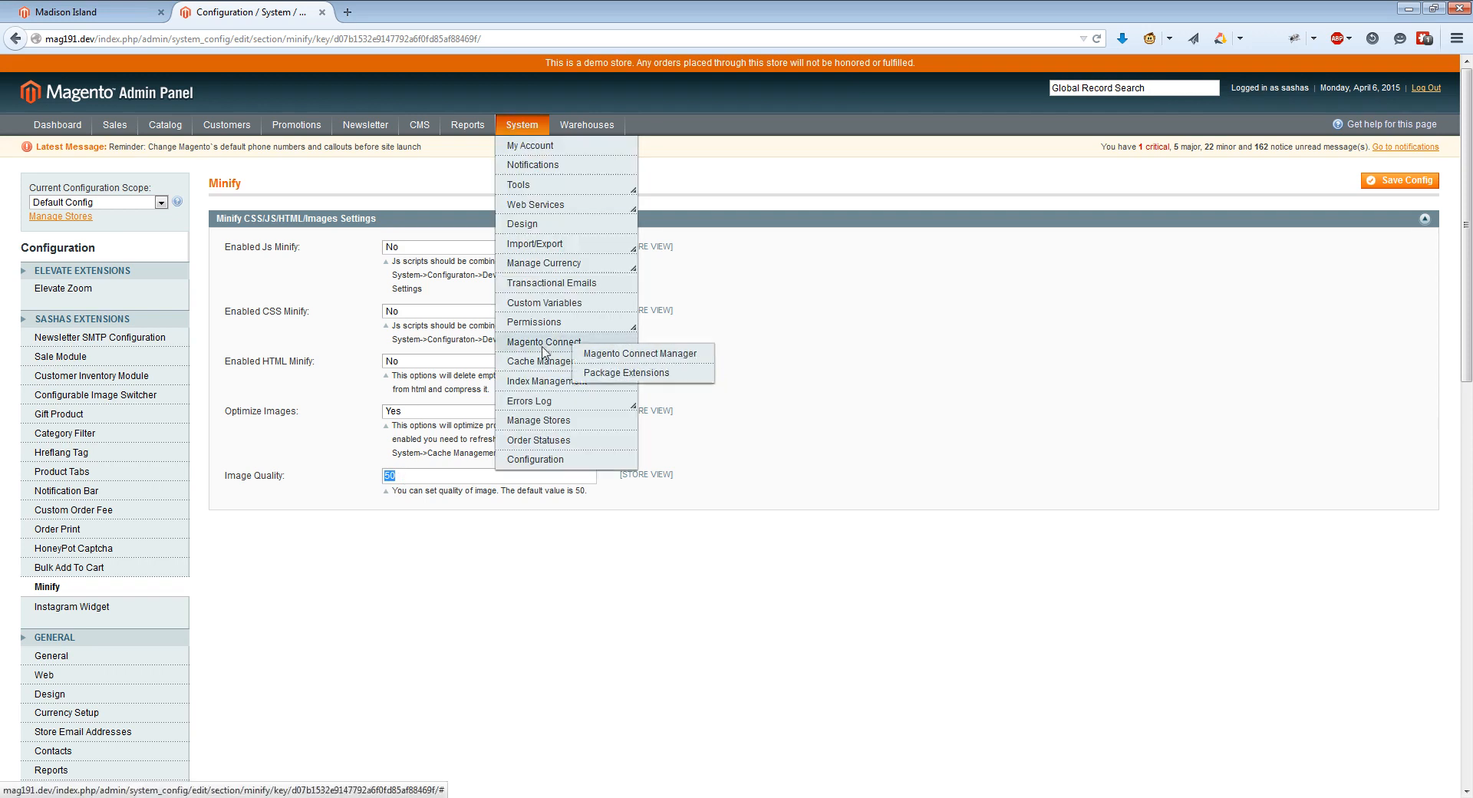
Step: Open Cache Management in a new tab, then return to the Minify configuration
click(537, 360)
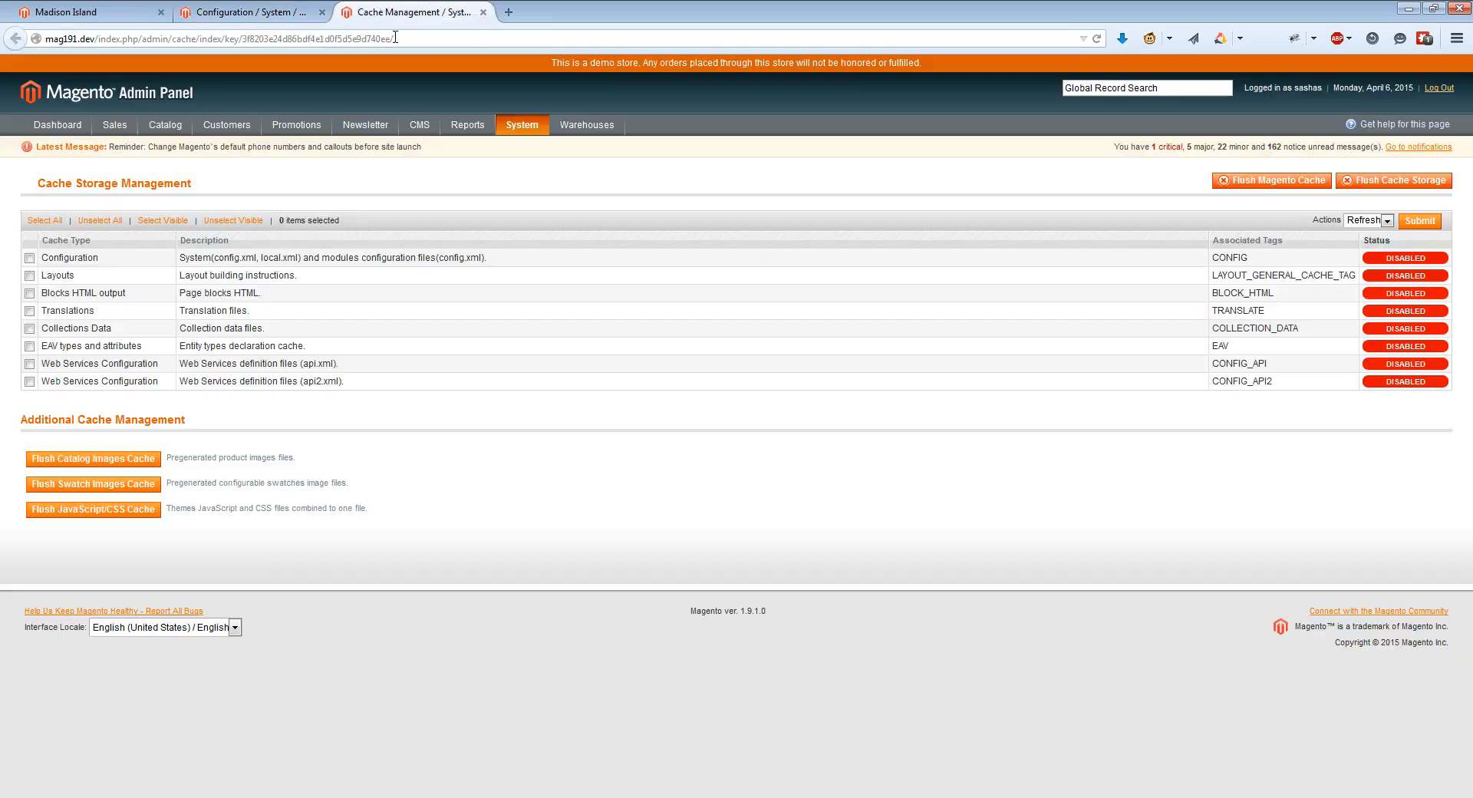
mouse_move(92, 484)
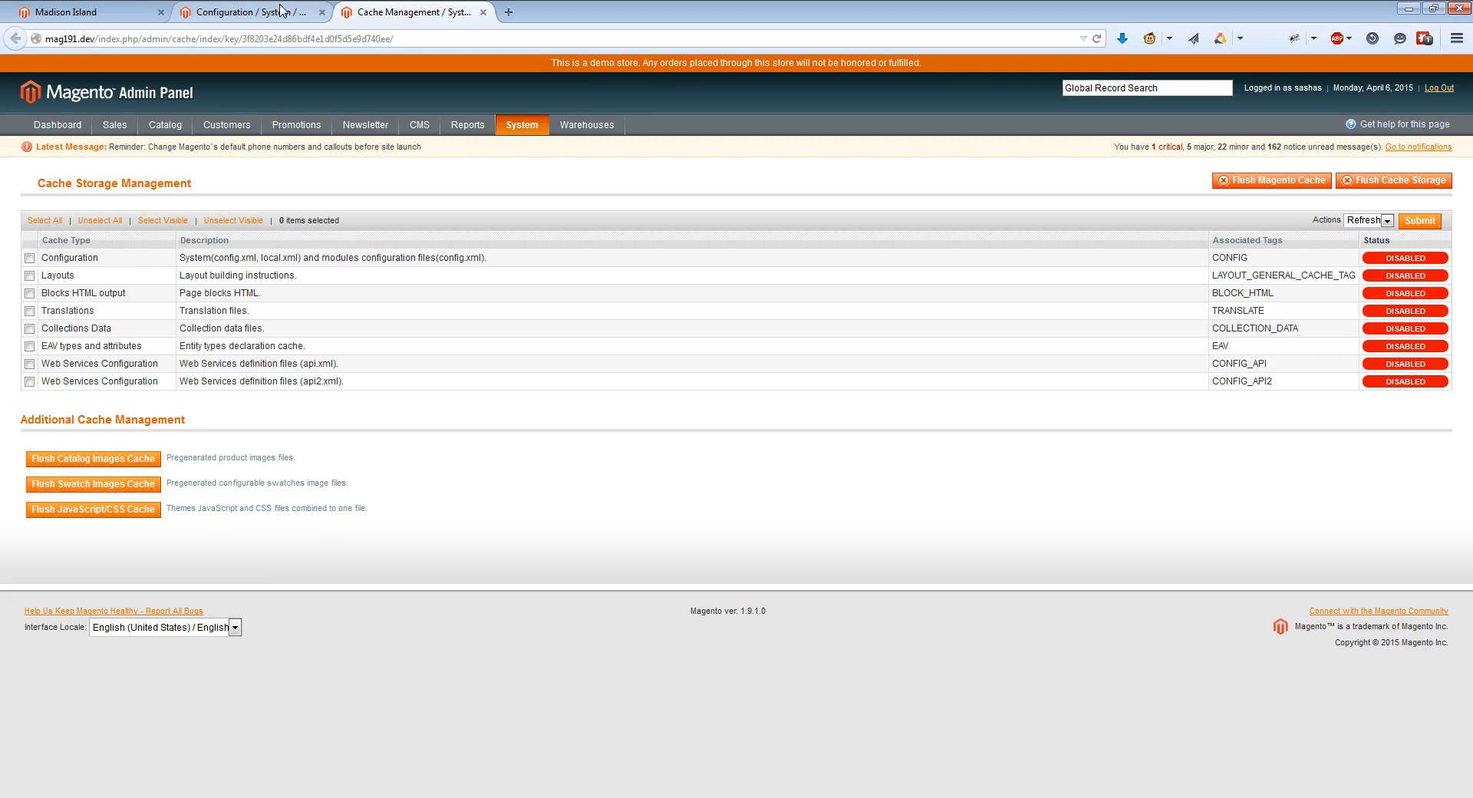
click(249, 11)
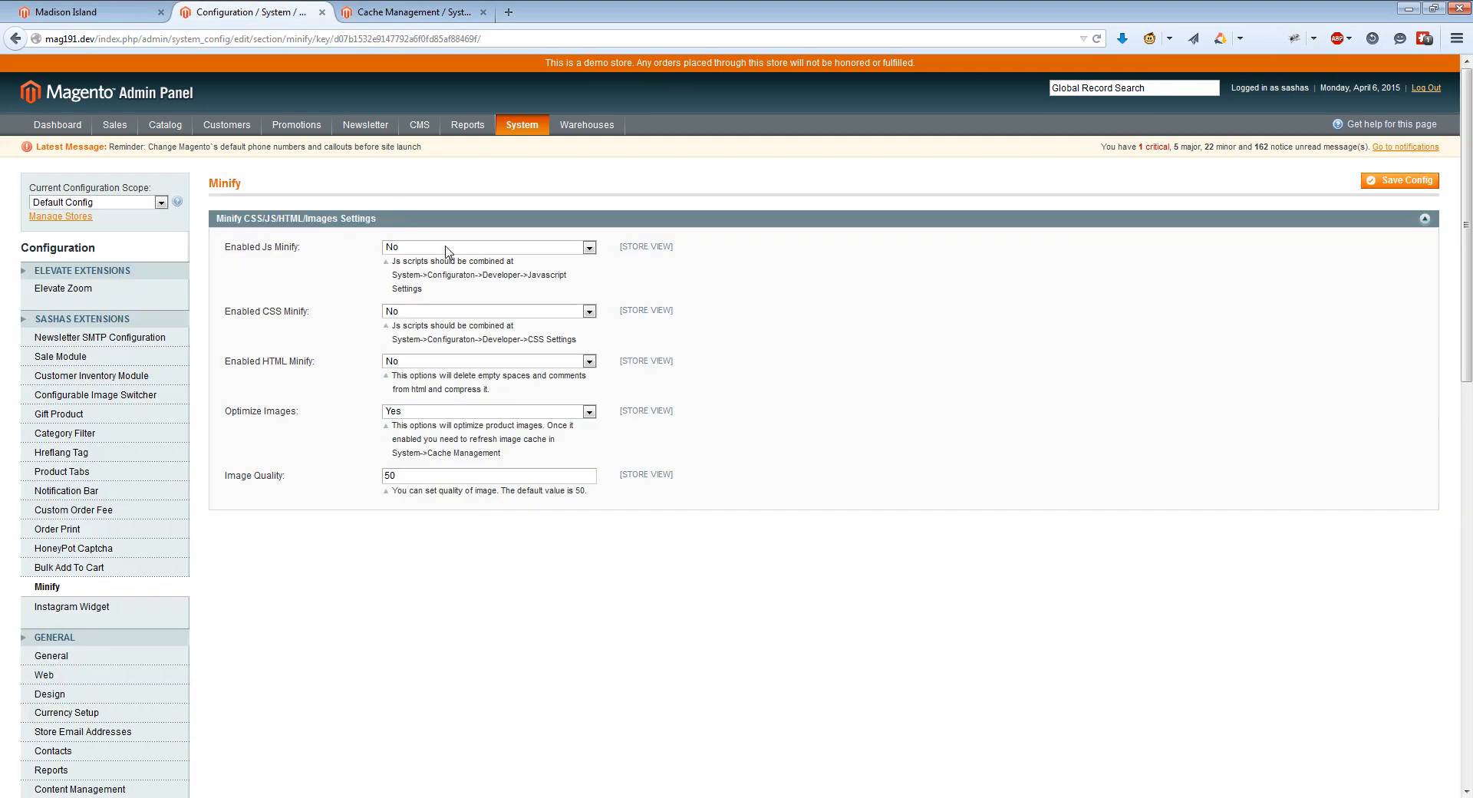
Step: Set Js Minify, CSS Minify and HTML Minify to Yes and save the configuration
click(488, 245)
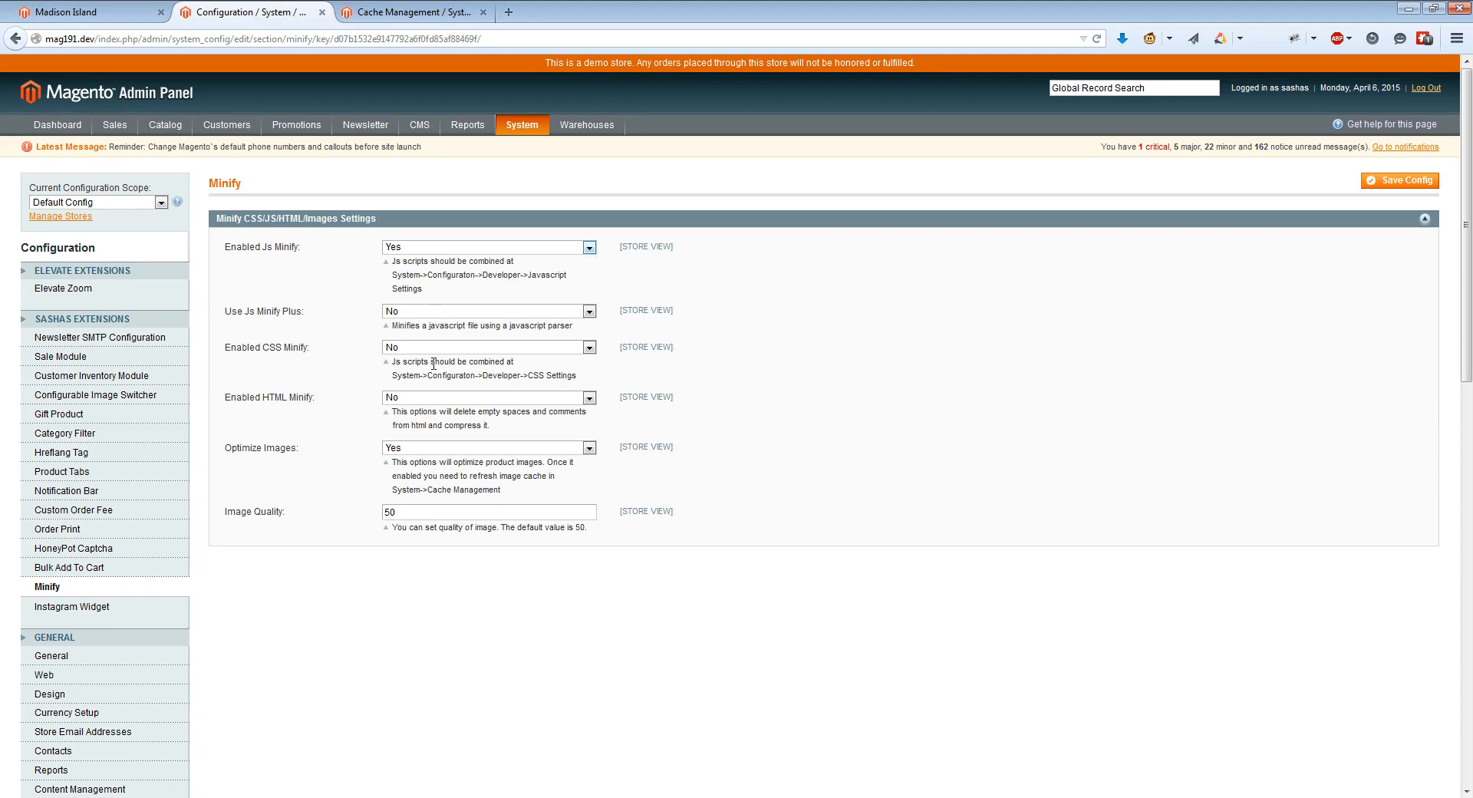
mouse_move(220, 319)
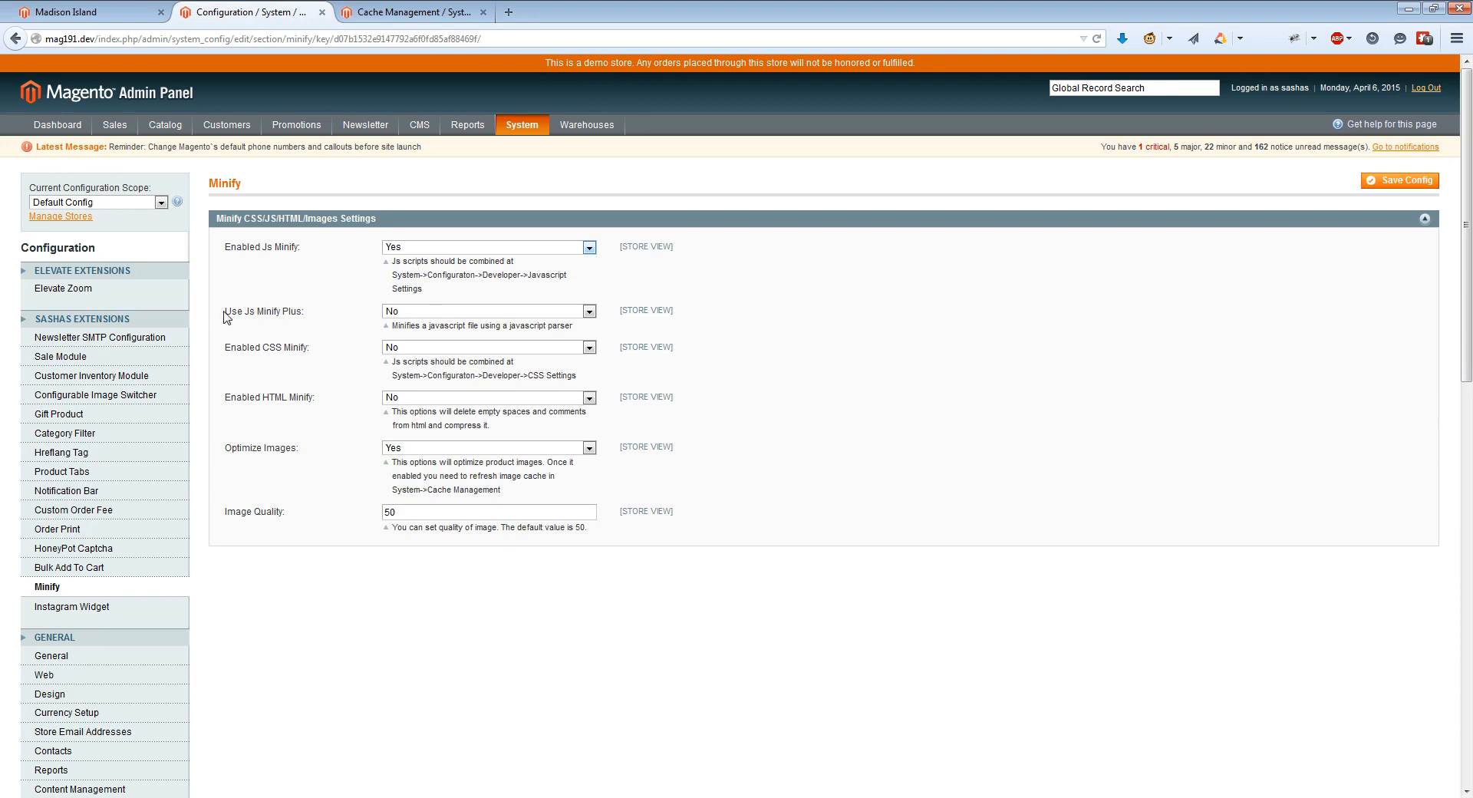
mouse_move(241, 315)
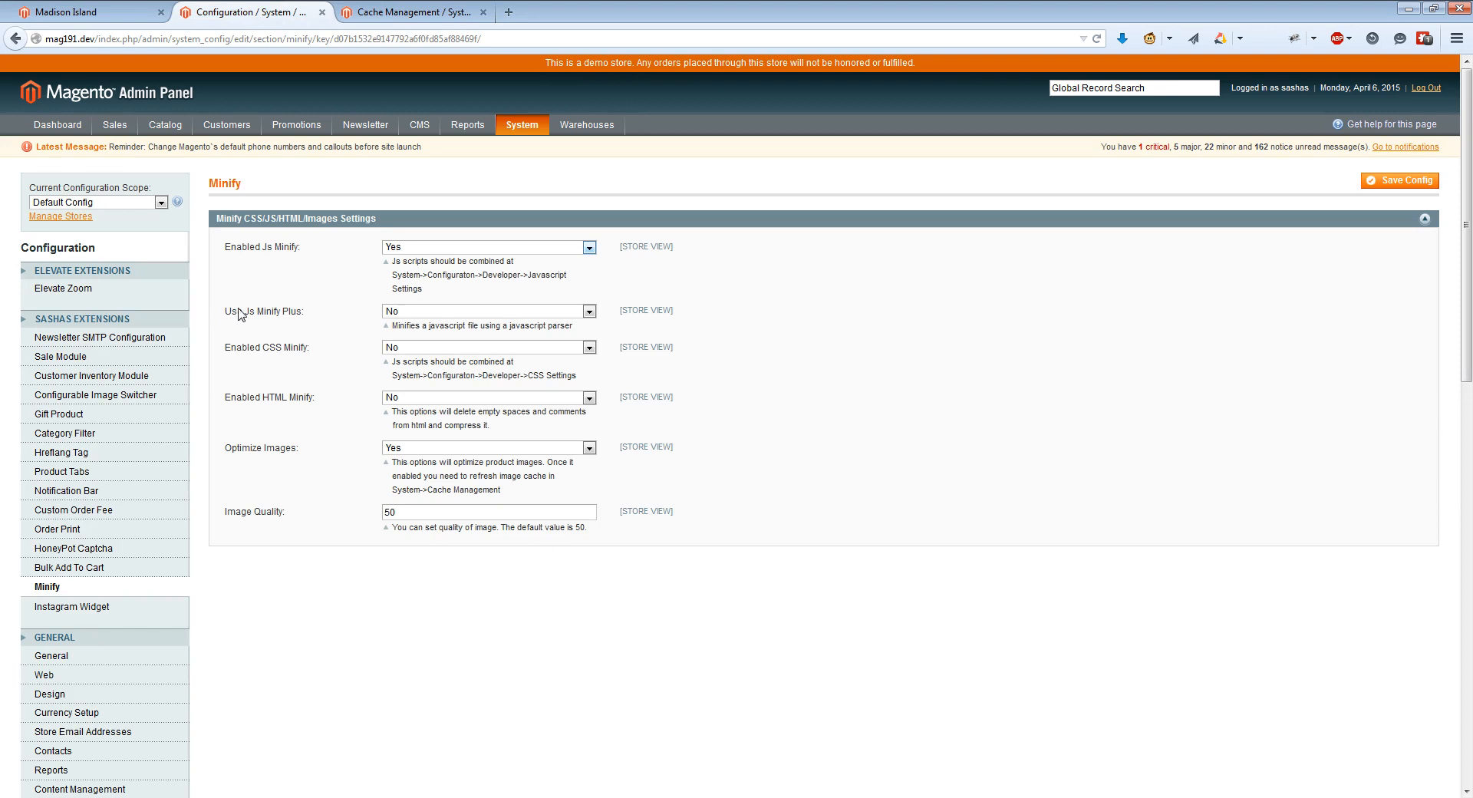
mouse_move(248, 316)
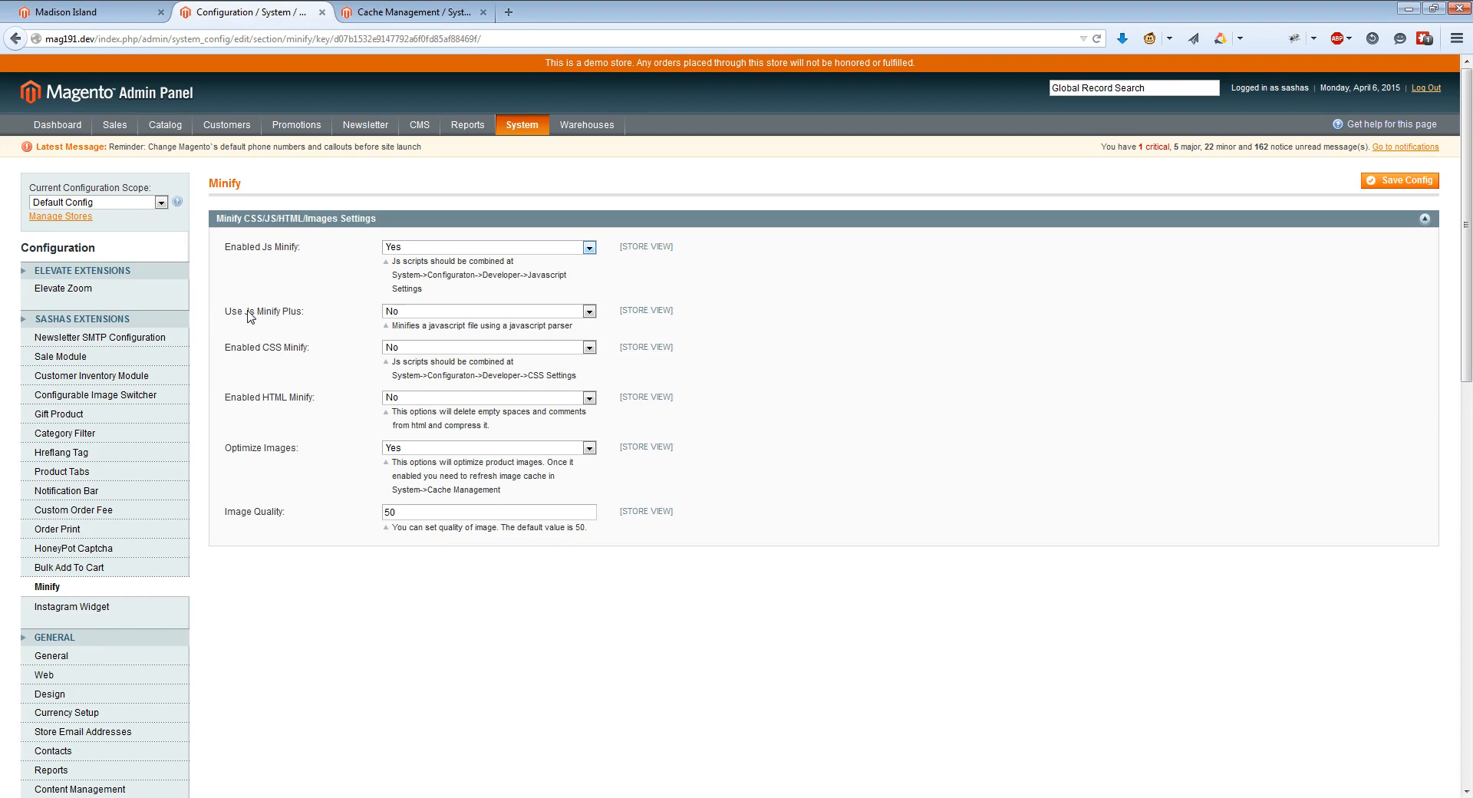
mouse_move(395, 324)
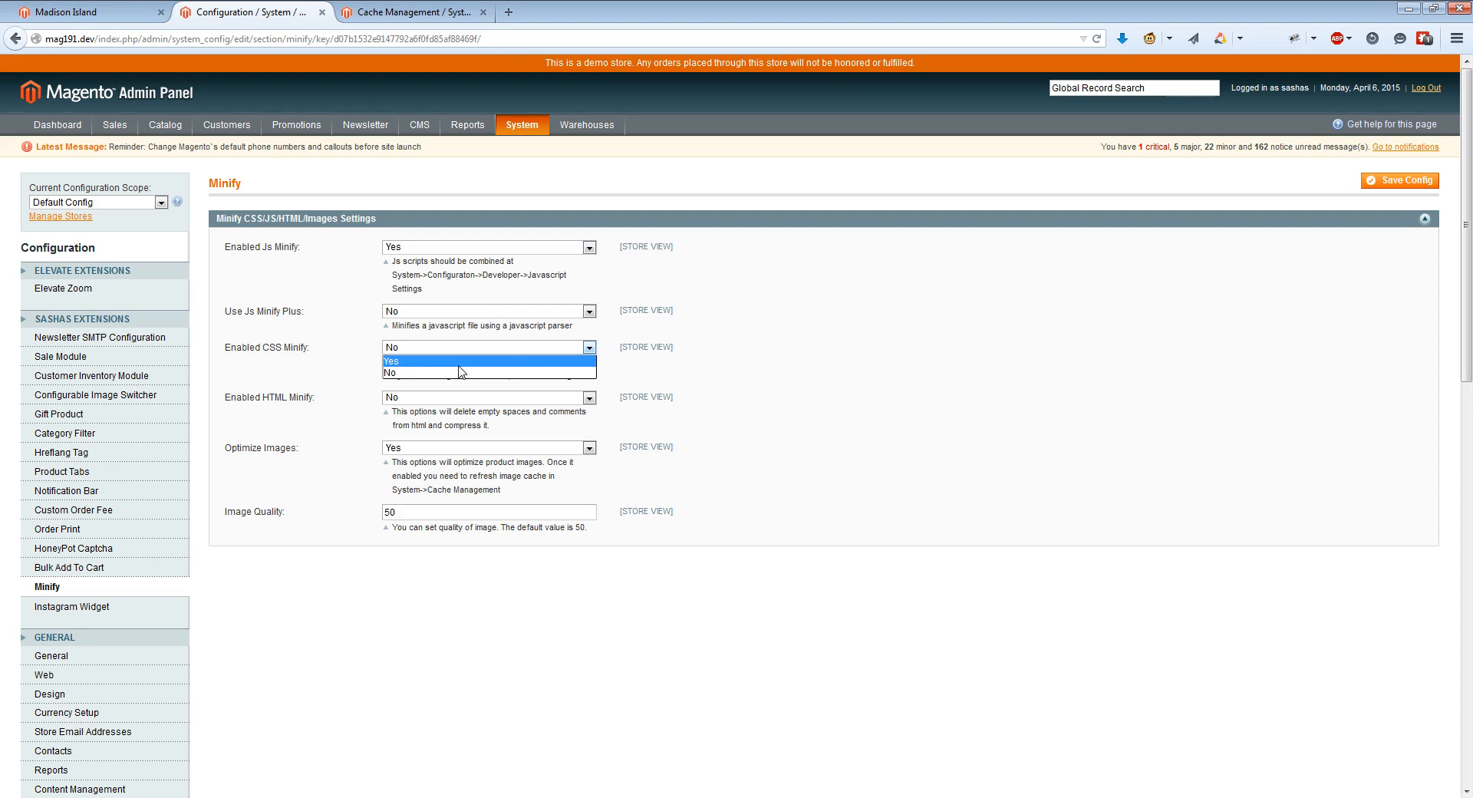
click(389, 361)
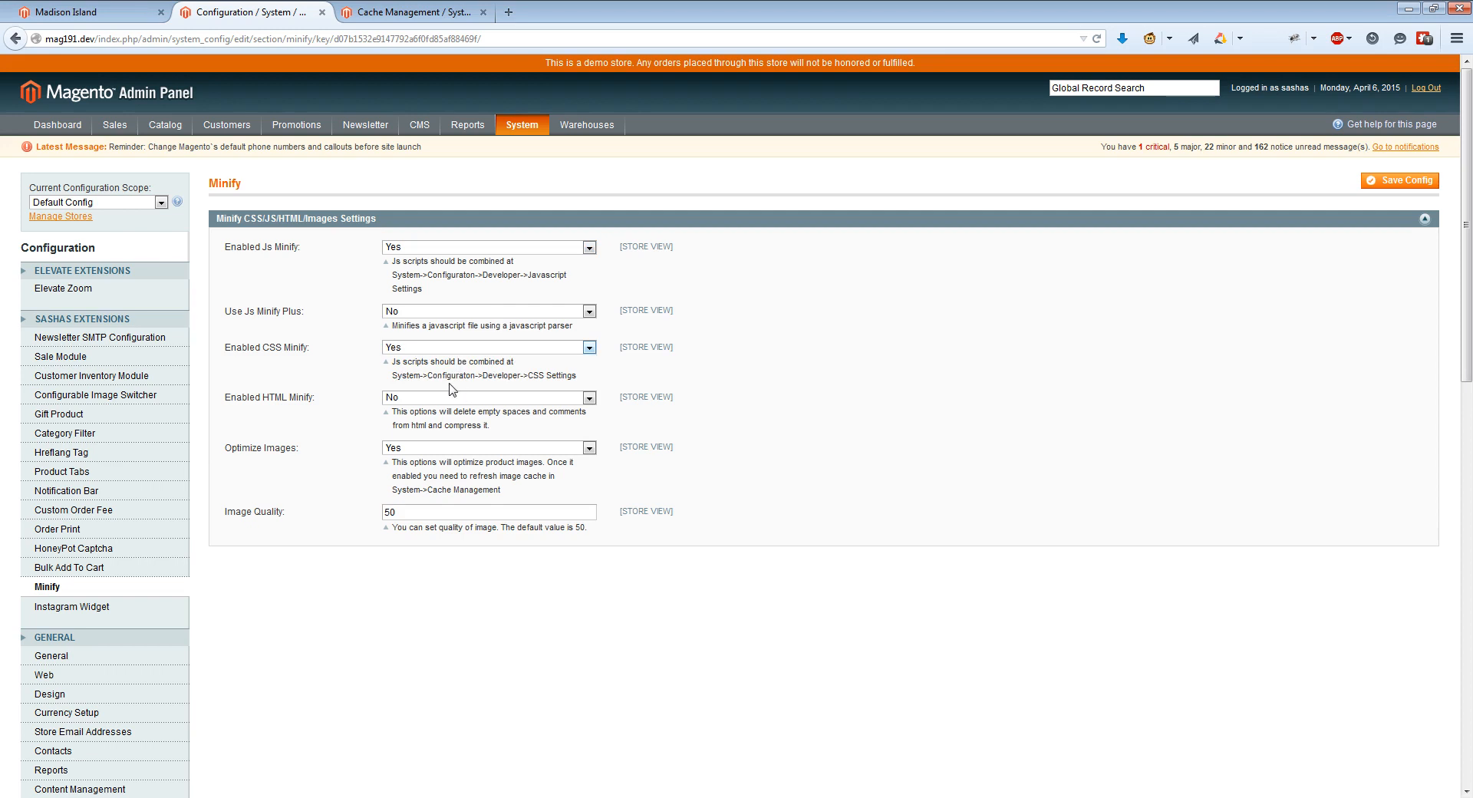
mouse_move(462, 402)
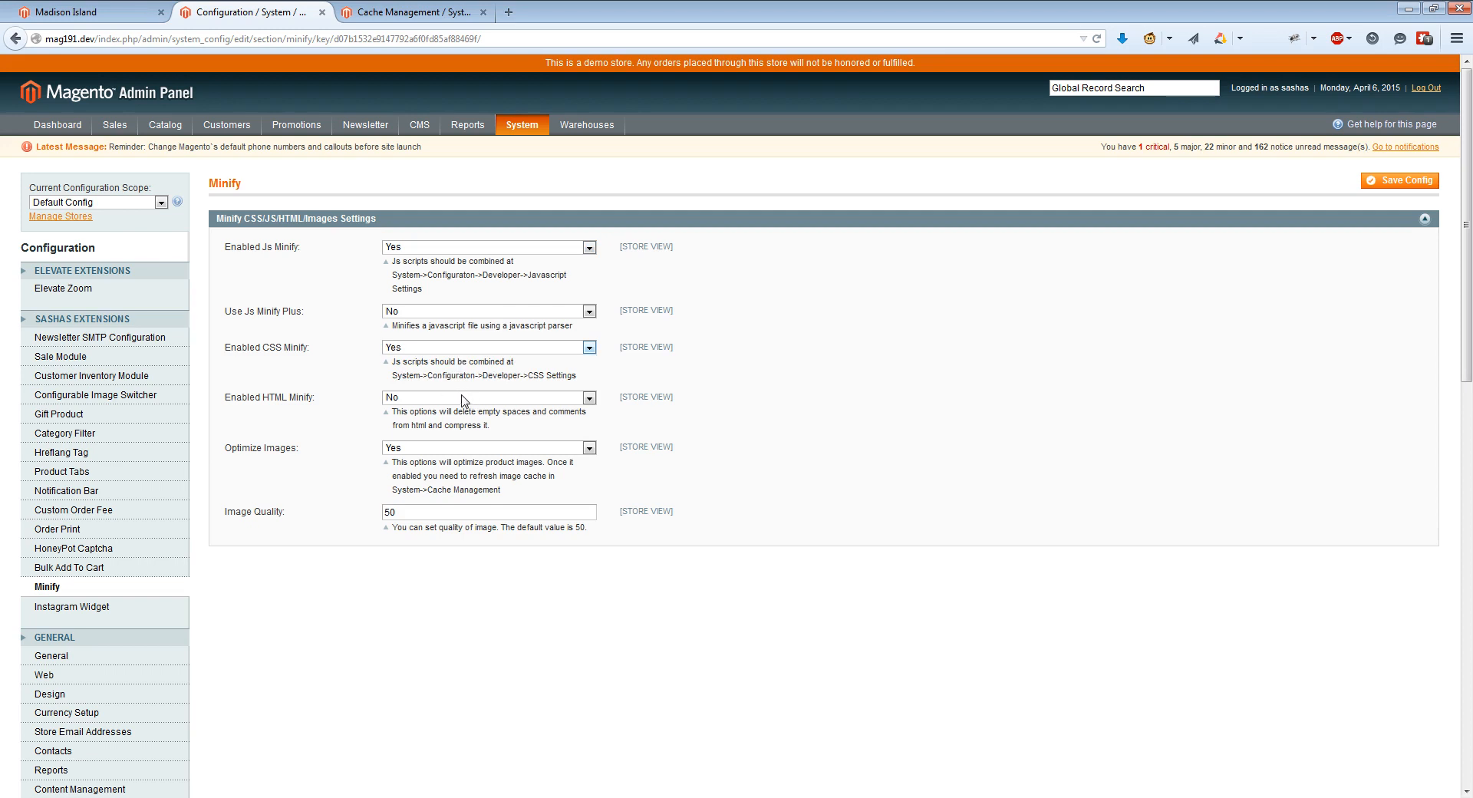
click(488, 396)
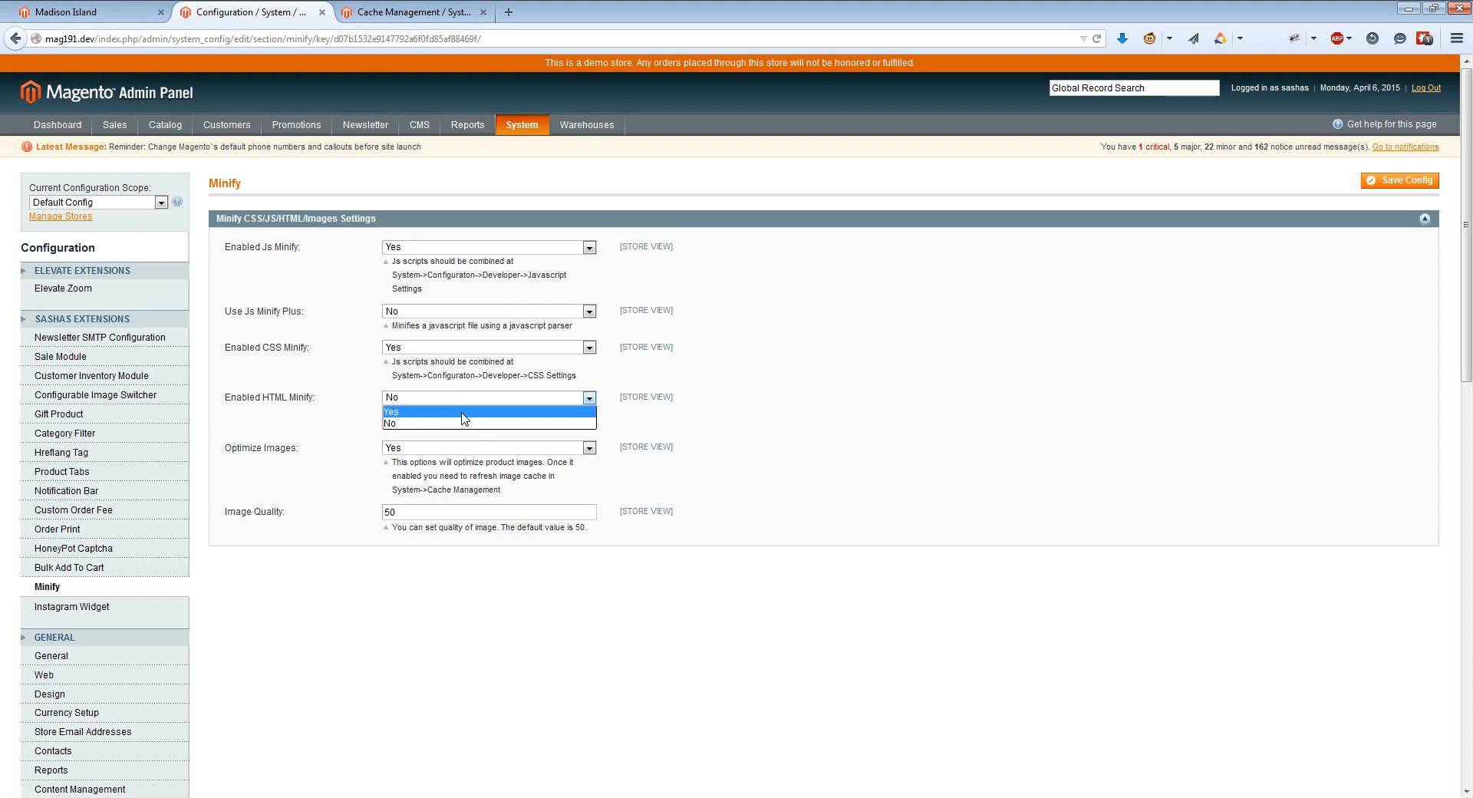
click(391, 412)
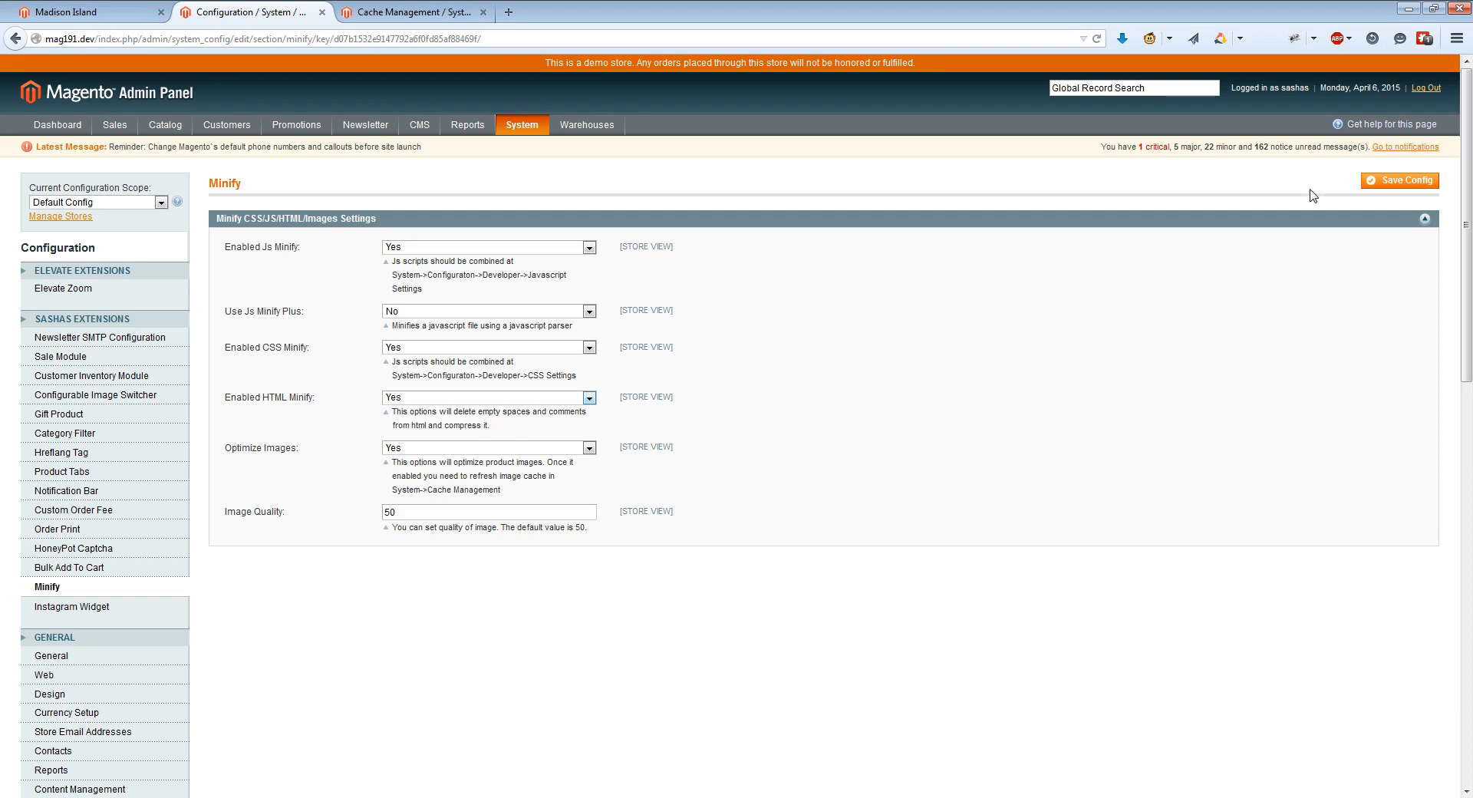
click(1400, 181)
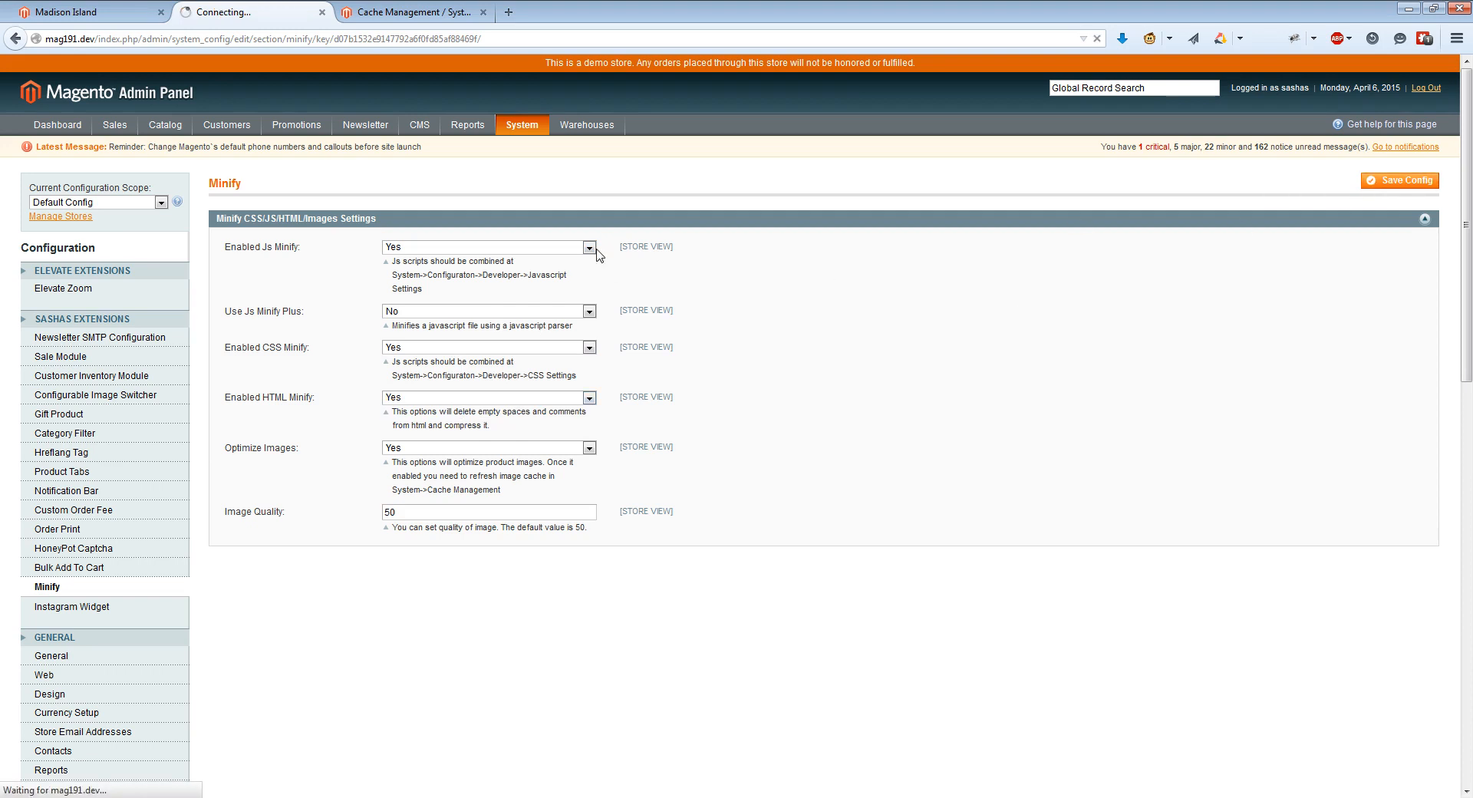
click(1400, 179)
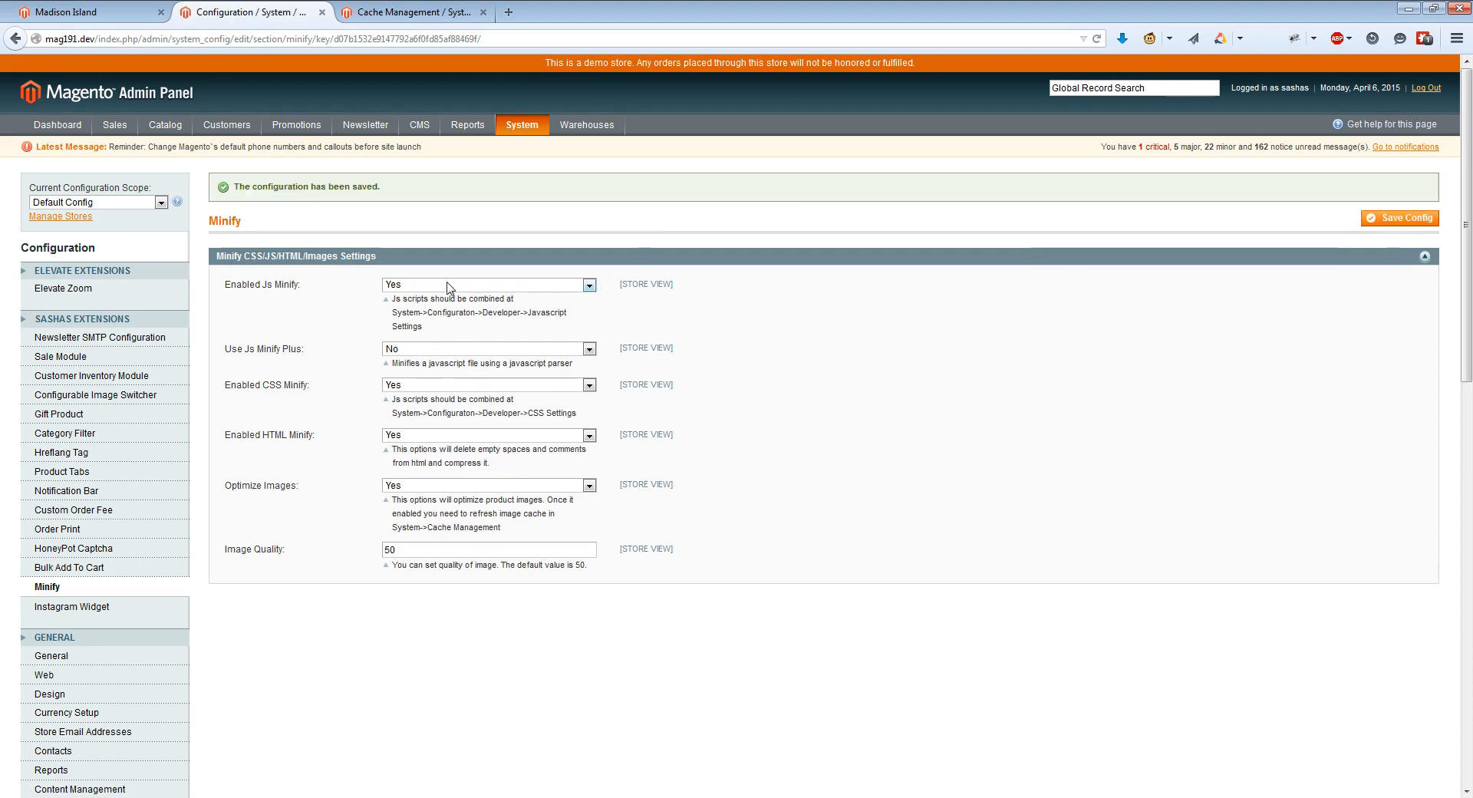
Step: Flush the JavaScript/CSS cache, then switch to the Madison Island storefront
click(92, 510)
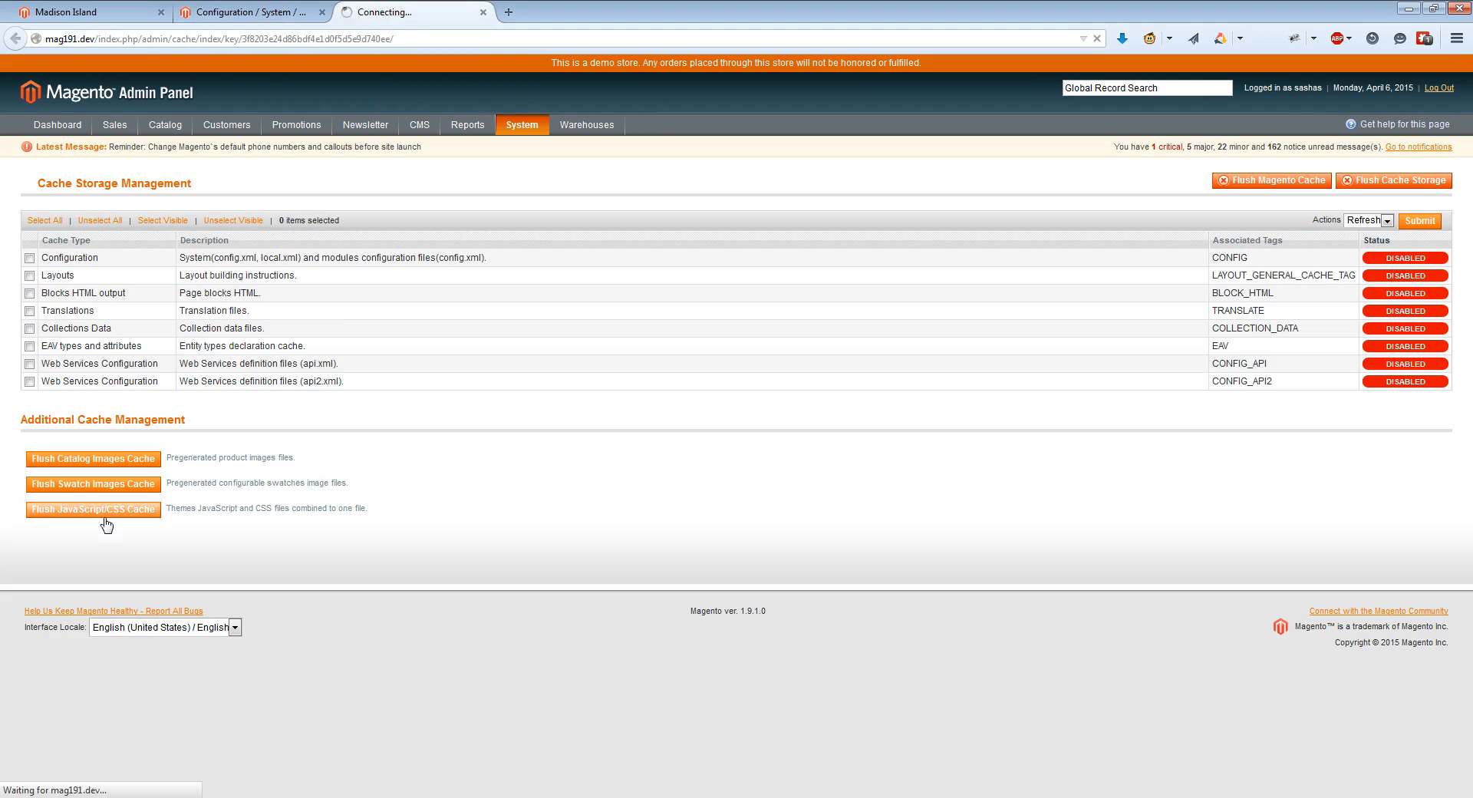
click(92, 508)
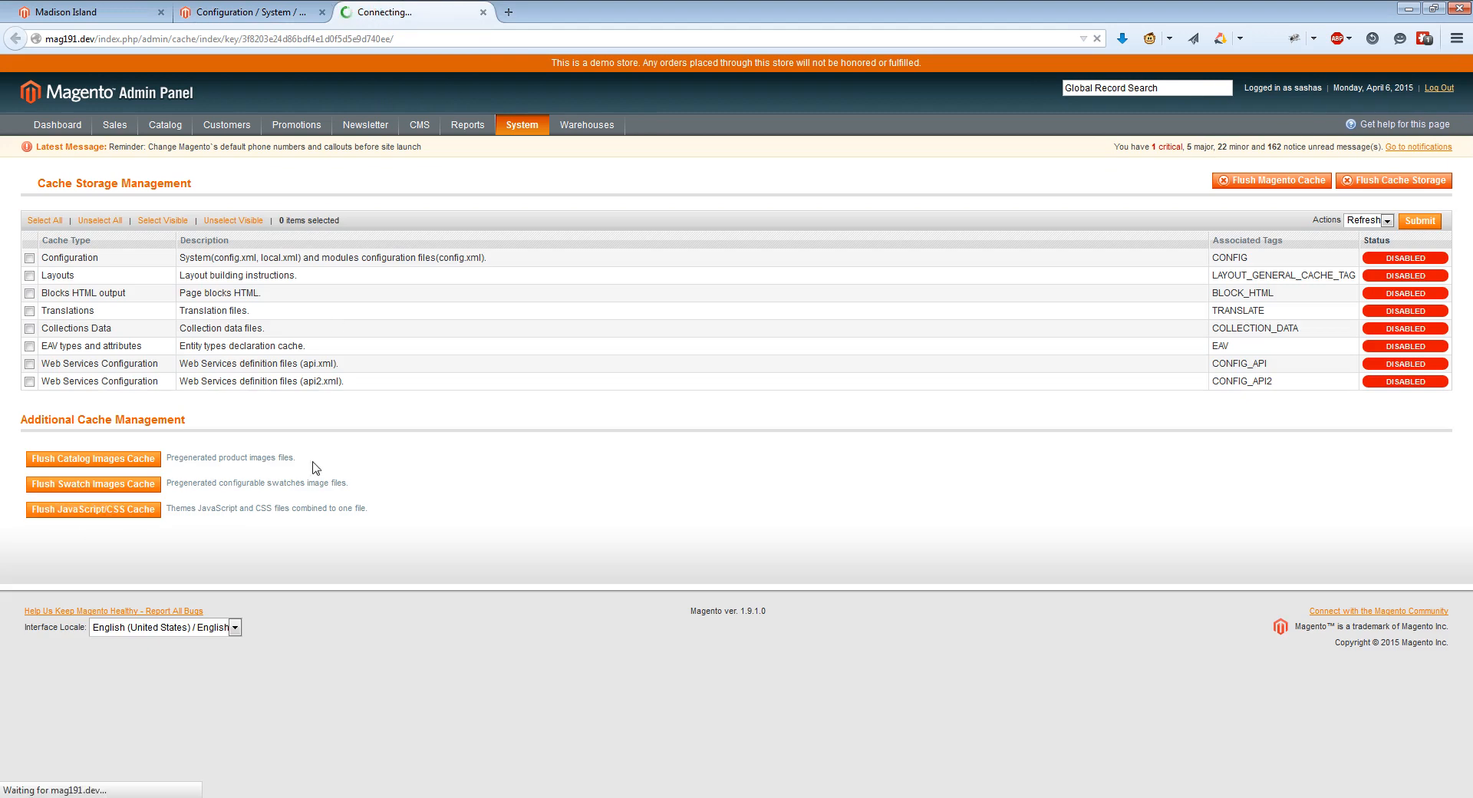
click(92, 508)
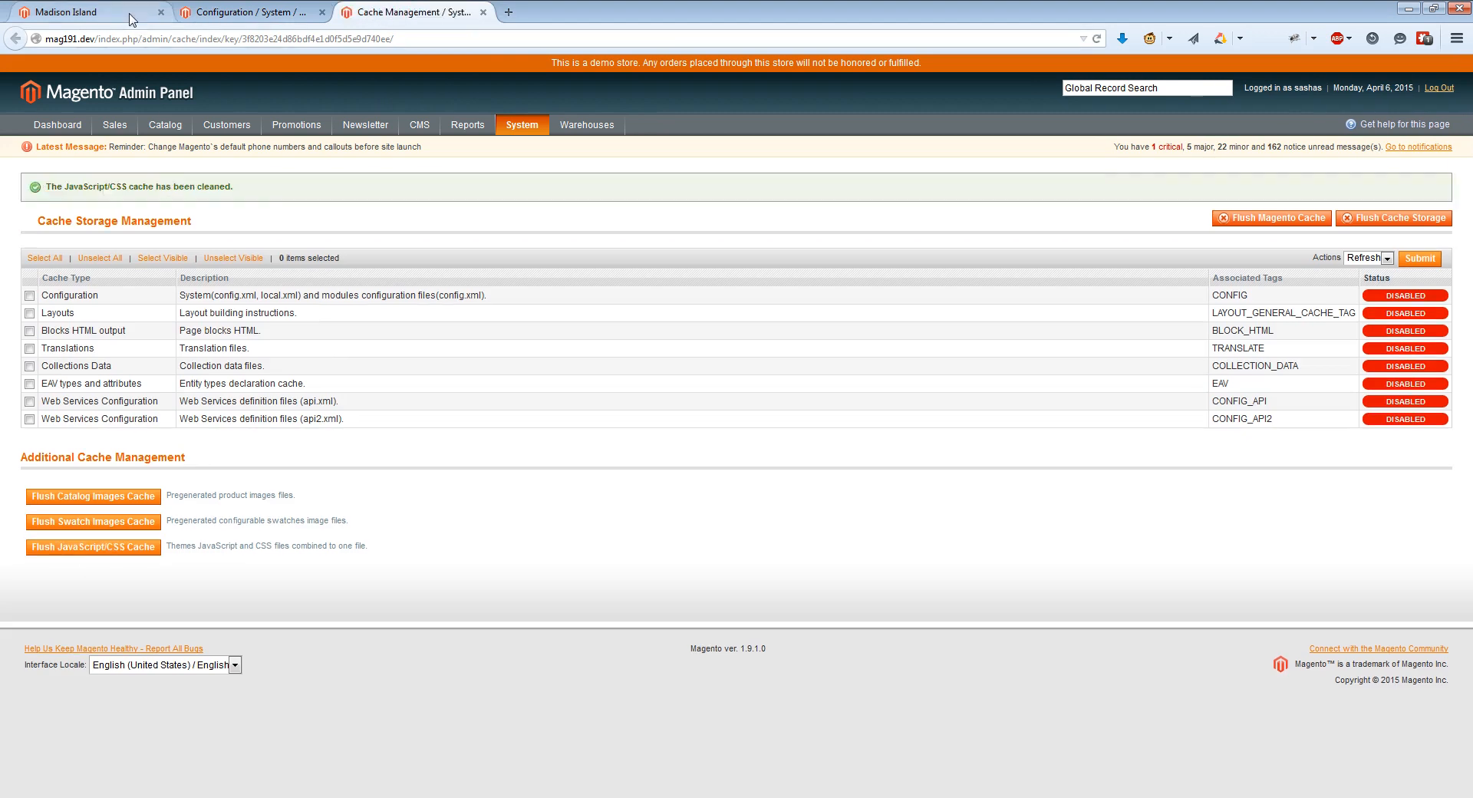
click(89, 11)
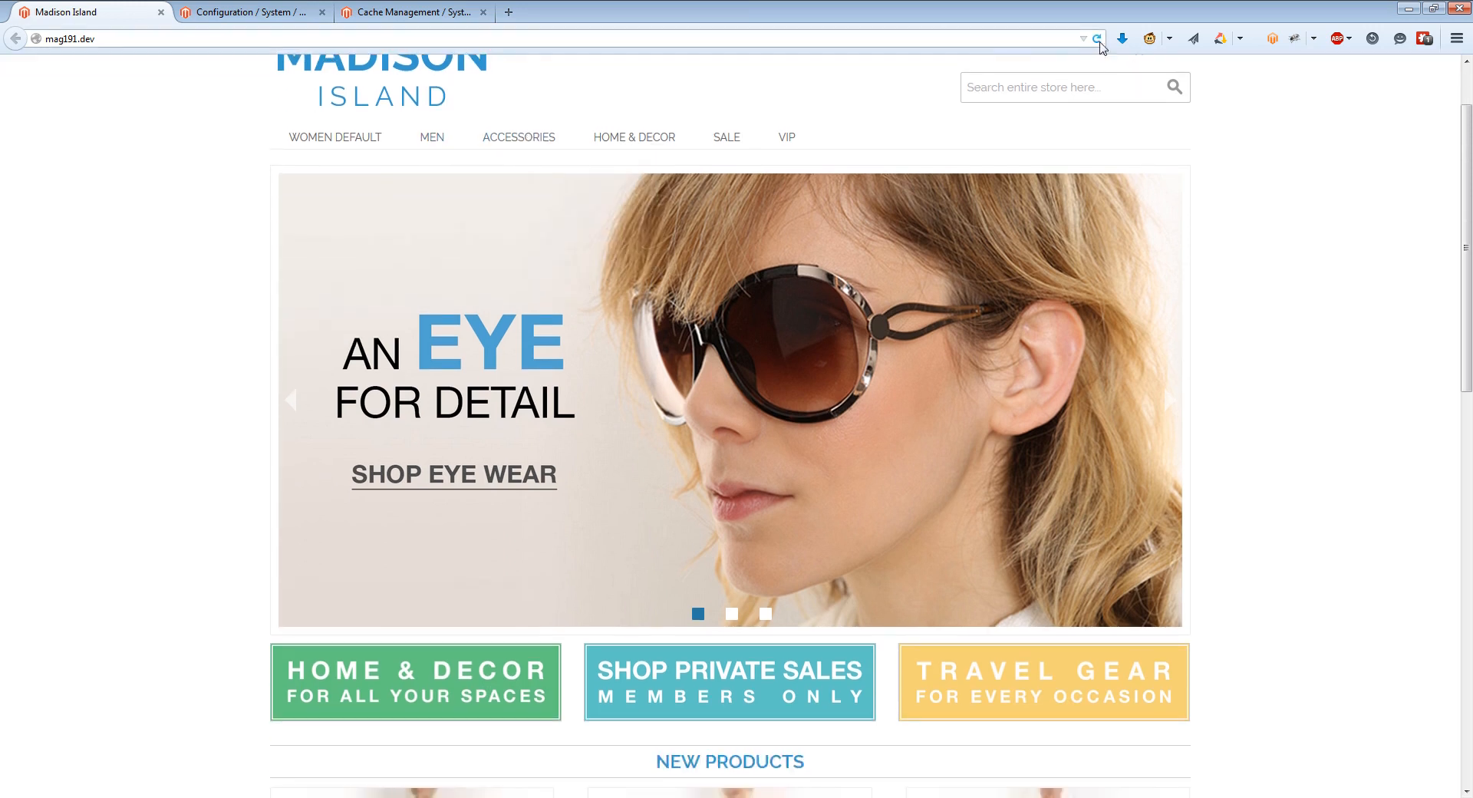
Step: Reload the storefront home page and bring up its context menu to view the source
click(1095, 38)
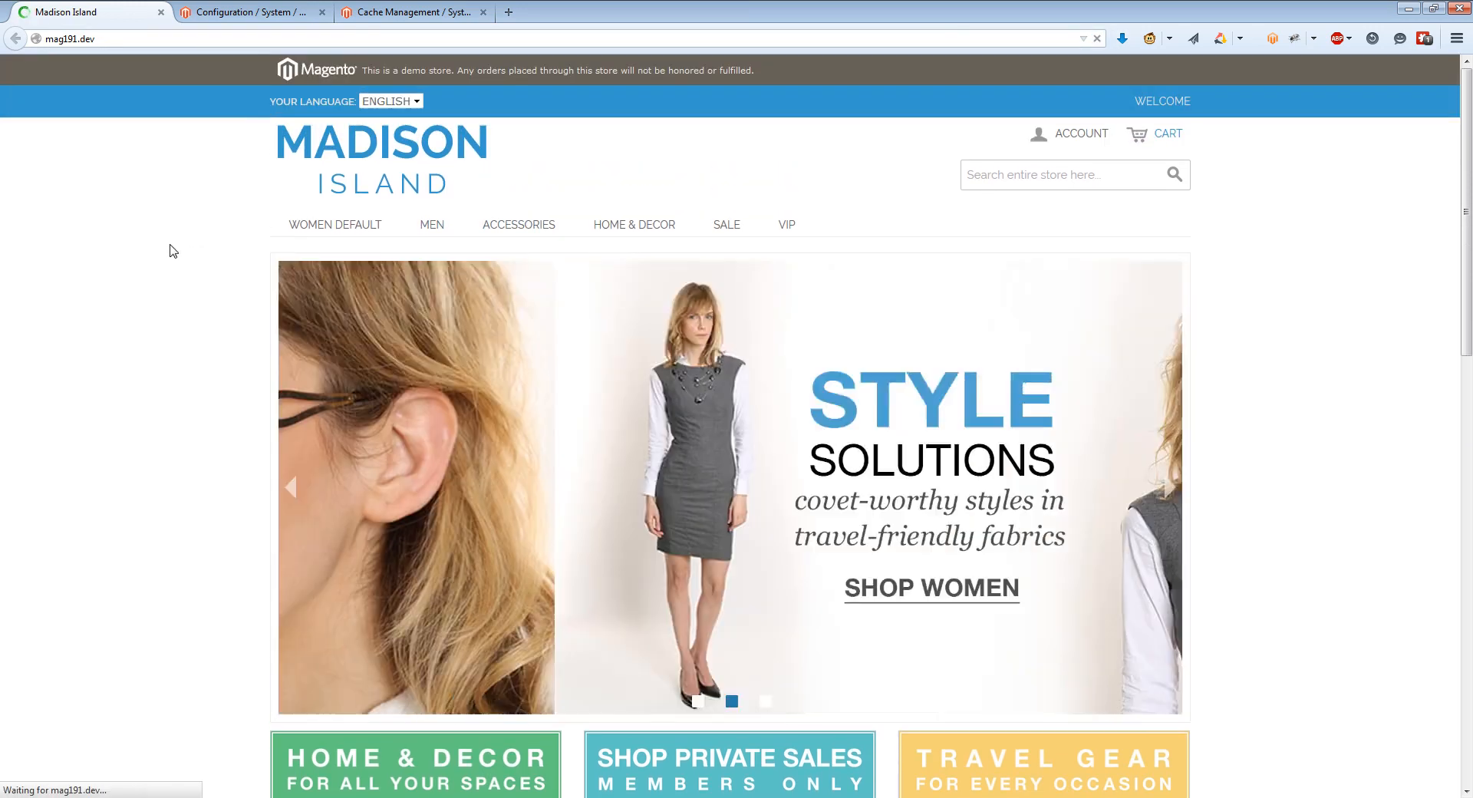
right_click(148, 241)
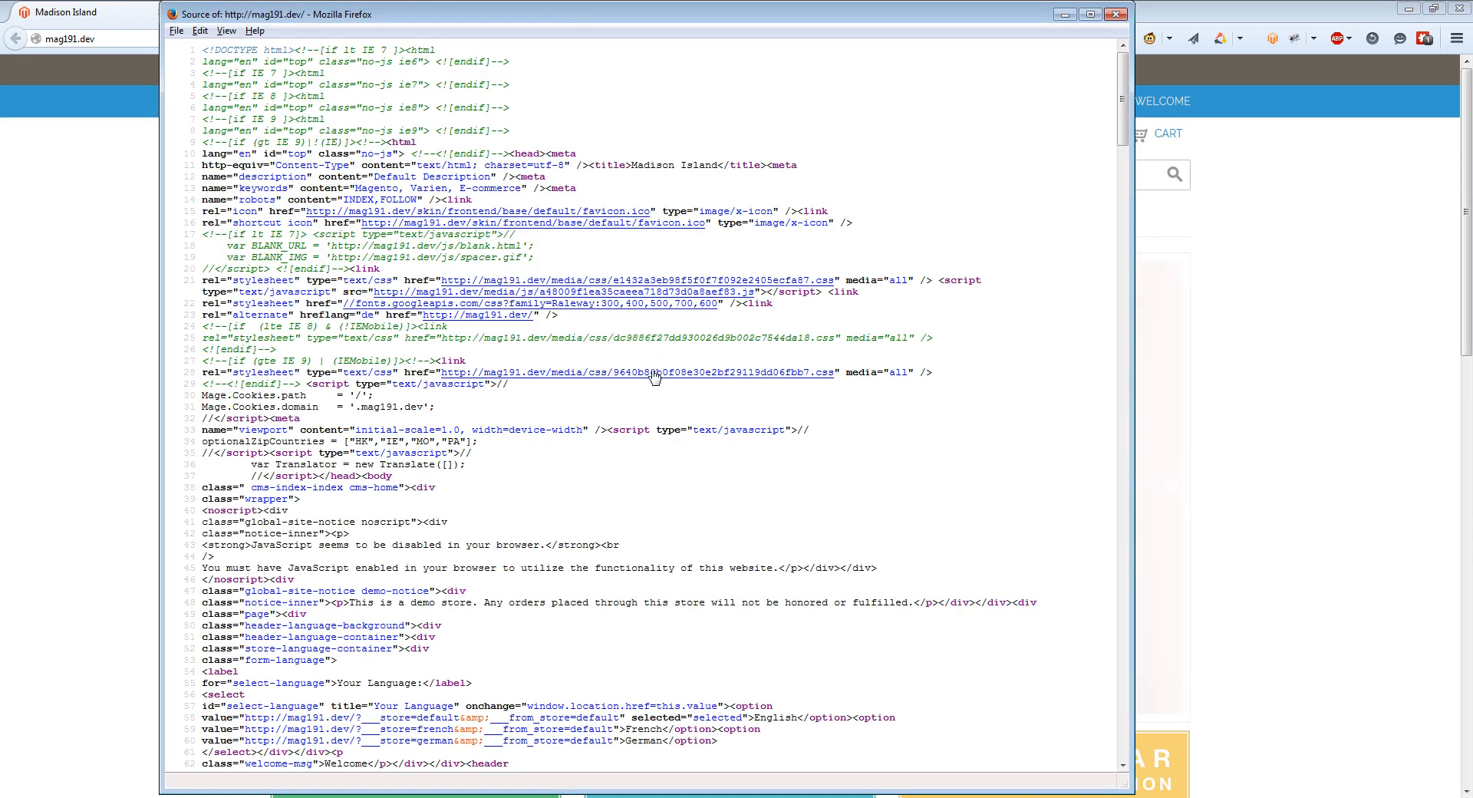
Step: Inspect the merged stylesheet and script sources to confirm they are minified
click(638, 373)
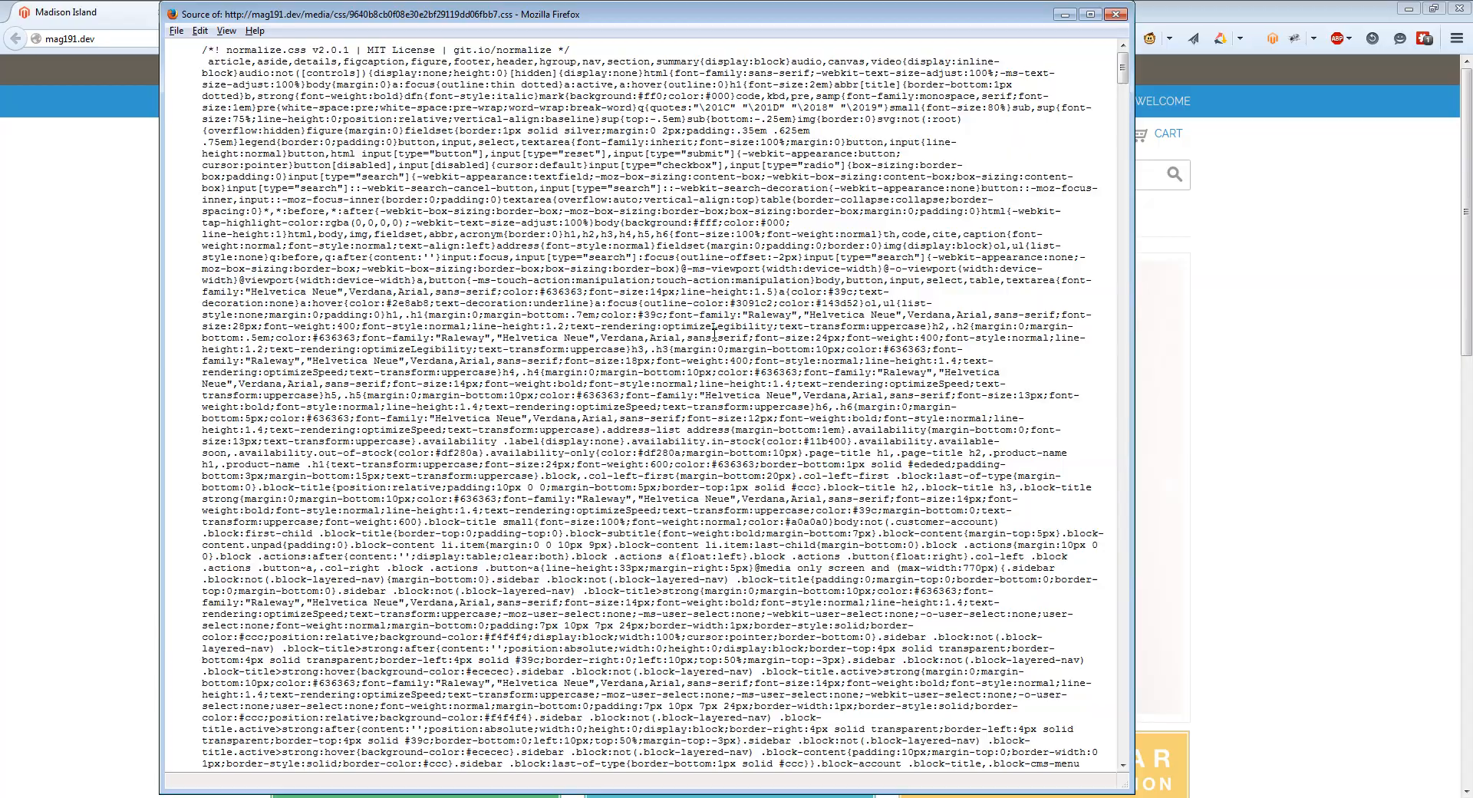
scroll(down, 3)
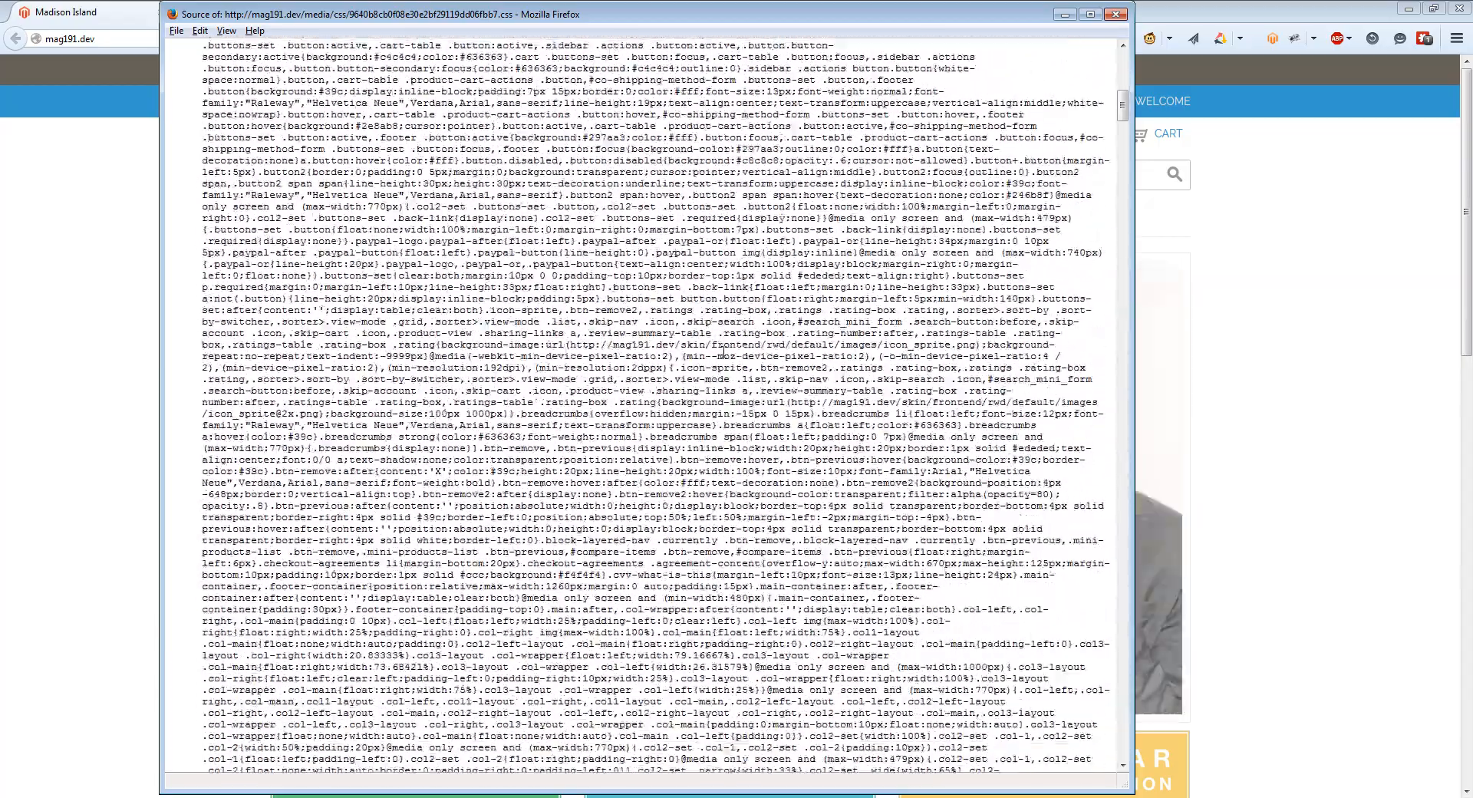
scroll(down, 3)
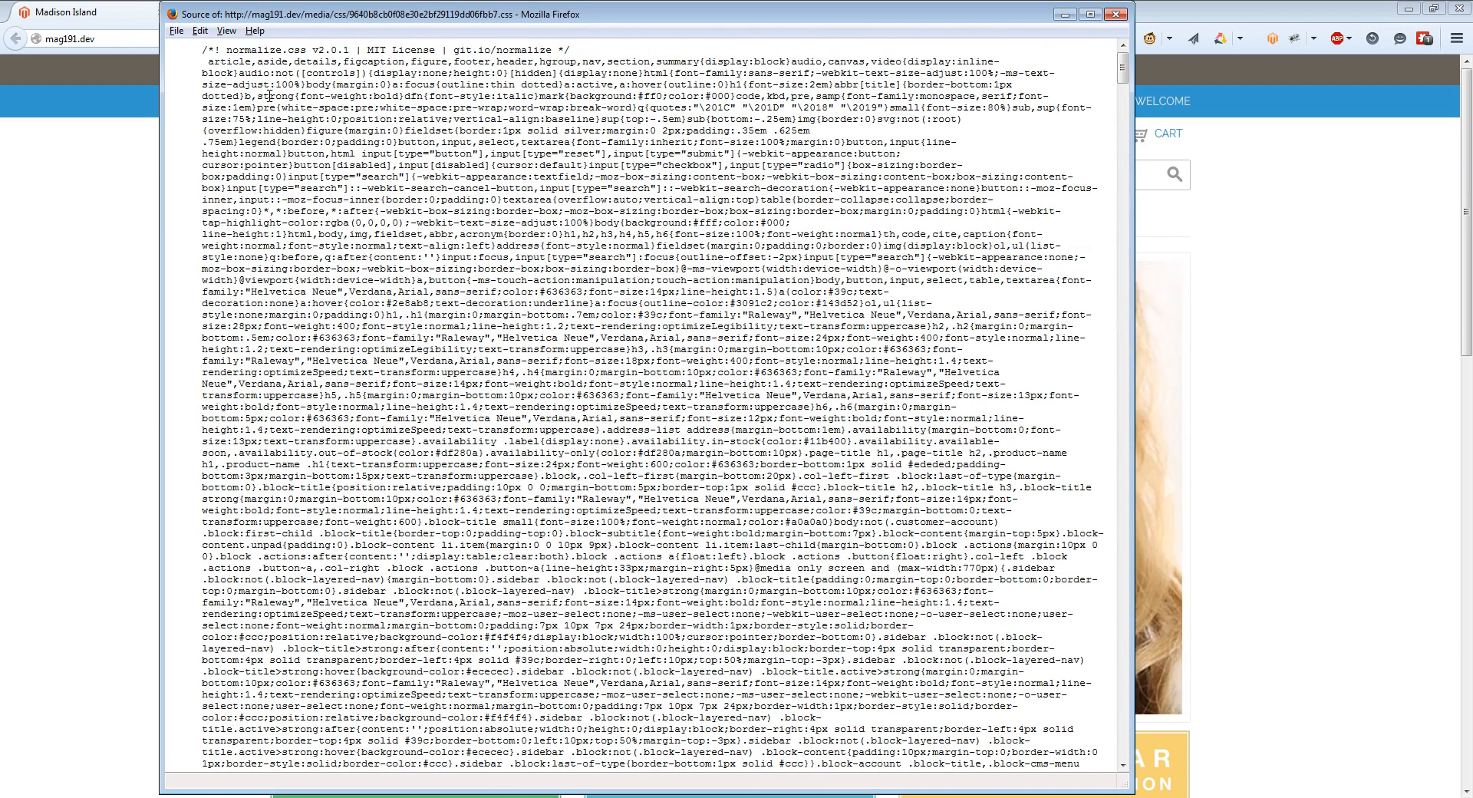
drag(549, 304, 588, 383)
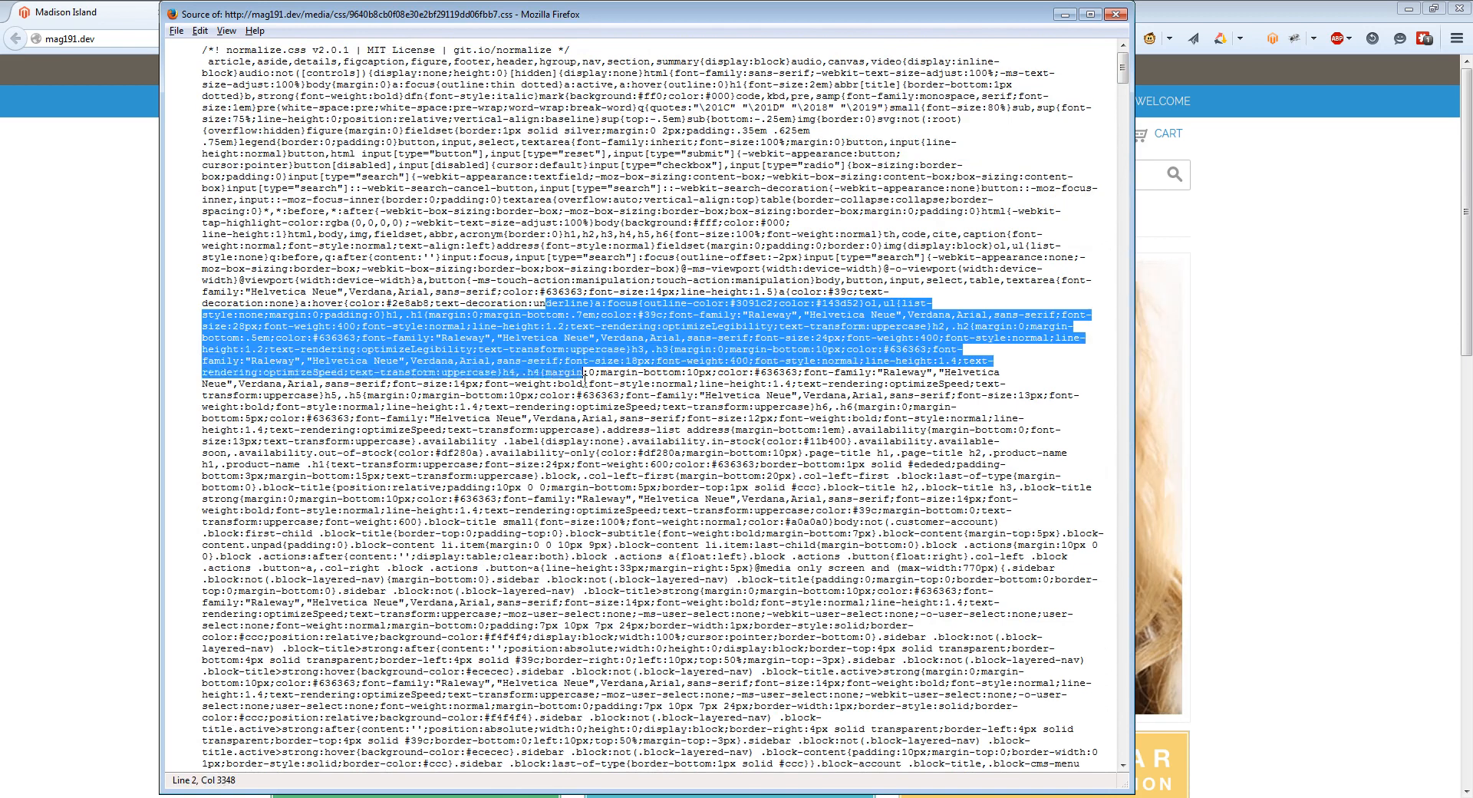
scroll(down, 3)
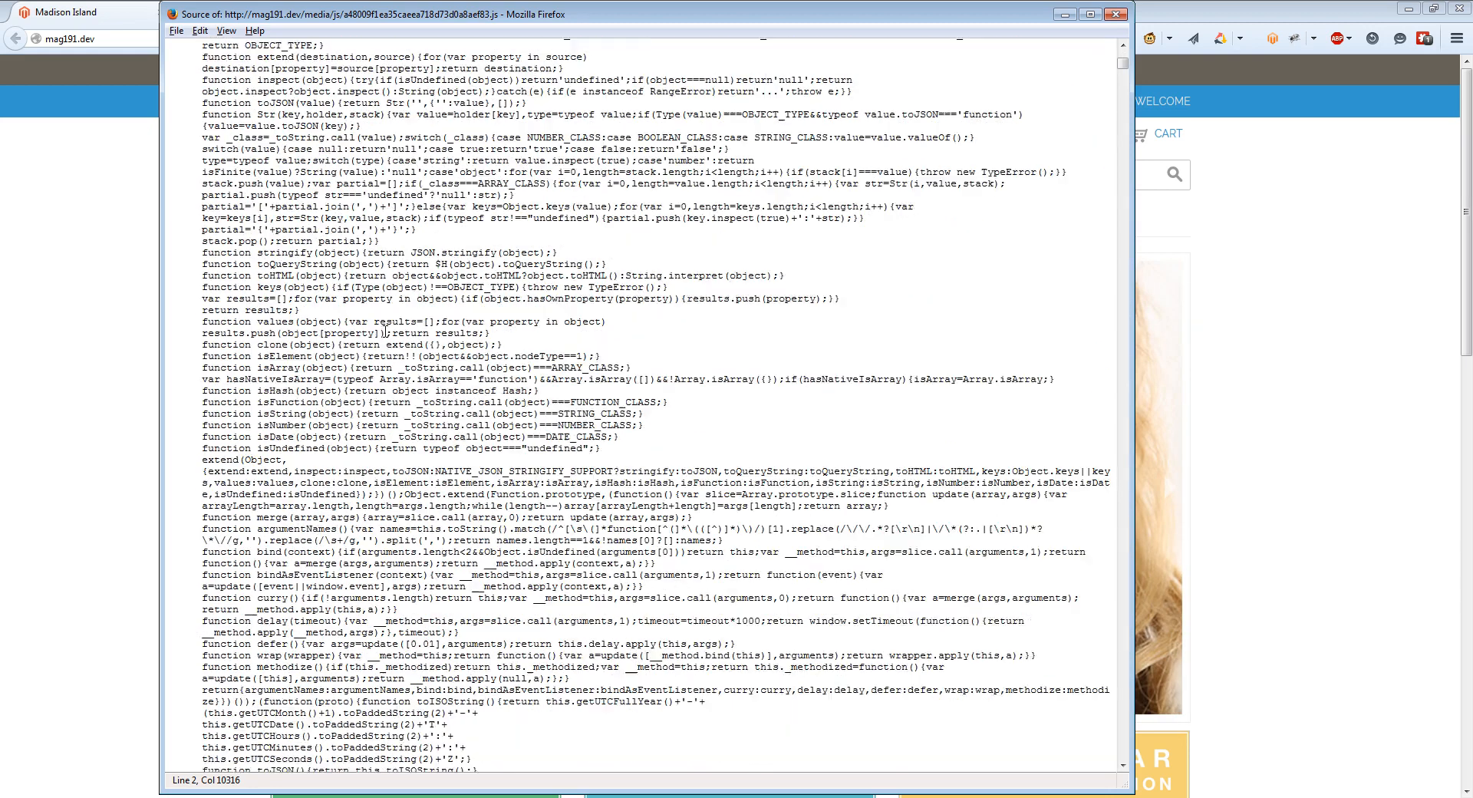
scroll(down, 3)
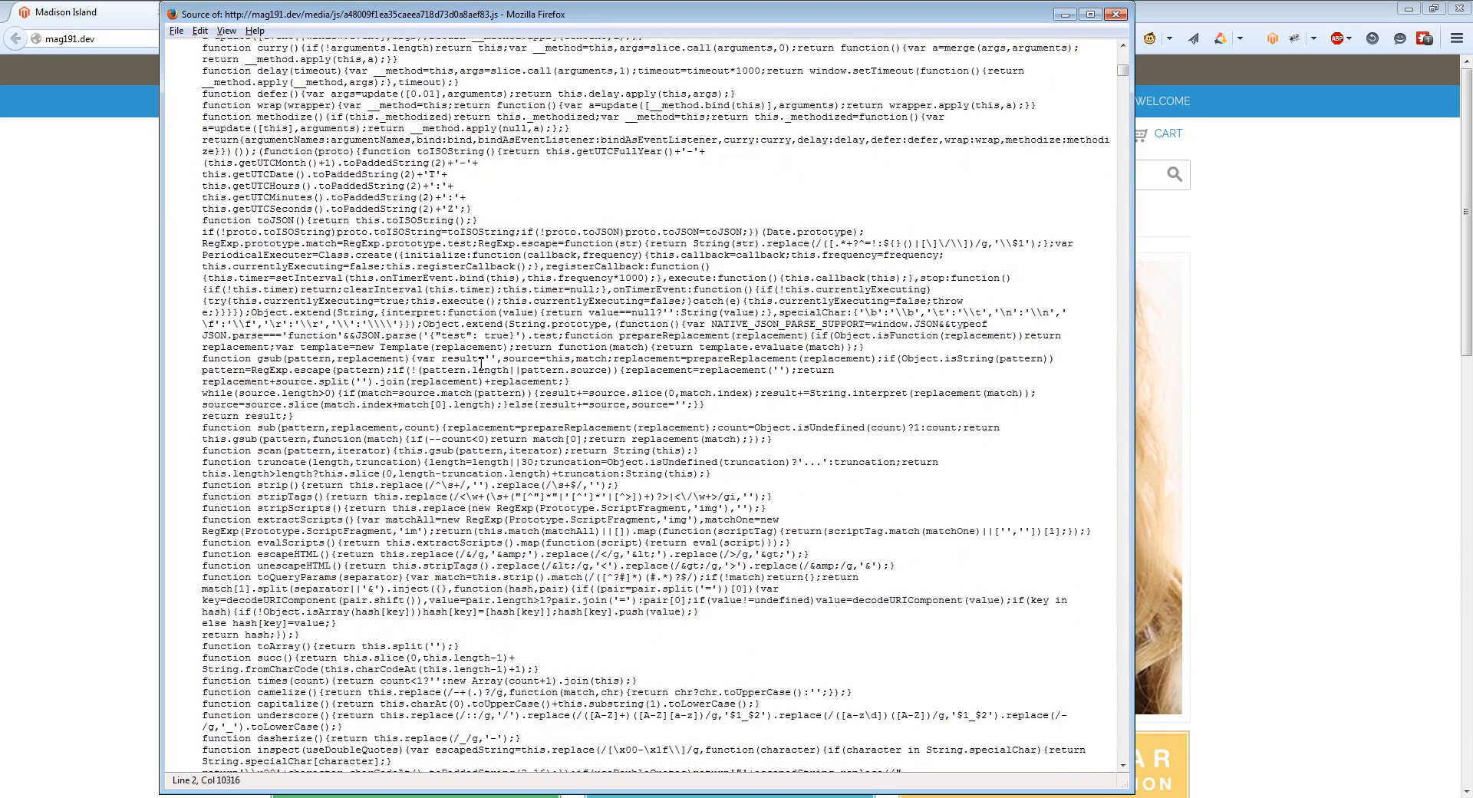
scroll(down, 3)
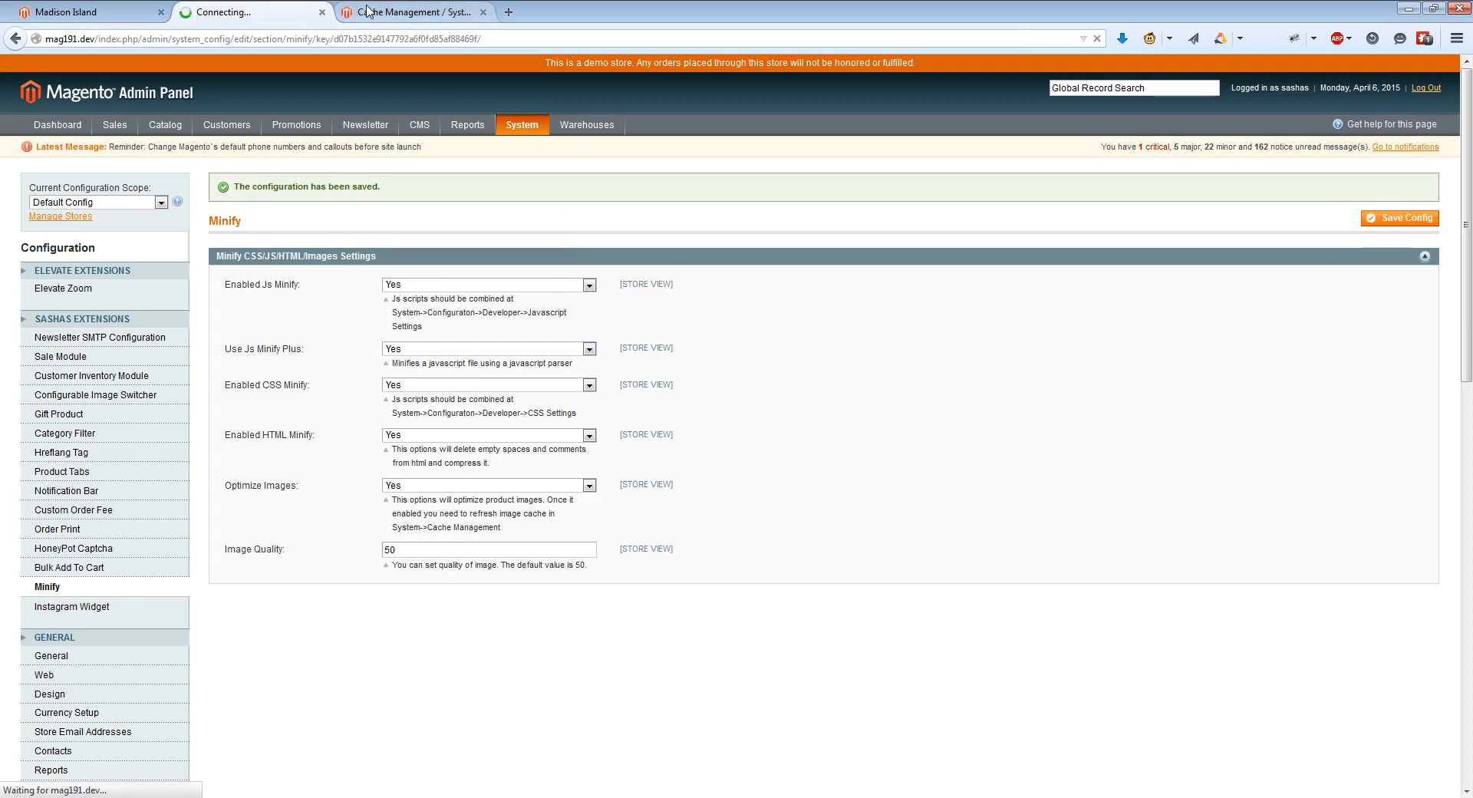
Step: Flush the JavaScript/CSS cache again and return to the storefront home page
click(92, 546)
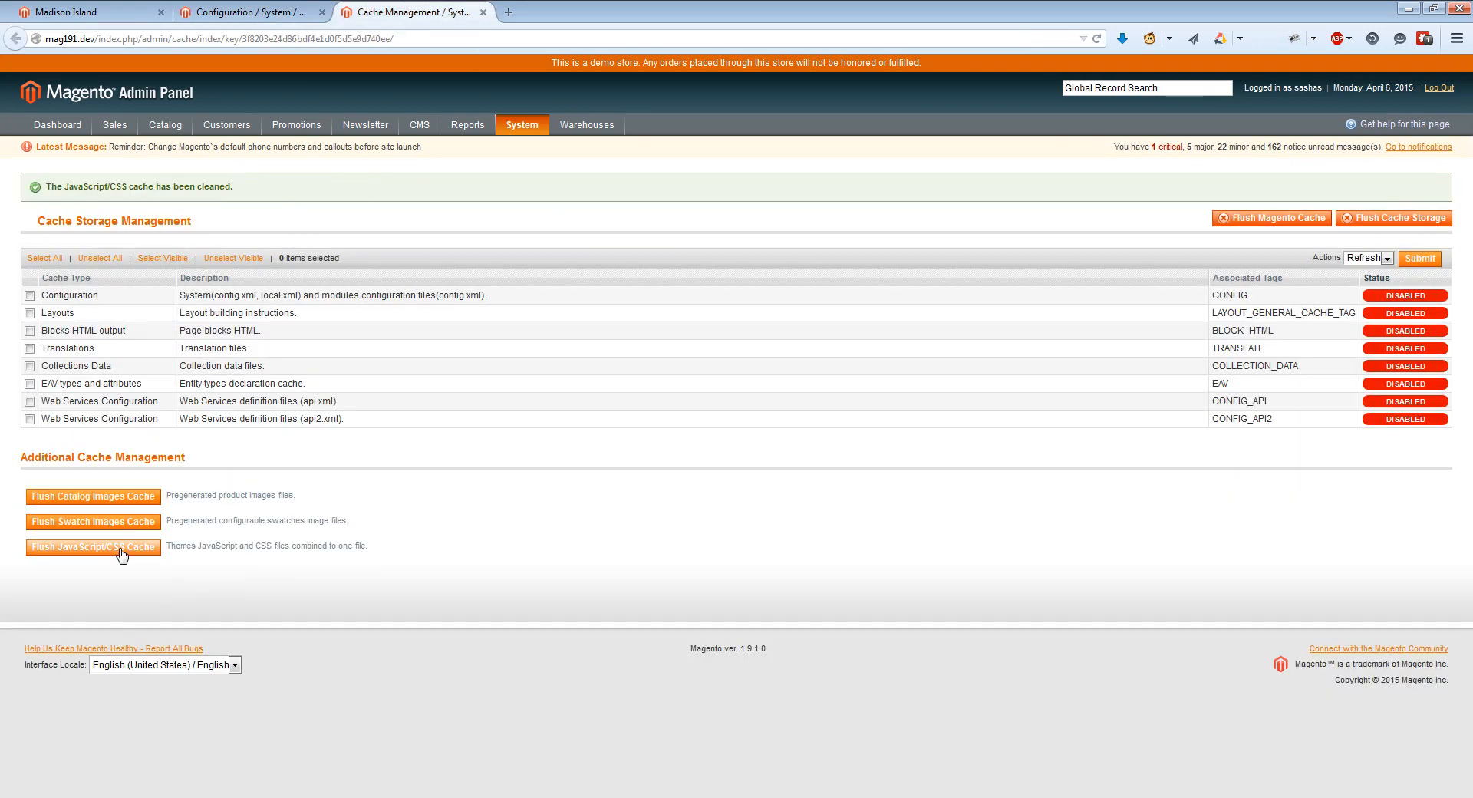
click(92, 546)
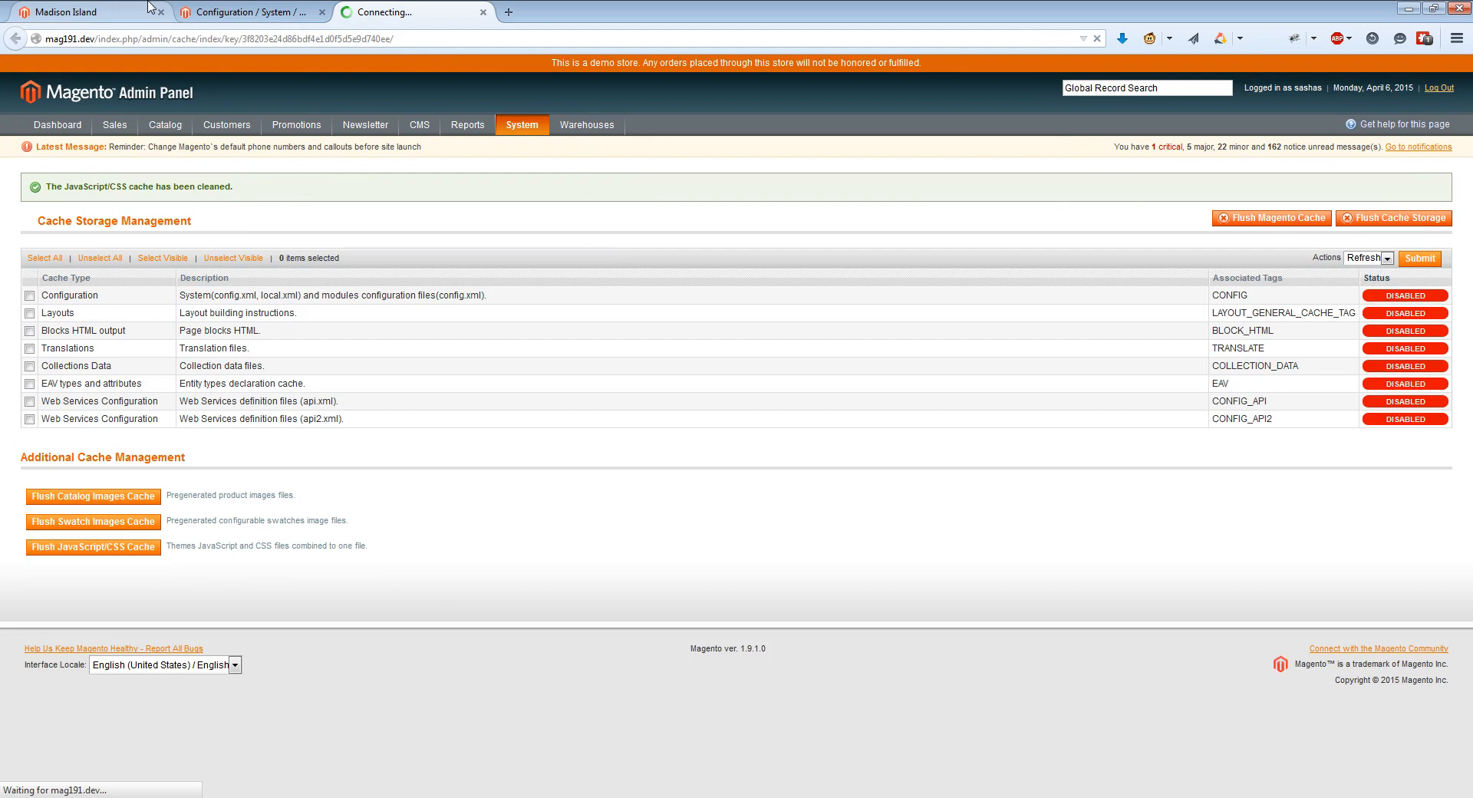
click(80, 12)
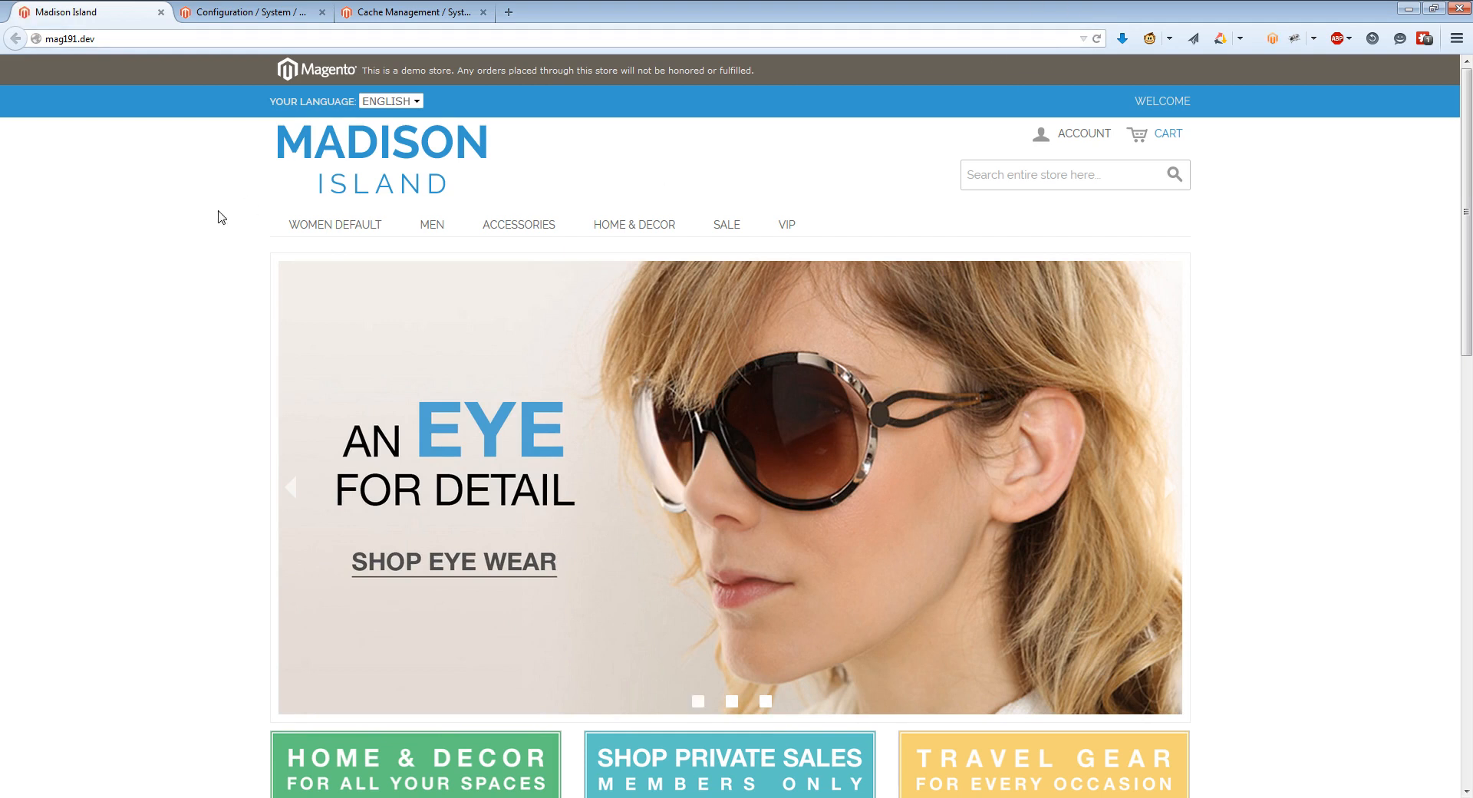
Step: View the refreshed storefront page's HTML source
right_click(216, 216)
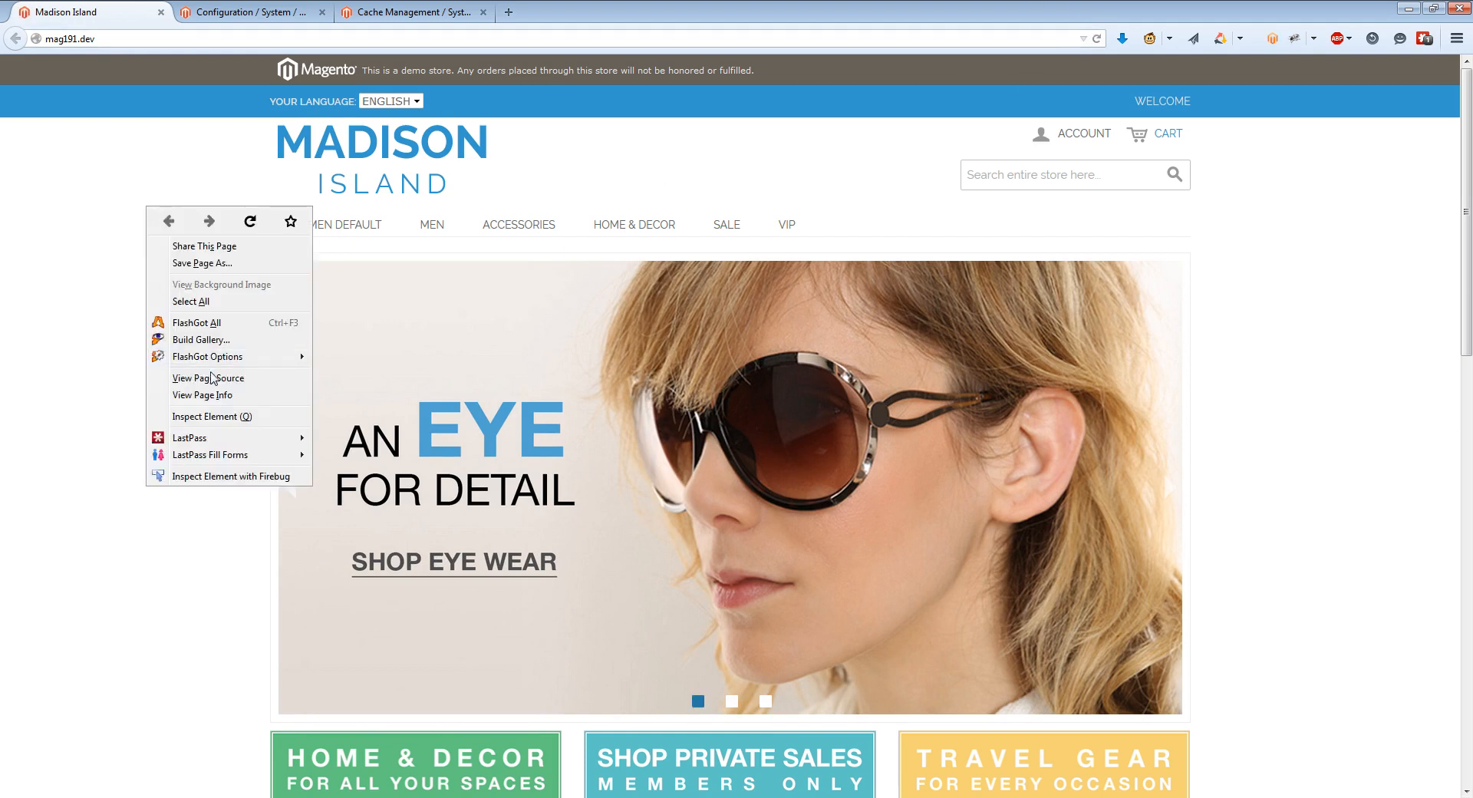
click(207, 378)
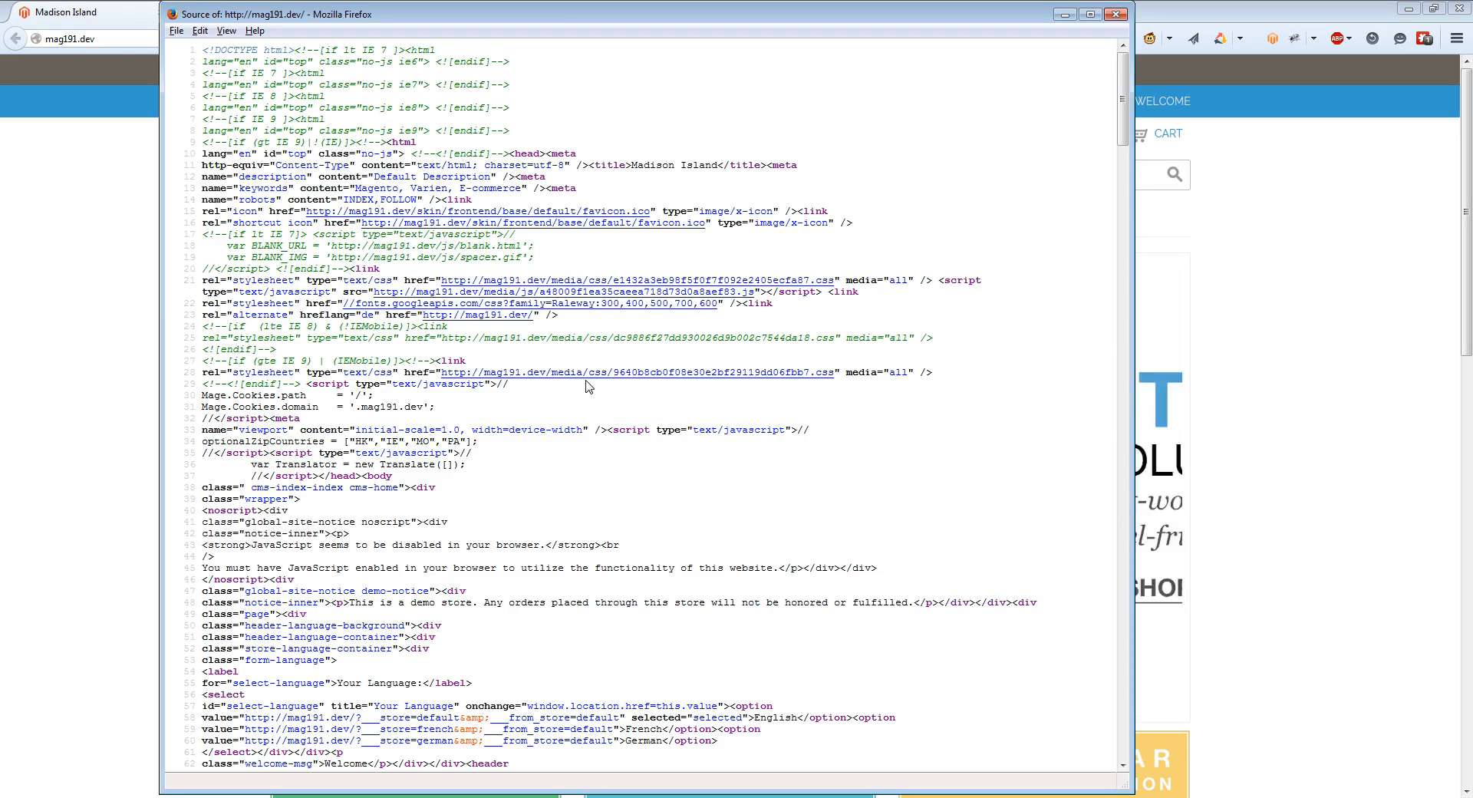
Step: Review the storefront's merged JavaScript file in View Source, then return to the Minify configuration page
click(659, 292)
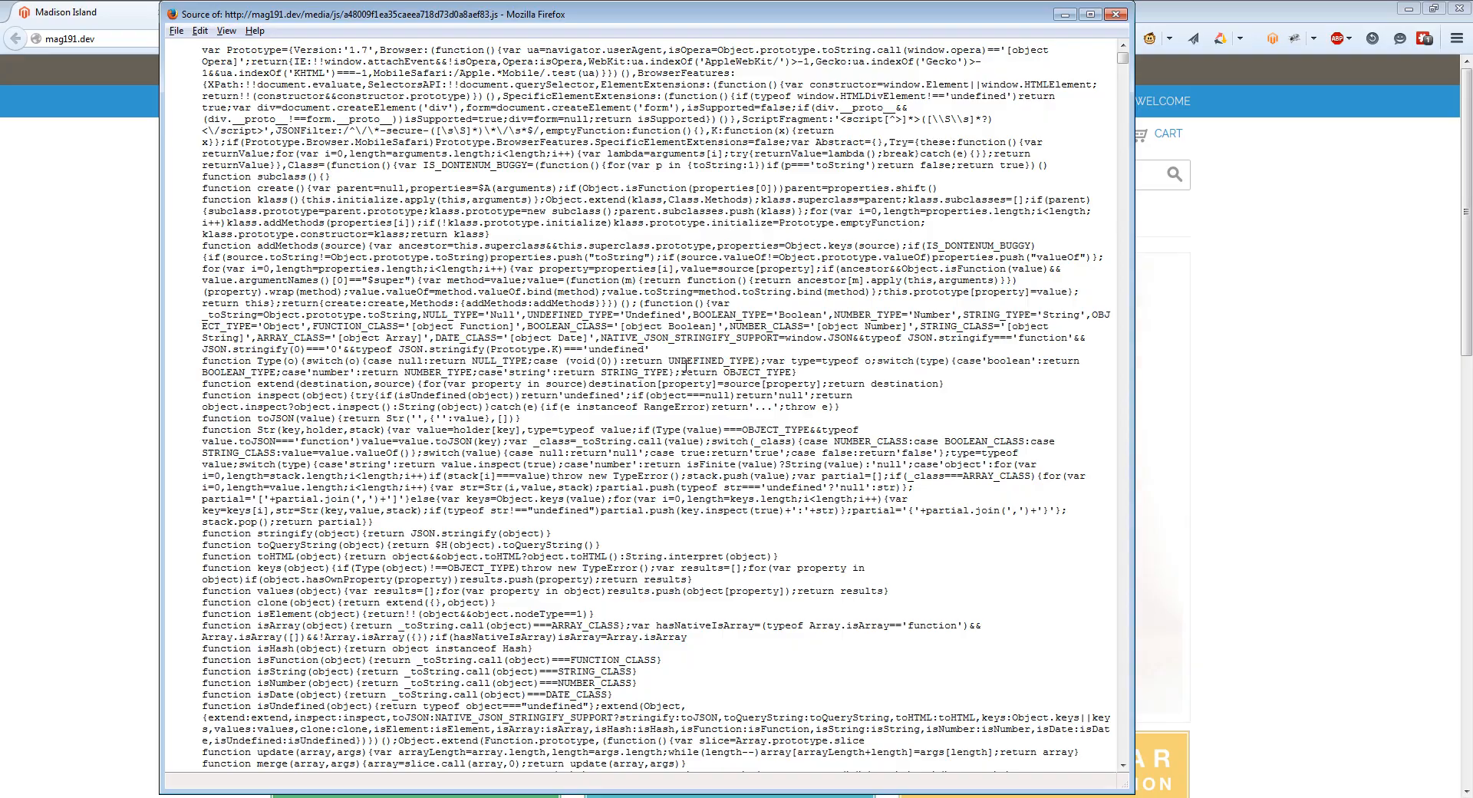
scroll(down, 3)
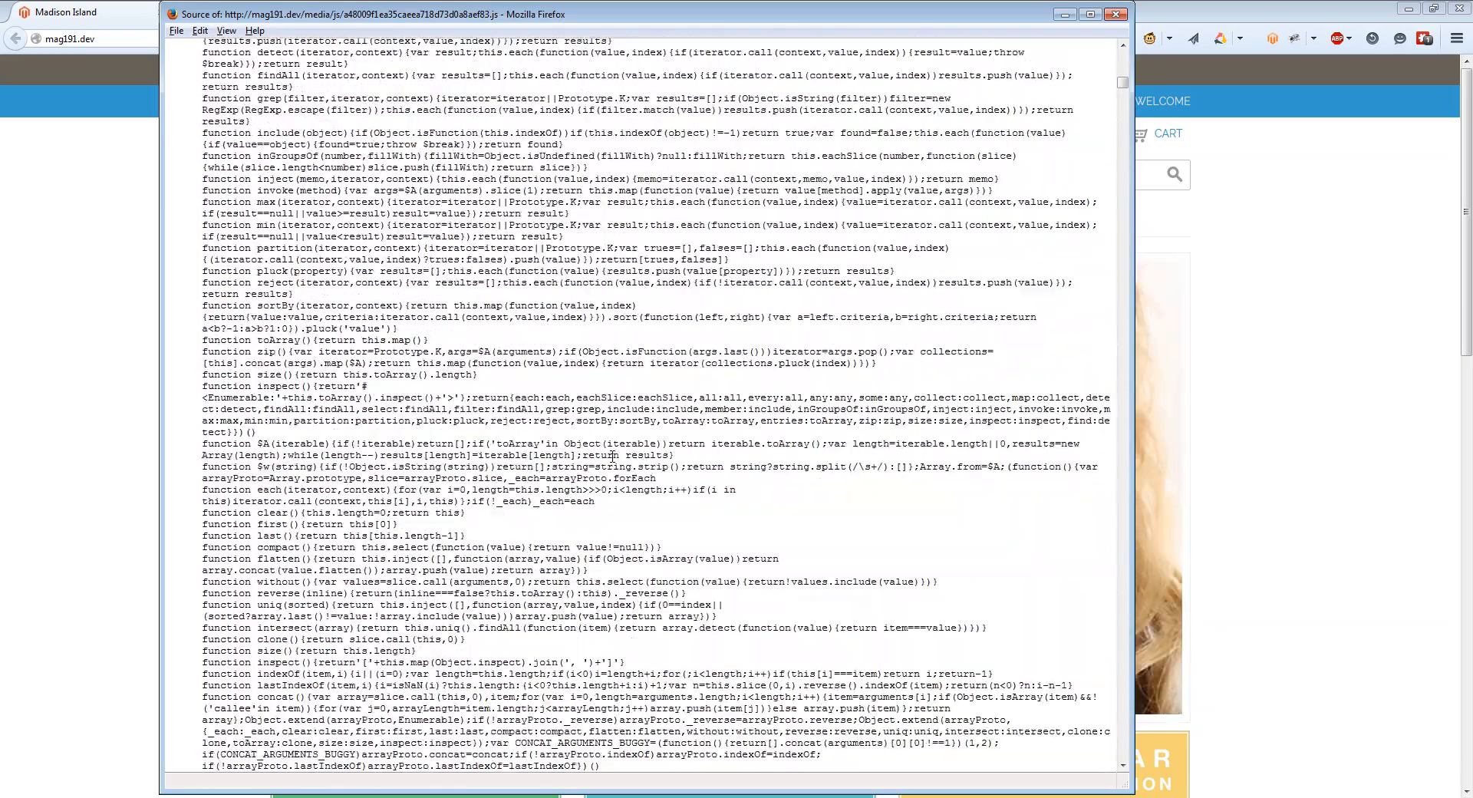
scroll(down, 3)
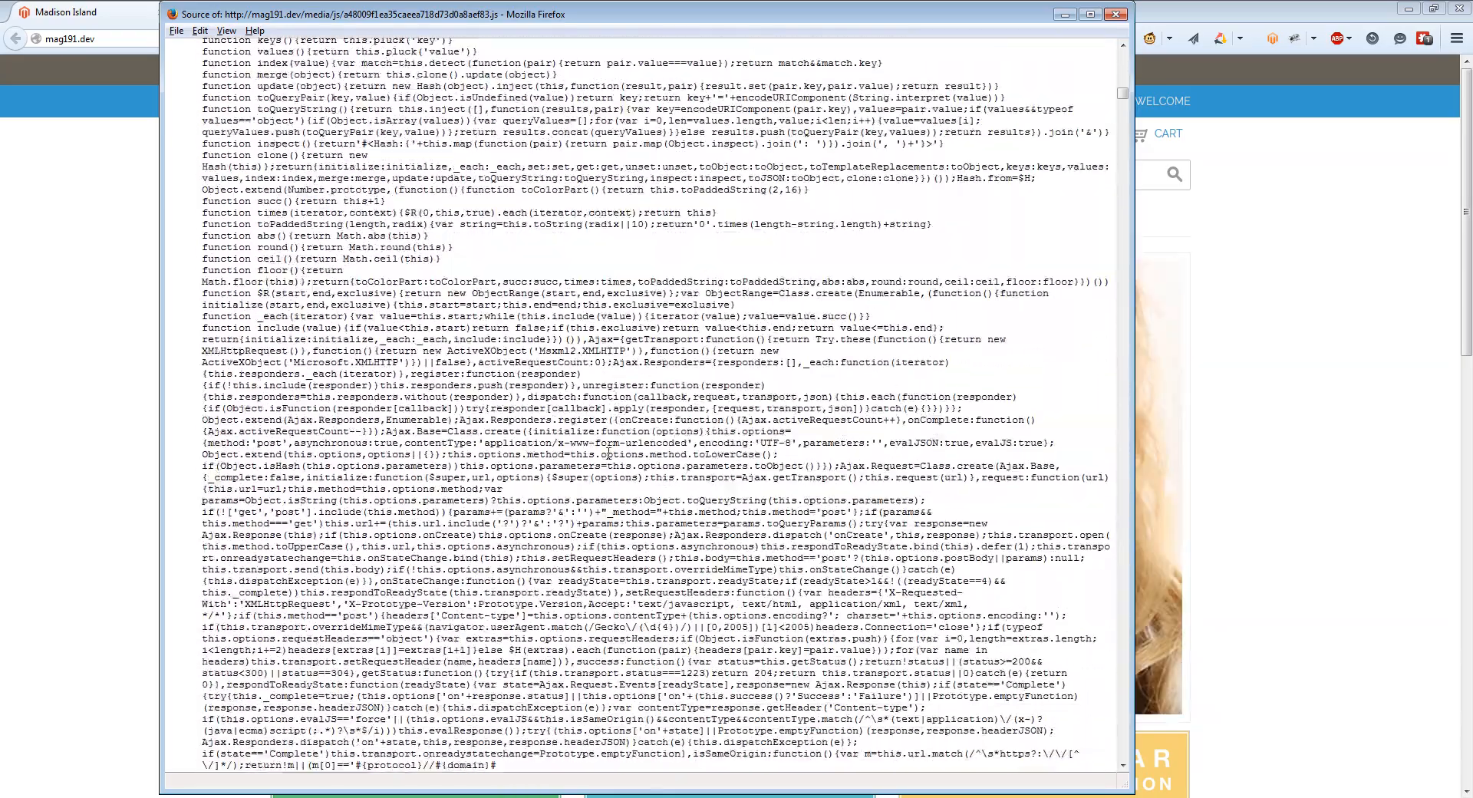
scroll(down, 3)
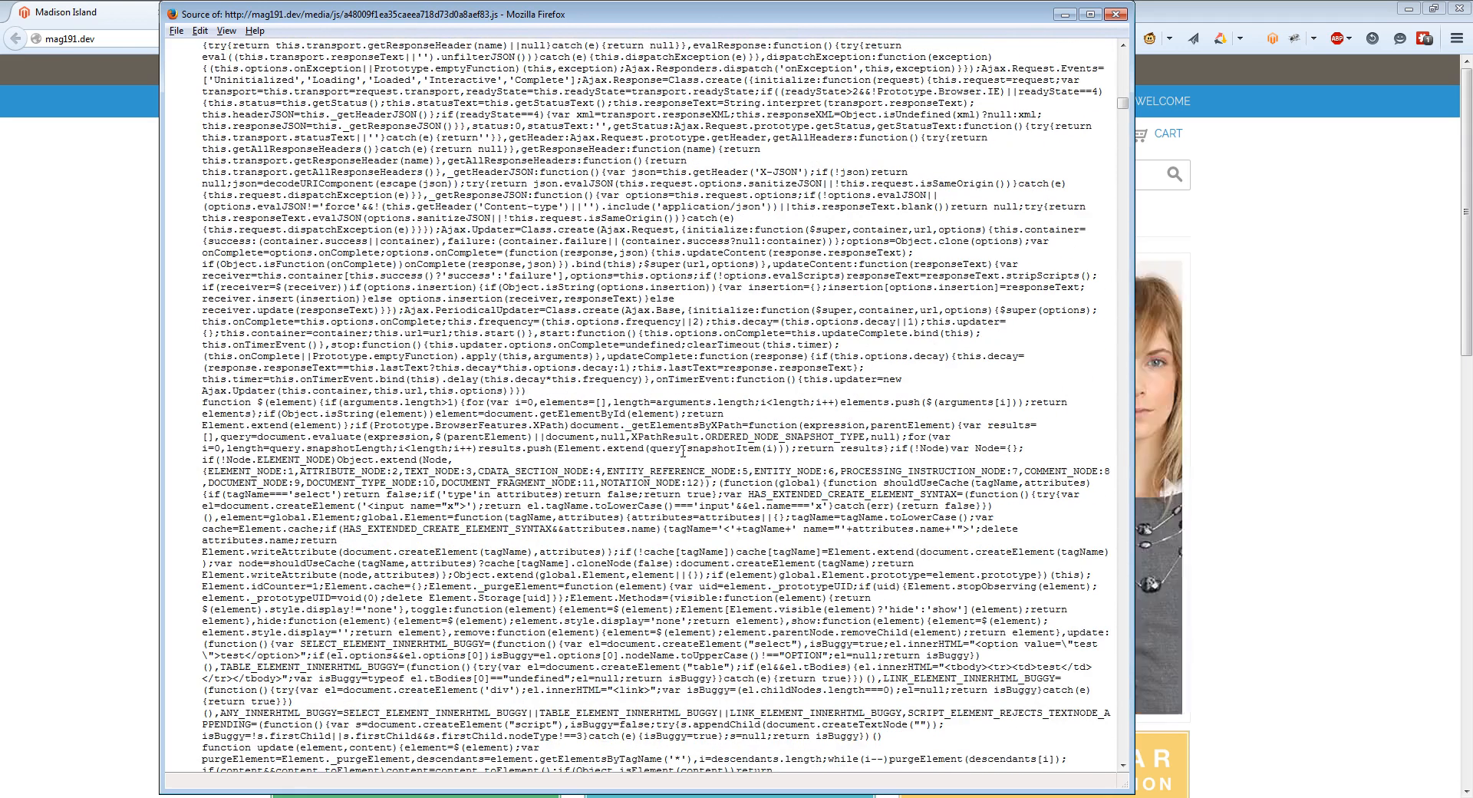
scroll(down, 3)
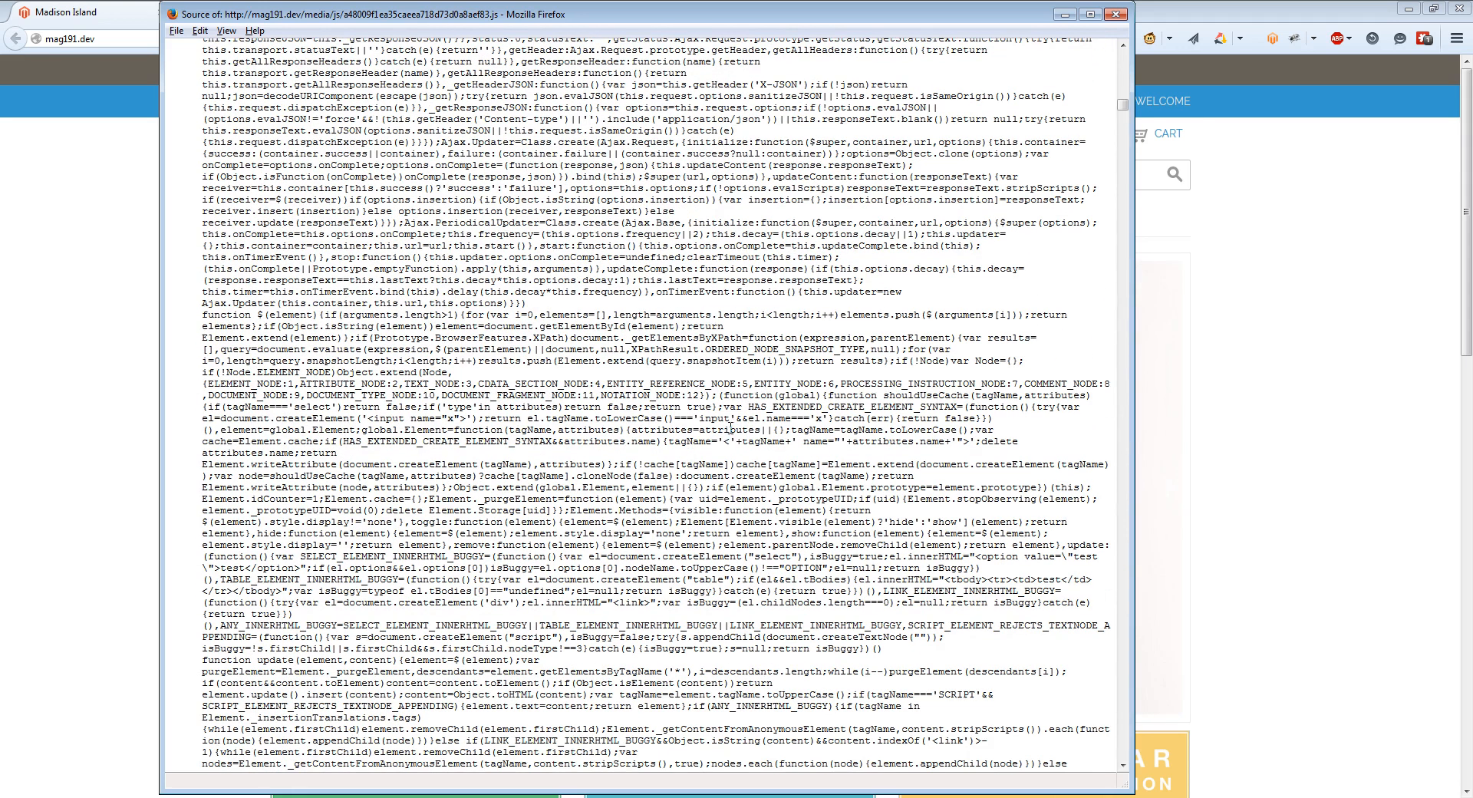
scroll(down, 3)
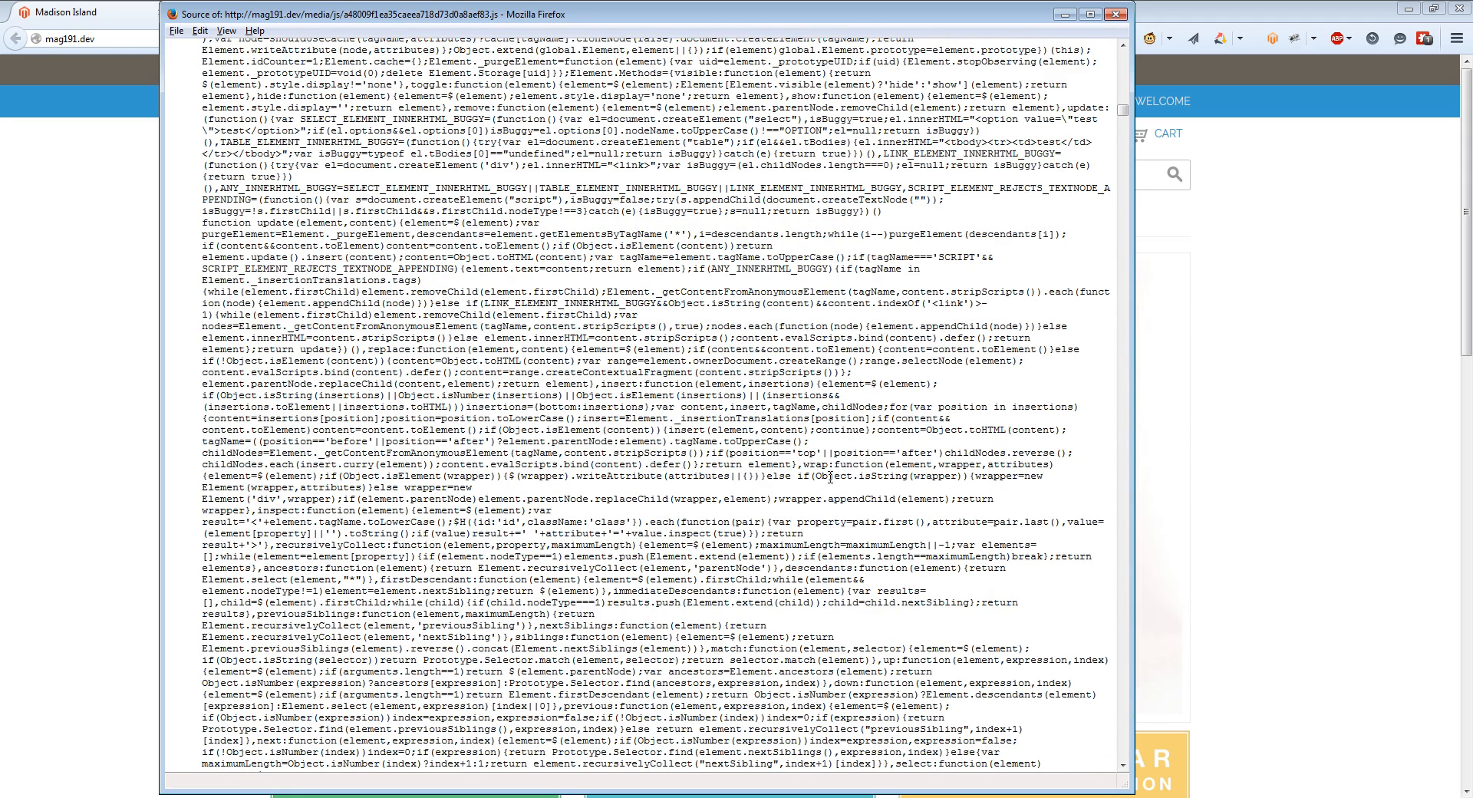
mouse_move(1102, 89)
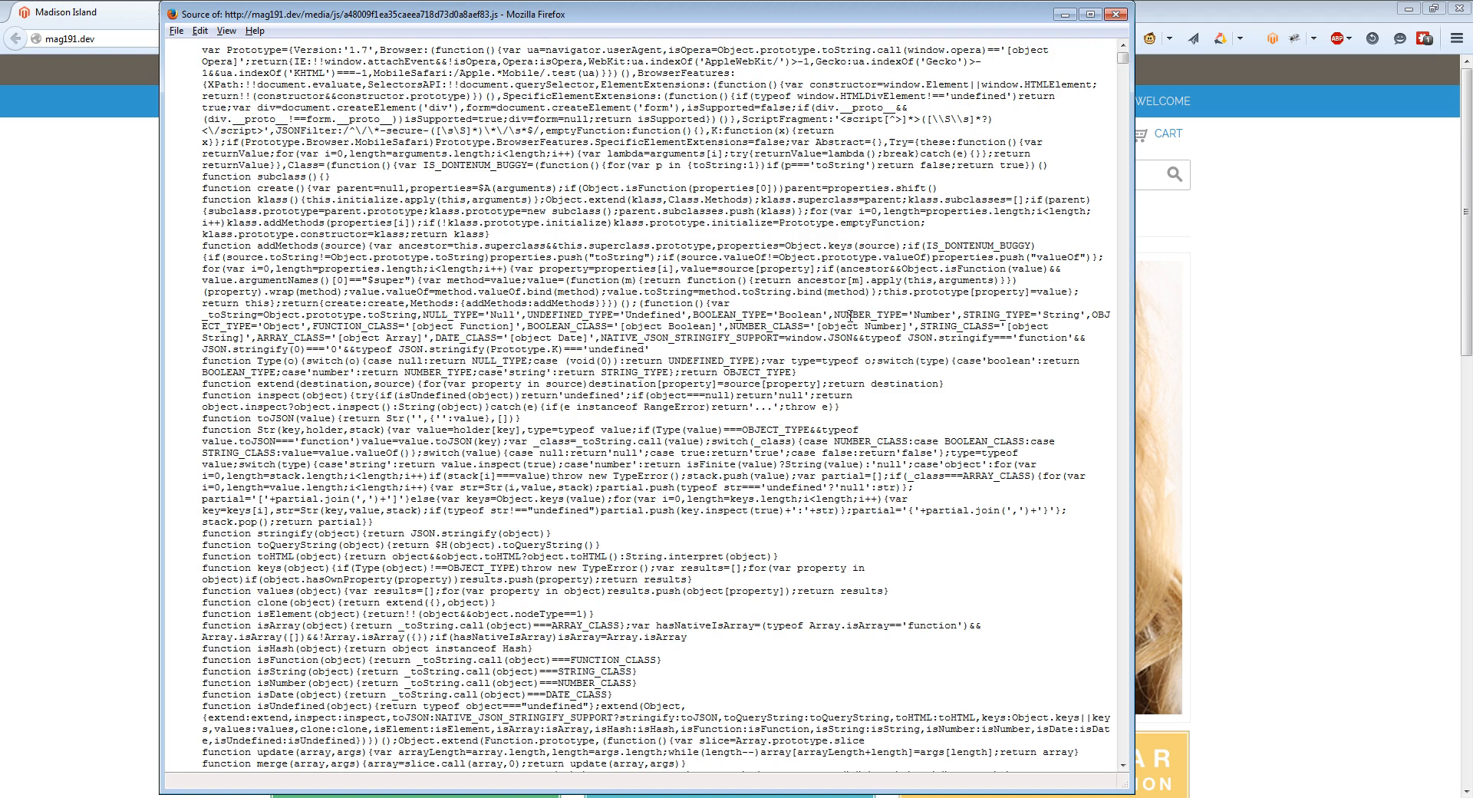
drag(696, 315, 827, 327)
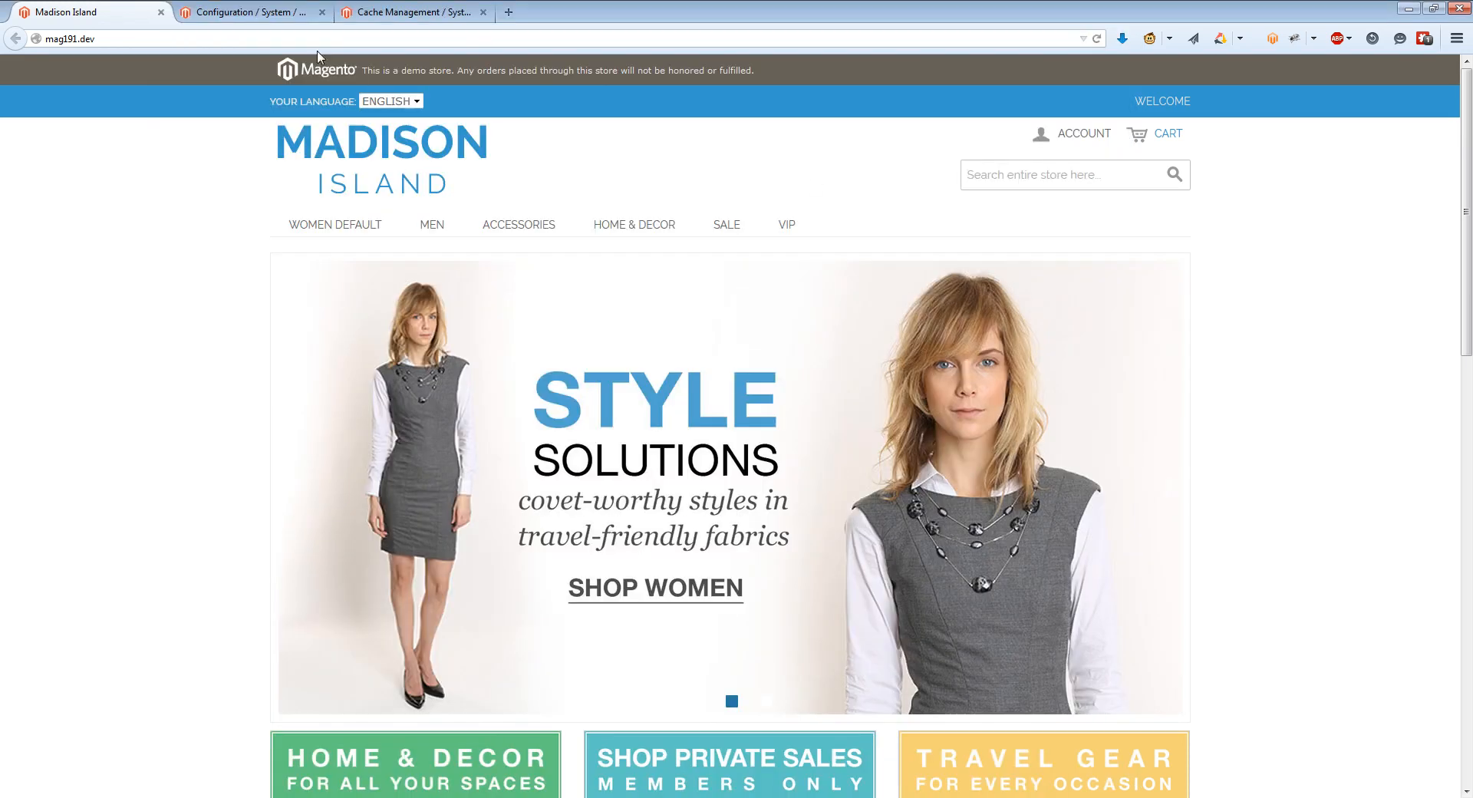
click(249, 10)
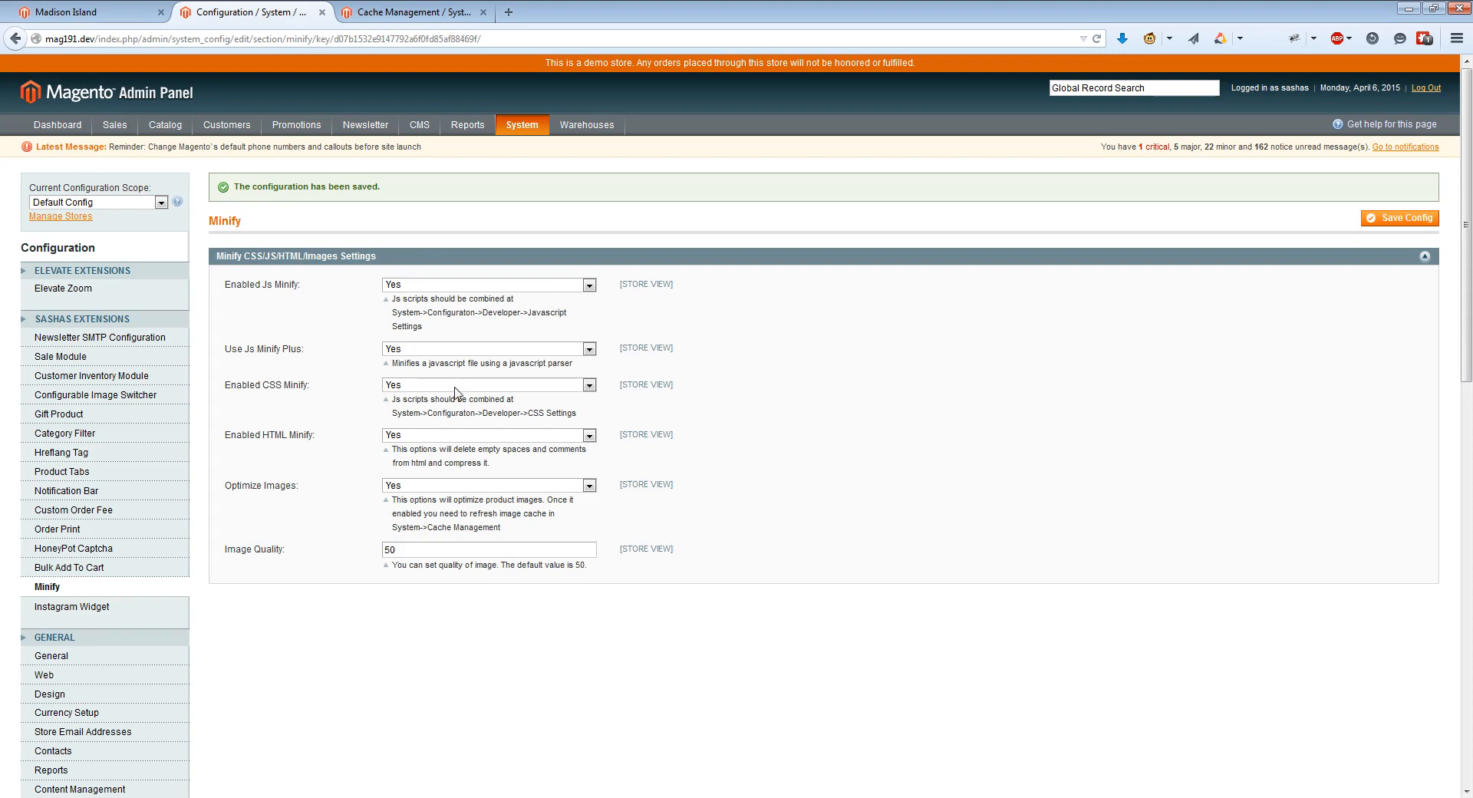